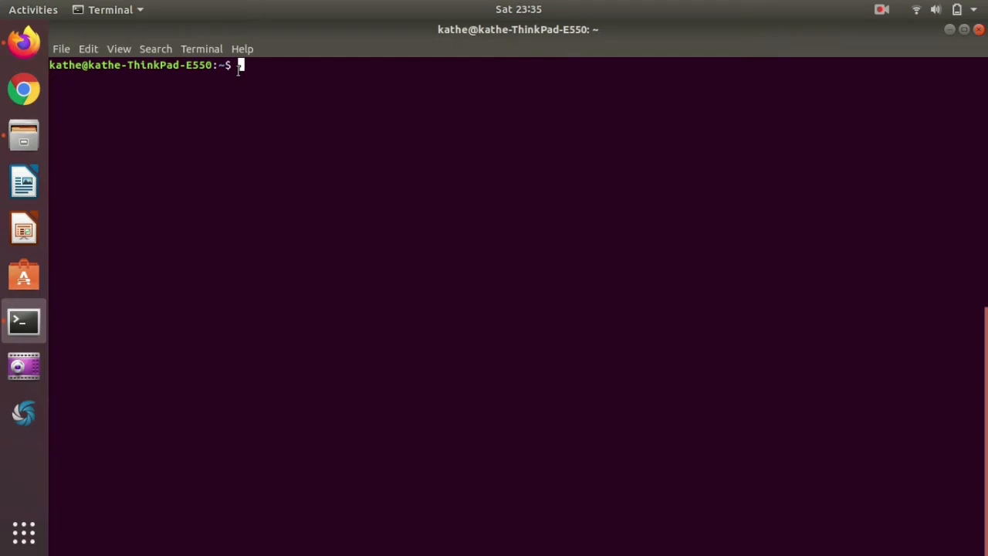
Type 'gsettings get org.gnome.desktop.interface cursor-' and list the matching cursor keys.
{"action": "type", "text": "gse"}
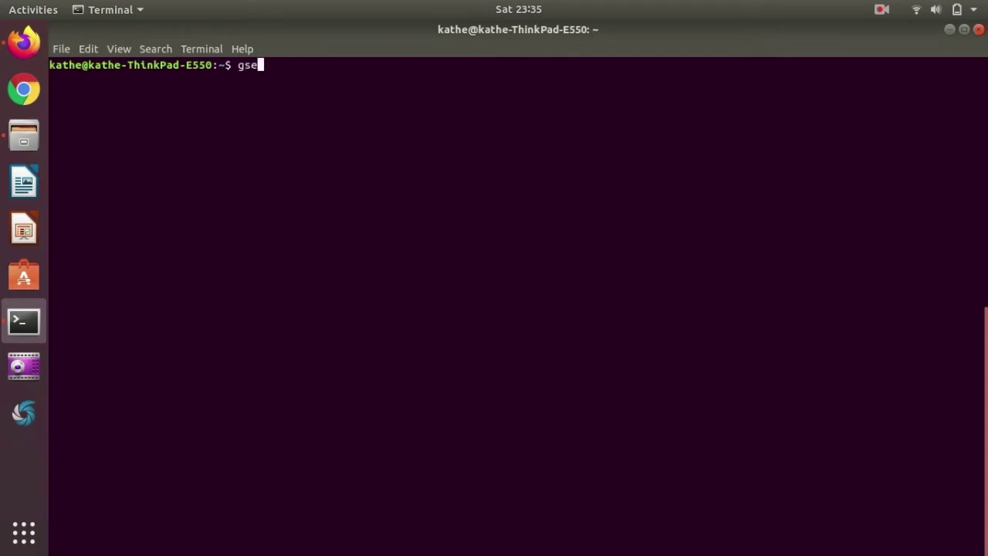
{"action": "type", "text": "ttings ge"}
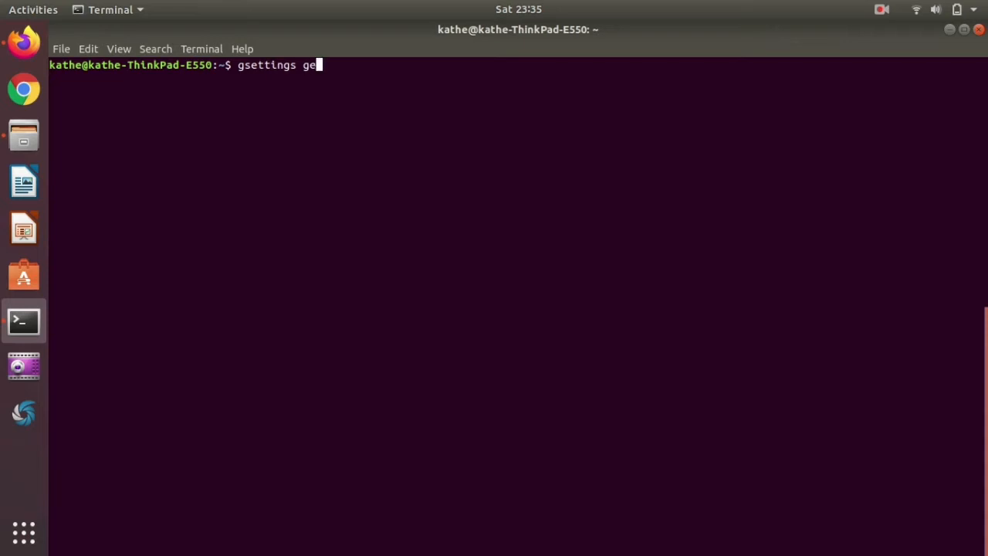
{"action": "type", "text": "t org"}
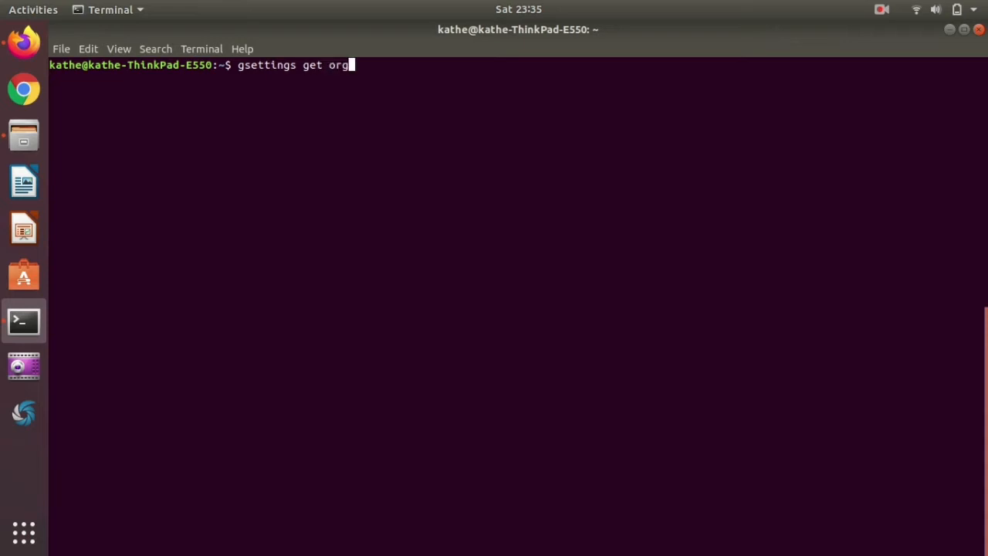
{"action": "type", "text": ".gnome"}
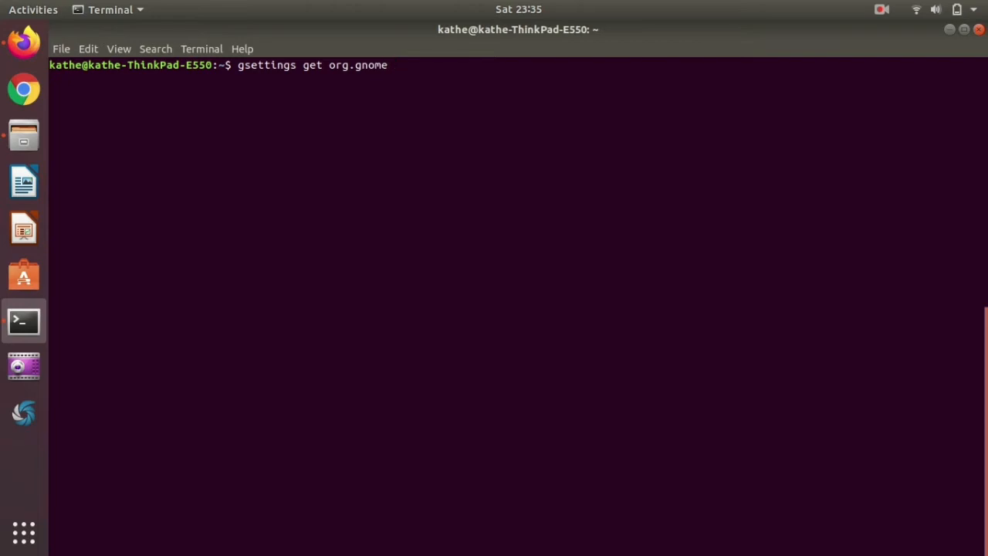
{"action": "type", "text": "."}
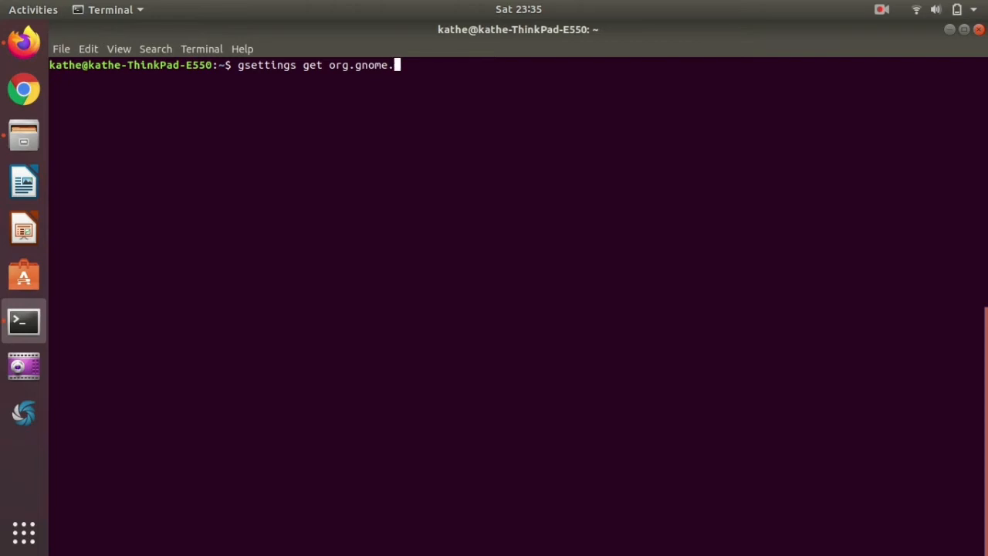
{"action": "type", "text": "desktop.i"}
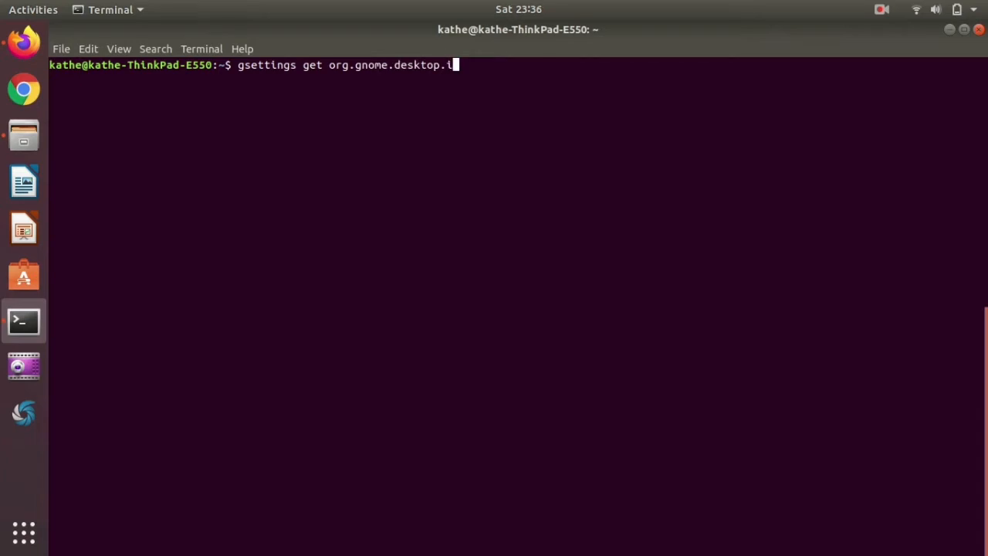
{"action": "type", "text": "nterface"}
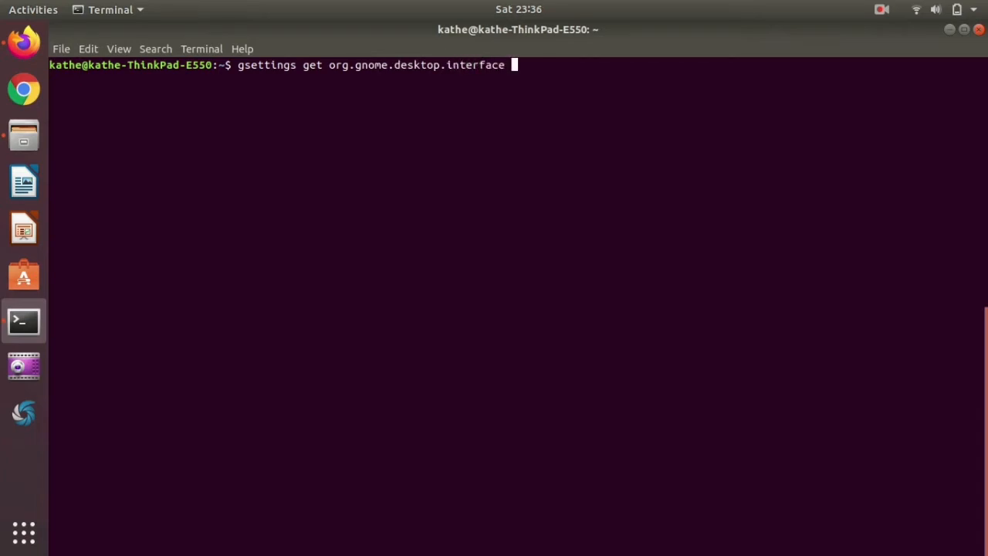
{"action": "type", "text": "cursor-"}
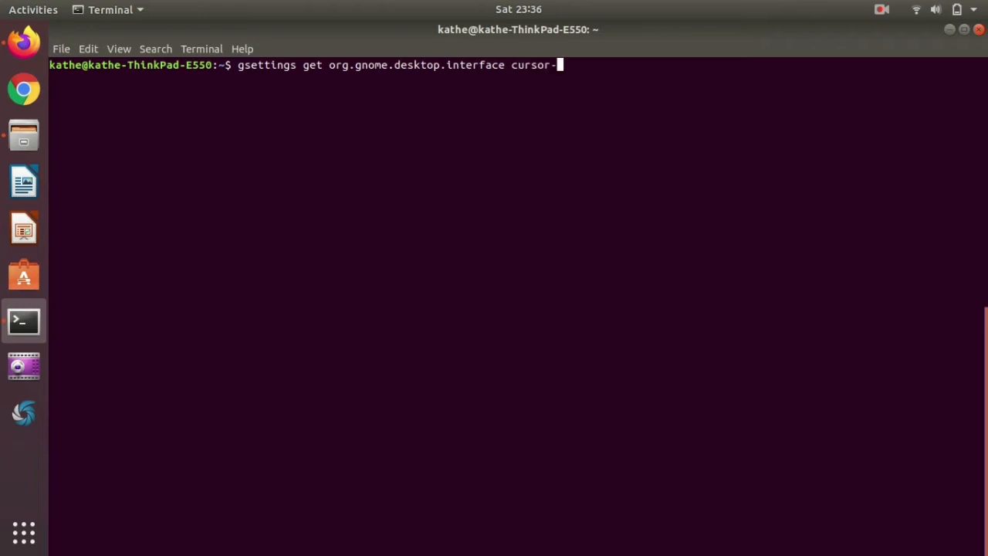
{"action": "key", "text": "Tab"}
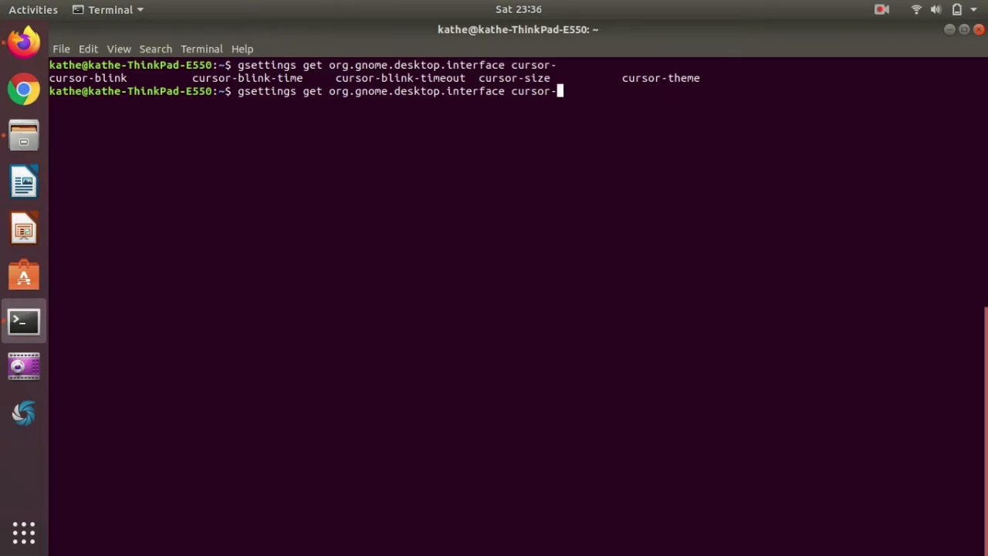
Query cursor-blink (true), set it to false, then set it back to true.
{"action": "type", "text": "blink"}
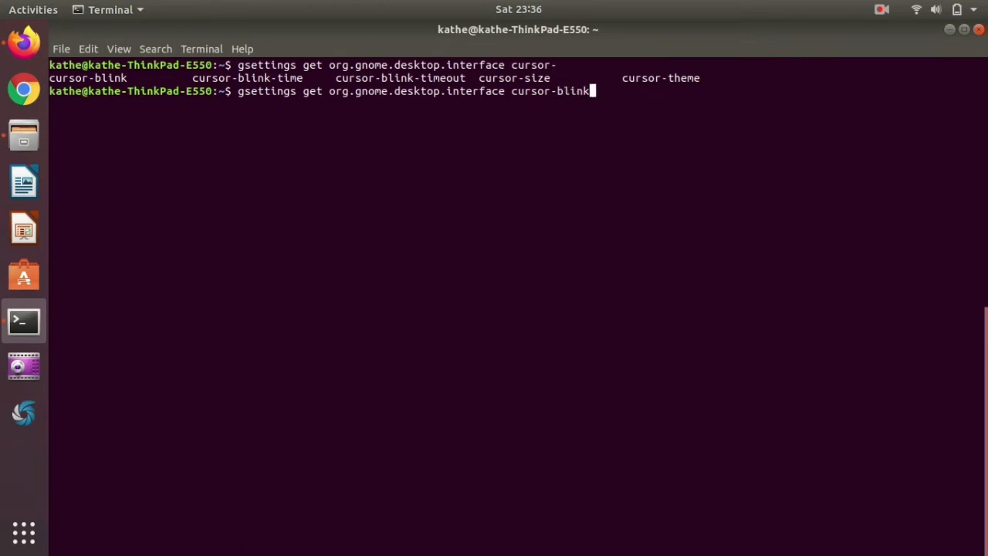
{"action": "key", "text": "Return"}
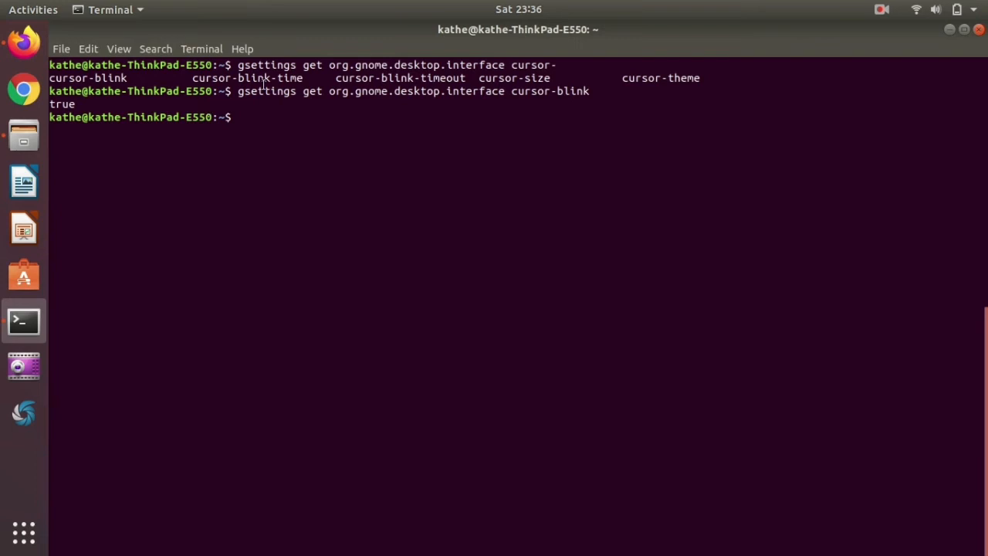
{"action": "mouse_move", "coordinate": [212, 127]}
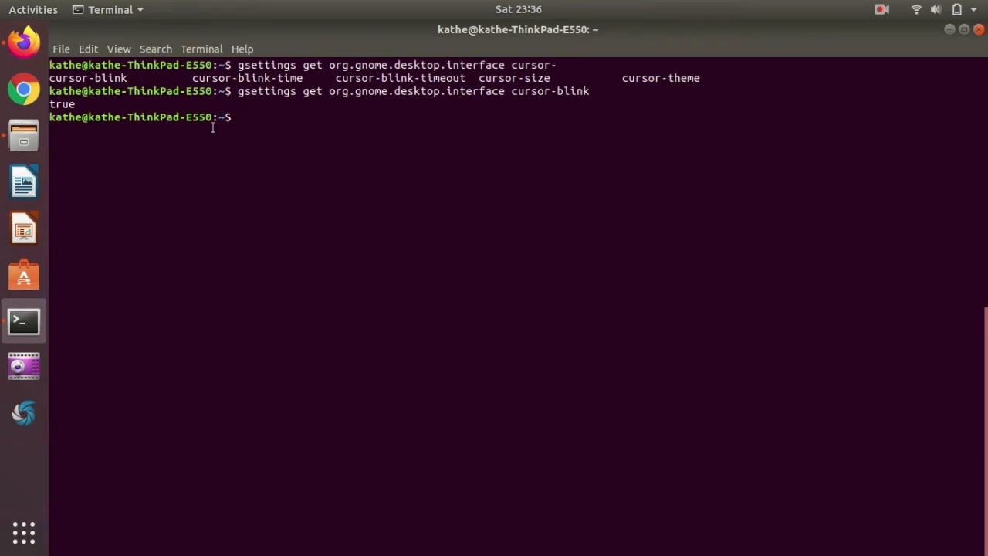
{"action": "type", "text": "gsettings get org.gnome.desktop.interface cursor-blink"}
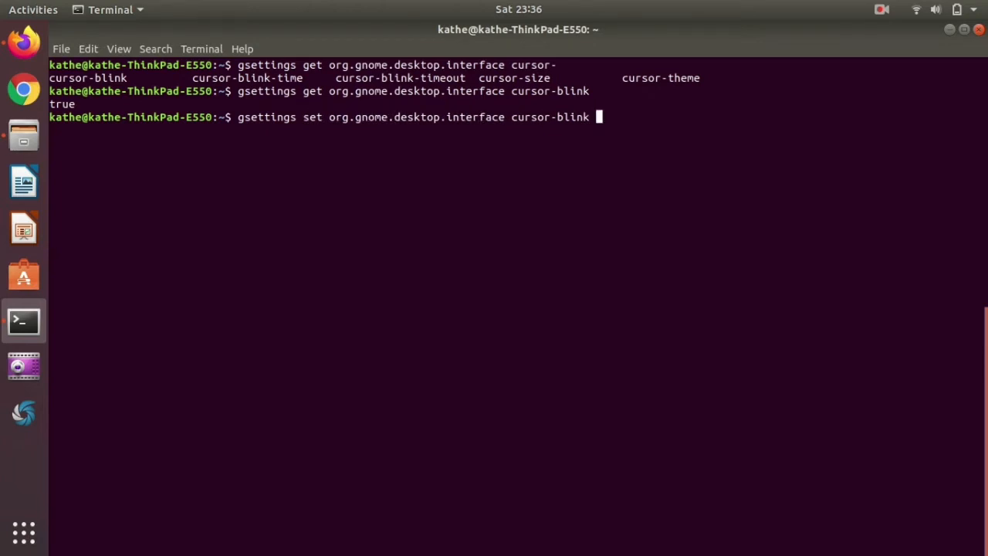
{"action": "type", "text": "fals"}
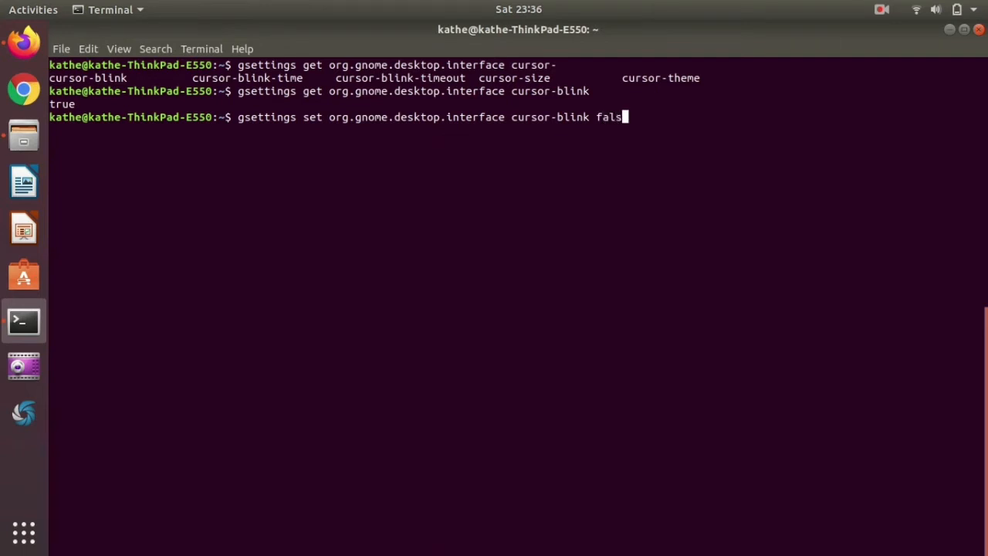
{"action": "key", "text": "Return"}
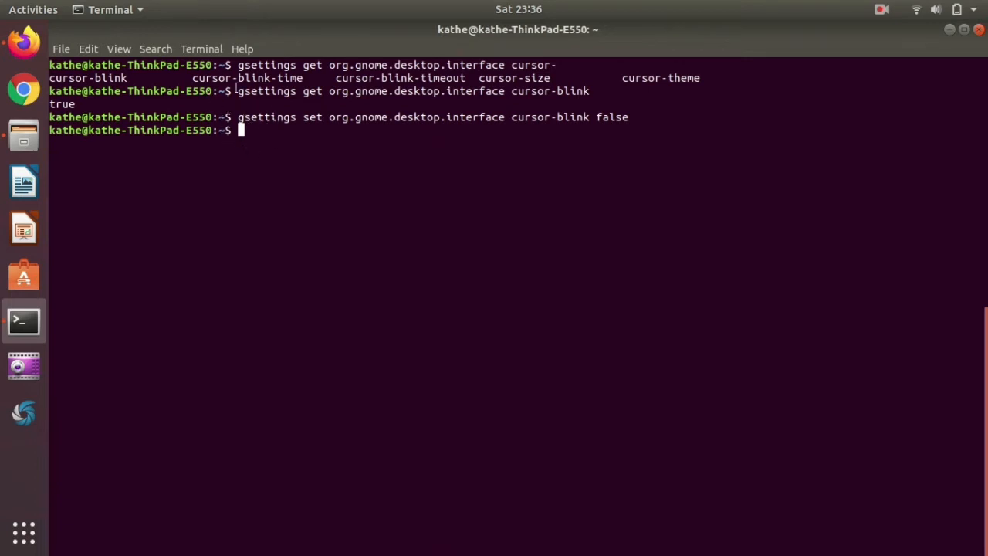
{"action": "mouse_move", "coordinate": [384, 135]}
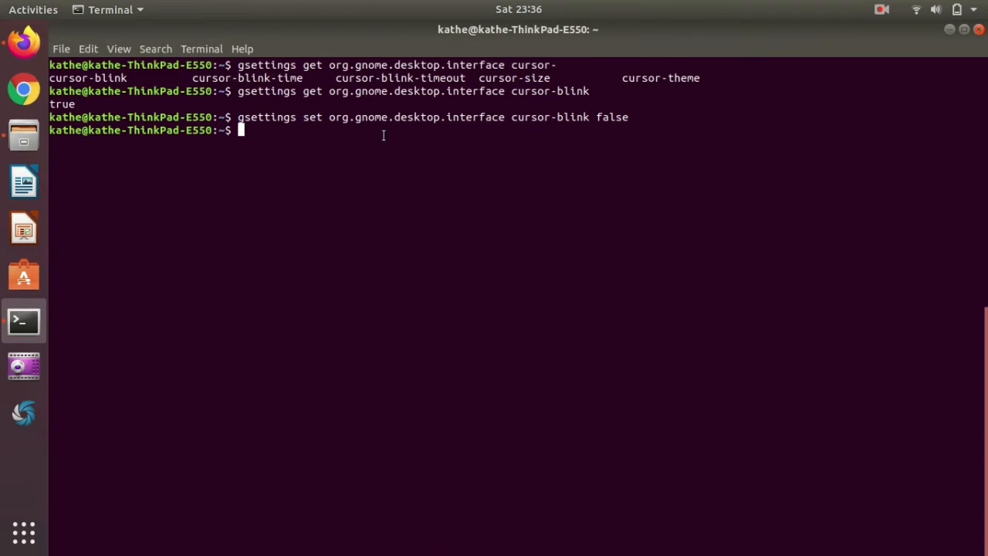
{"action": "type", "text": "gsettings set org.gnome.desktop.interface cursor-blink f"}
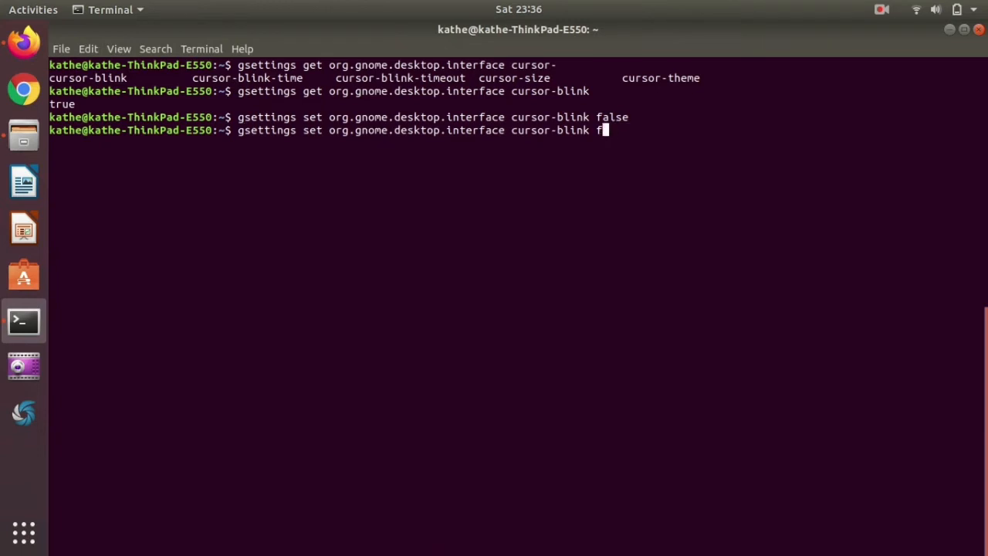
{"action": "key", "text": "BackSpace"}
{"action": "type", "text": "true"}
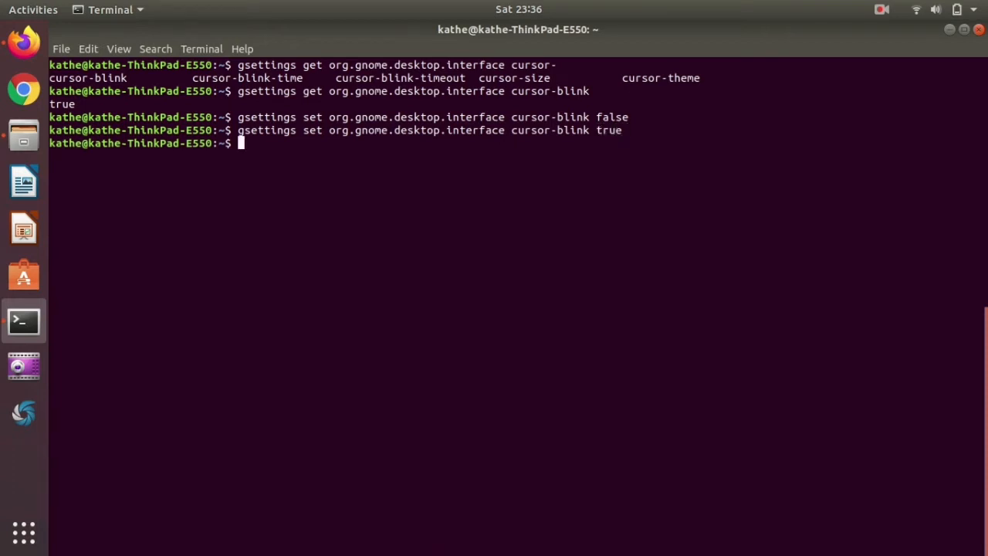
{"action": "mouse_move", "coordinate": [226, 197]}
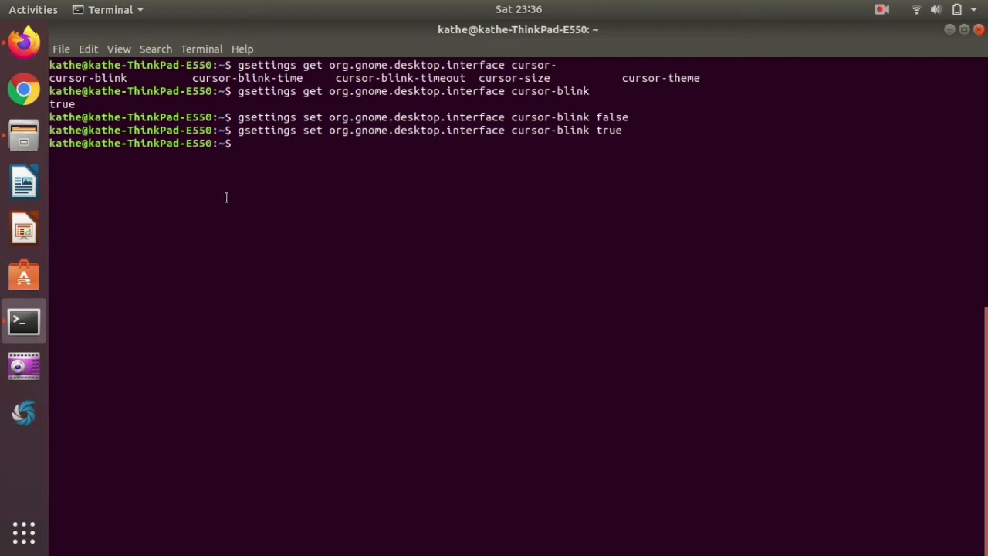
{"action": "mouse_move", "coordinate": [249, 108]}
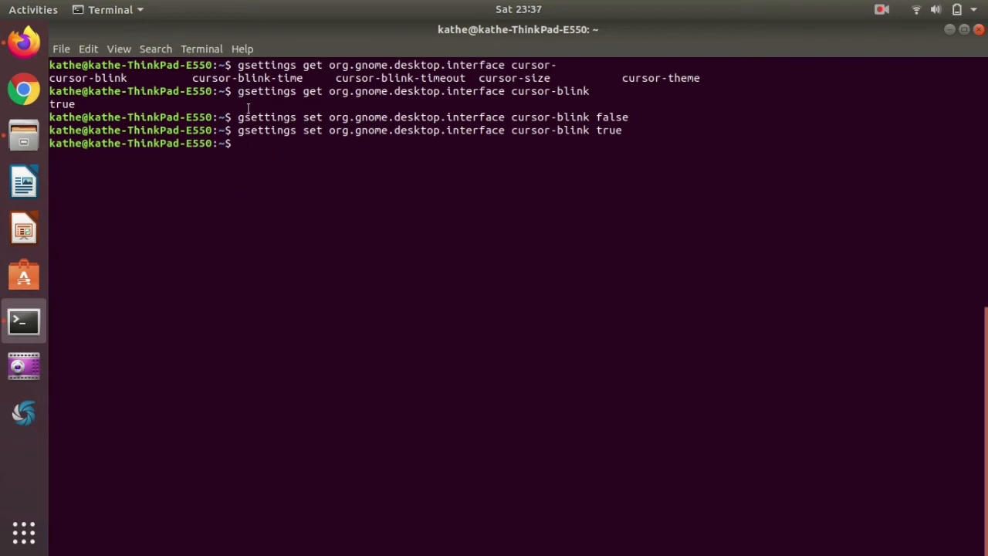
Edit the previous command into a cursor-blink-time query that returns 1200.
{"action": "double_click", "coordinate": [247, 78]}
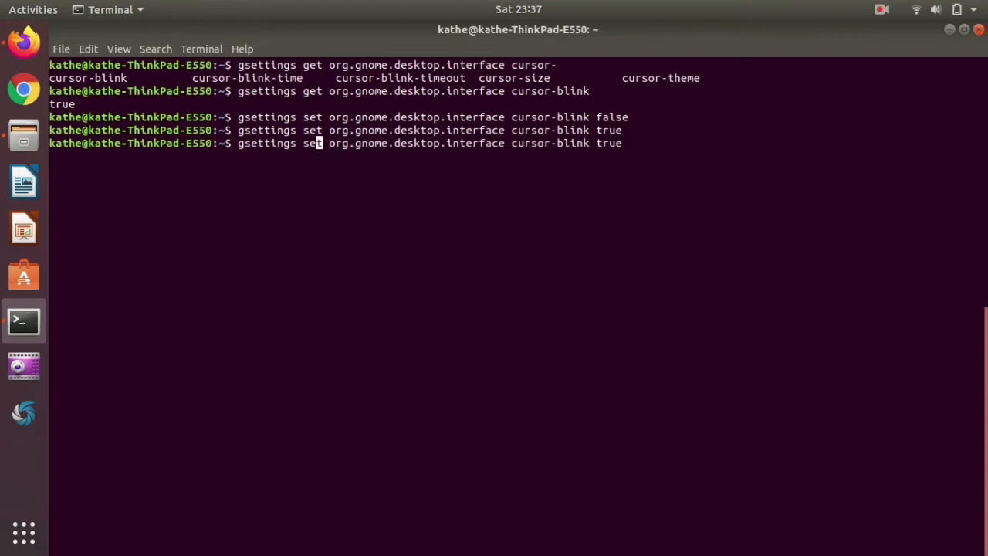
{"action": "type", "text": "get"}
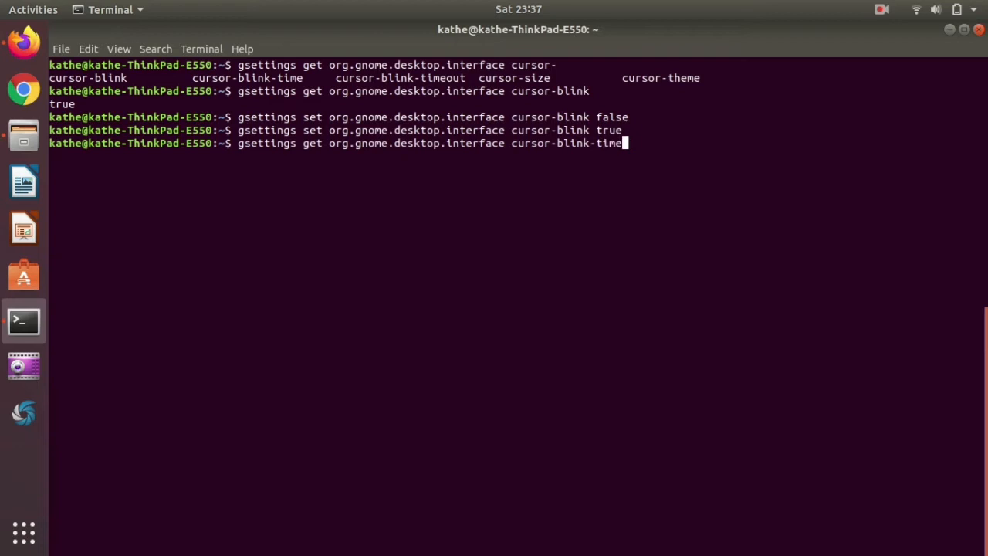
{"action": "key", "text": "Return"}
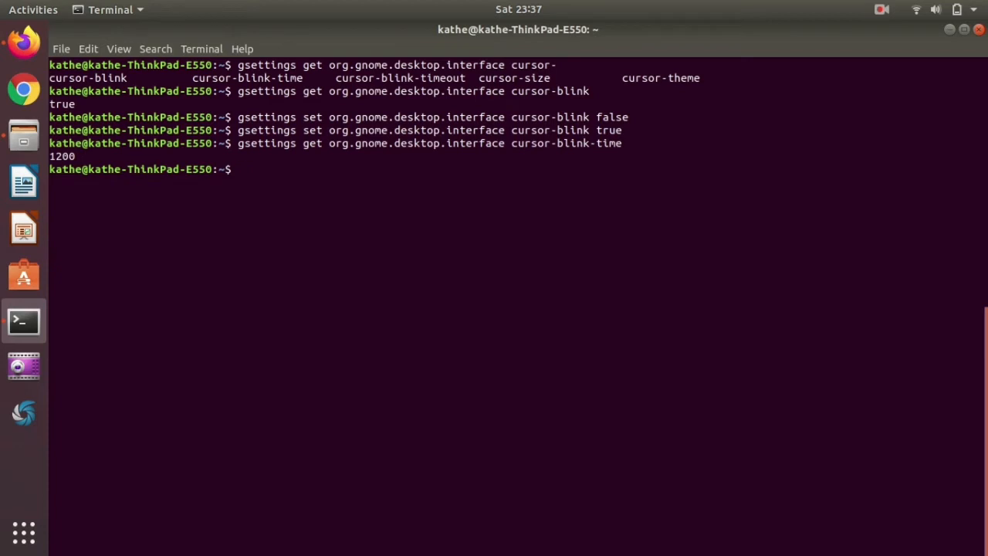
Set cursor-blink-time to 100, then to 500.
{"action": "type", "text": "gsettings get org.gnome.desktop.interface cursor-blink-time"}
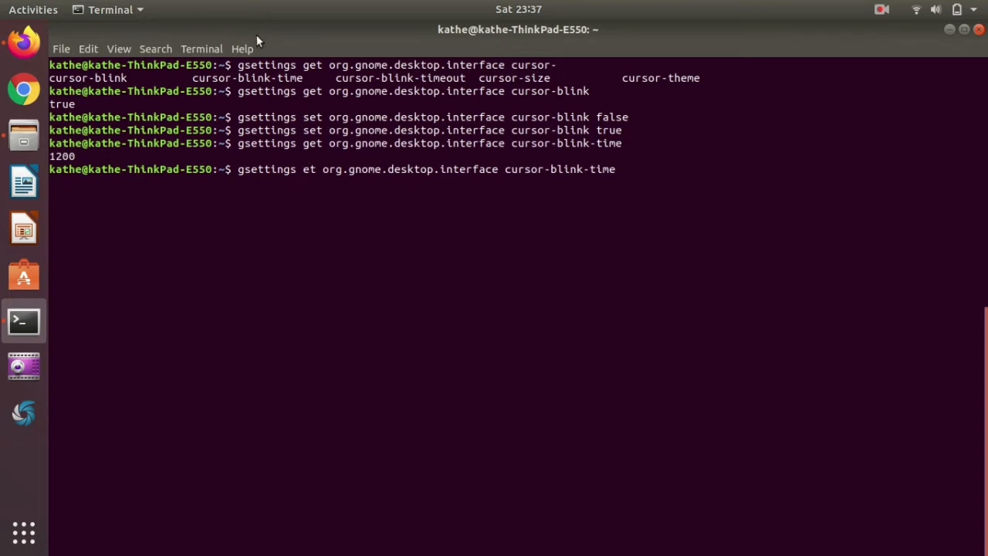
{"action": "mouse_move", "coordinate": [306, 178]}
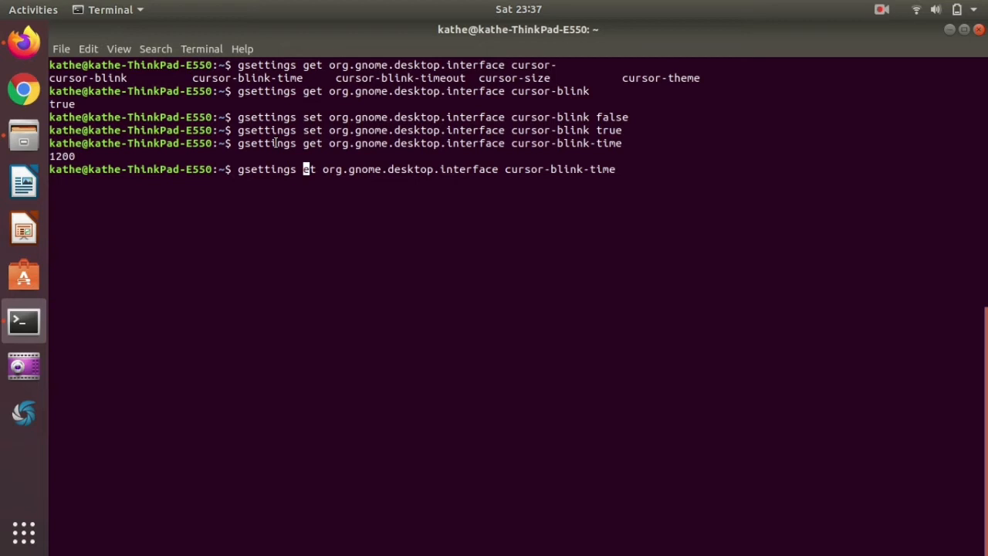
{"action": "type", "text": "set org.gnome.desktop.interface cursor-blink-time"}
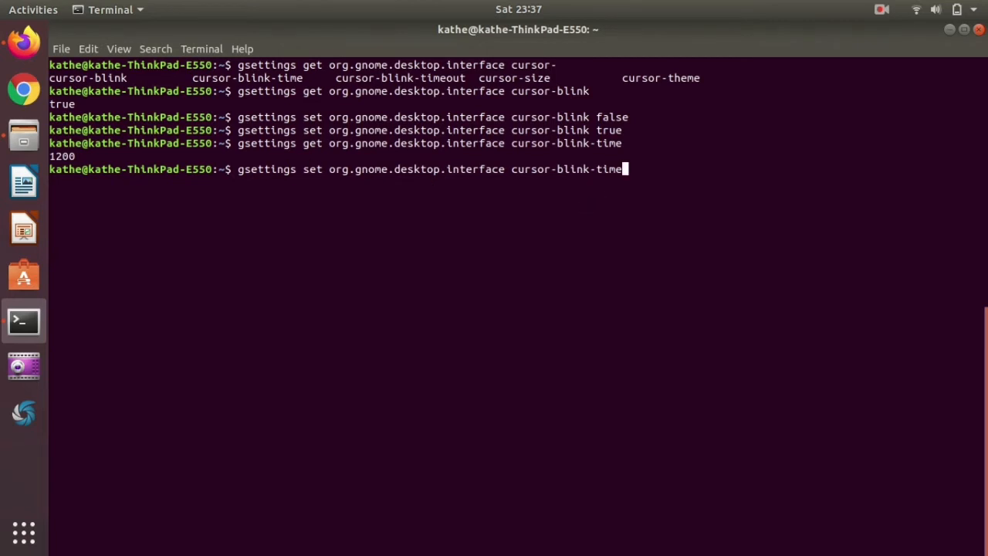
{"action": "type", "text": "10"}
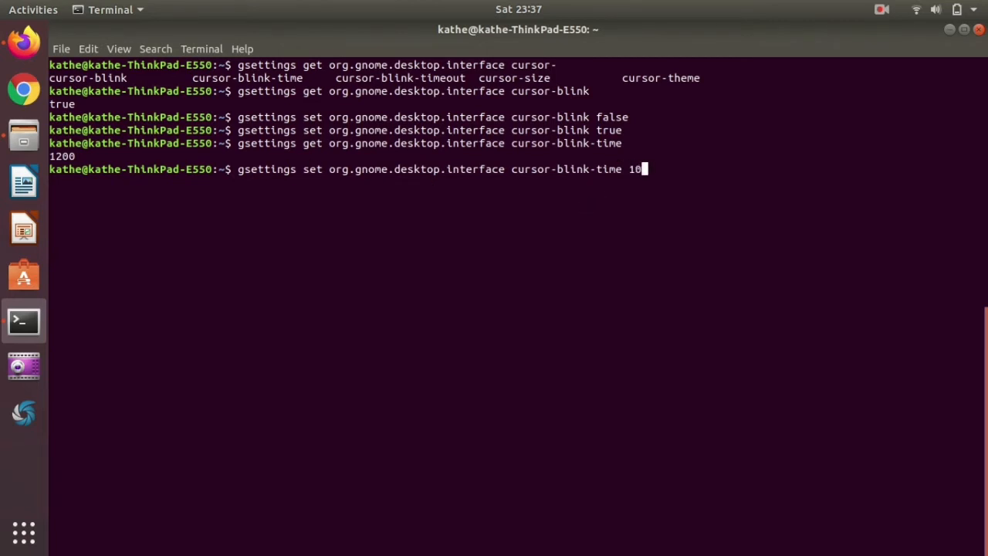
{"action": "type", "text": "0"}
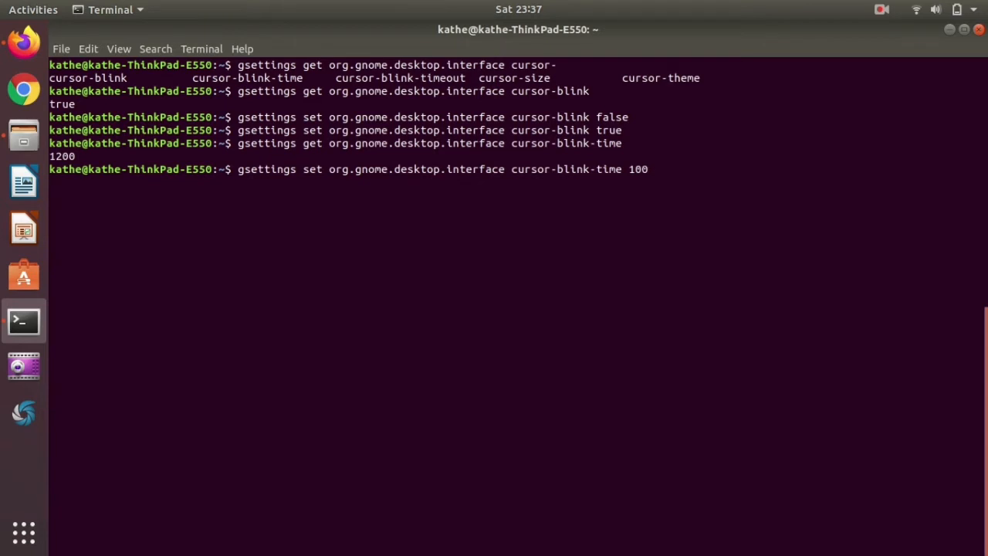
{"action": "key", "text": "Return"}
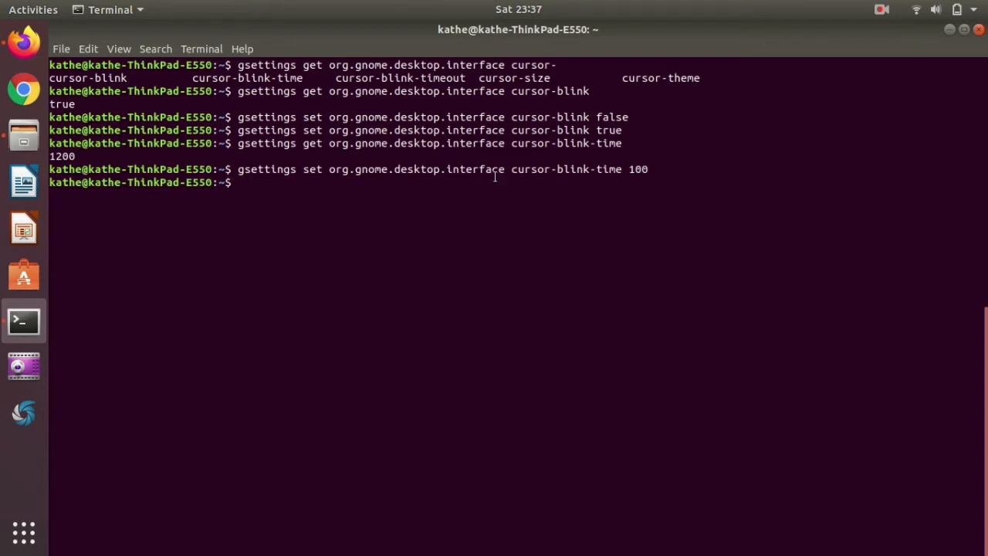
{"action": "mouse_move", "coordinate": [265, 224]}
{"action": "type", "text": "gsettings set org.gnome.desktop.interface cursor-blink-time"}
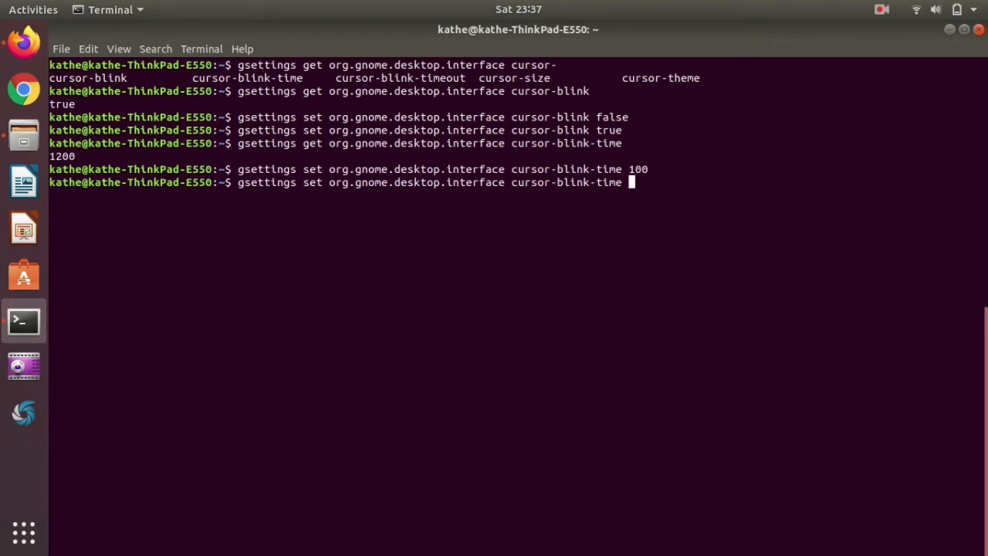
{"action": "type", "text": "500"}
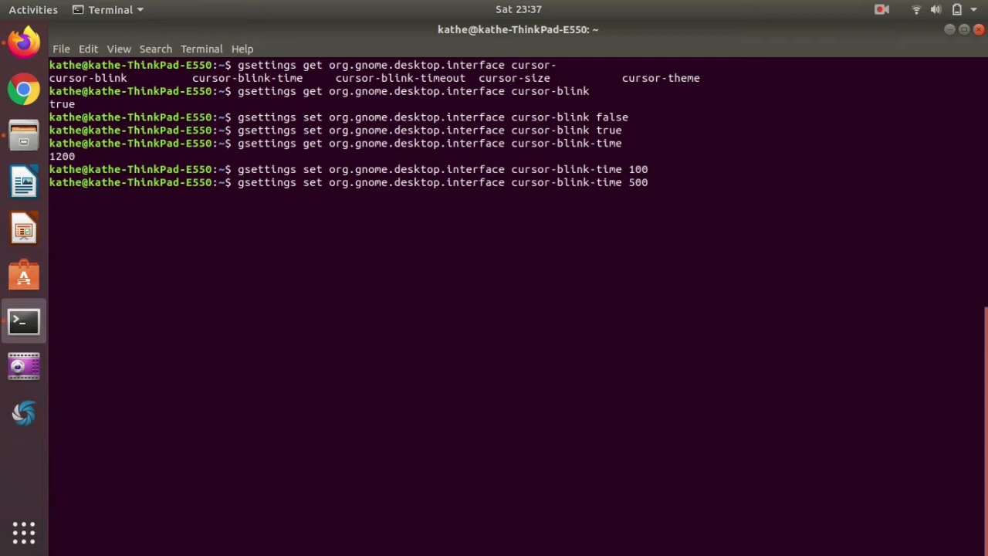
{"action": "key", "text": "Return"}
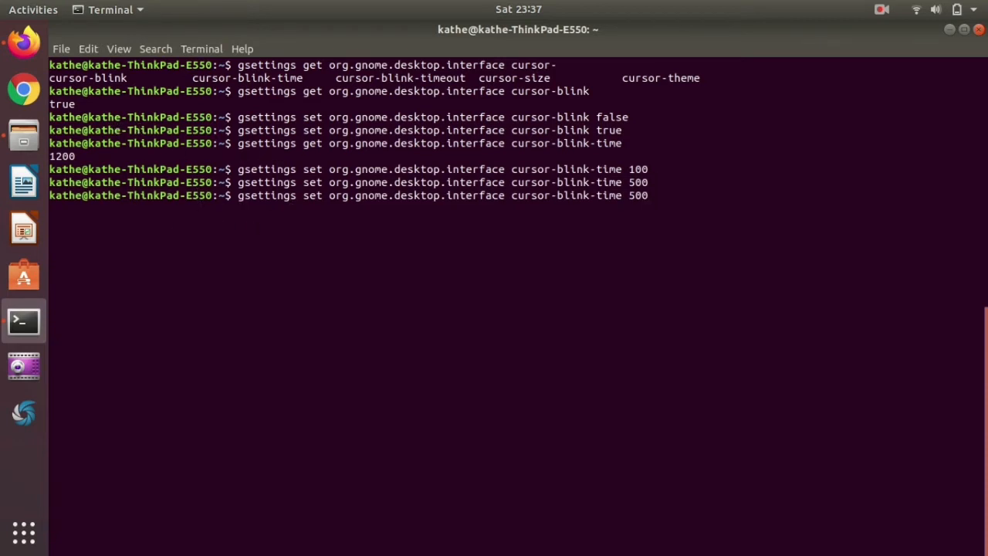
Set cursor-blink-time to 1000, 1500, then 2500.
{"action": "type", "text": "1000"}
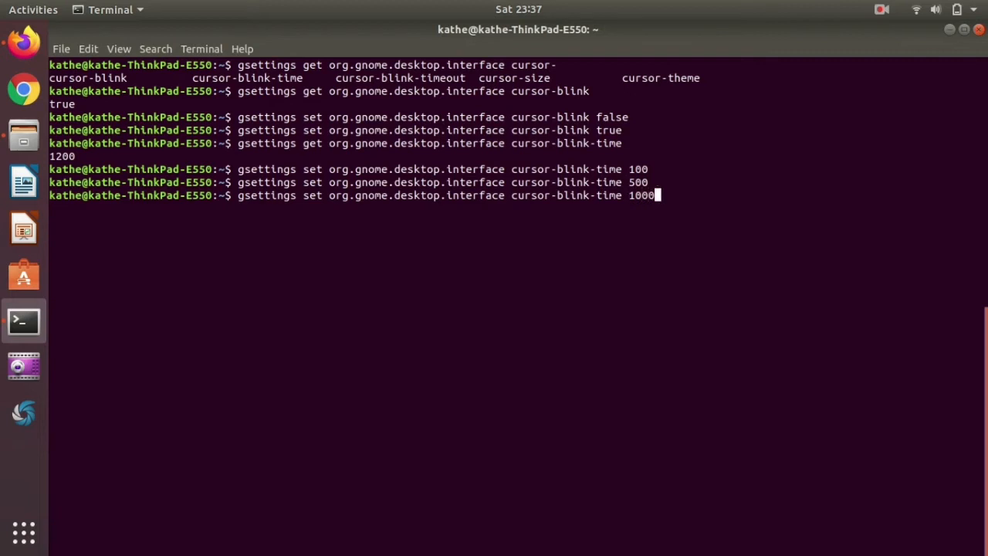
{"action": "key", "text": "Return"}
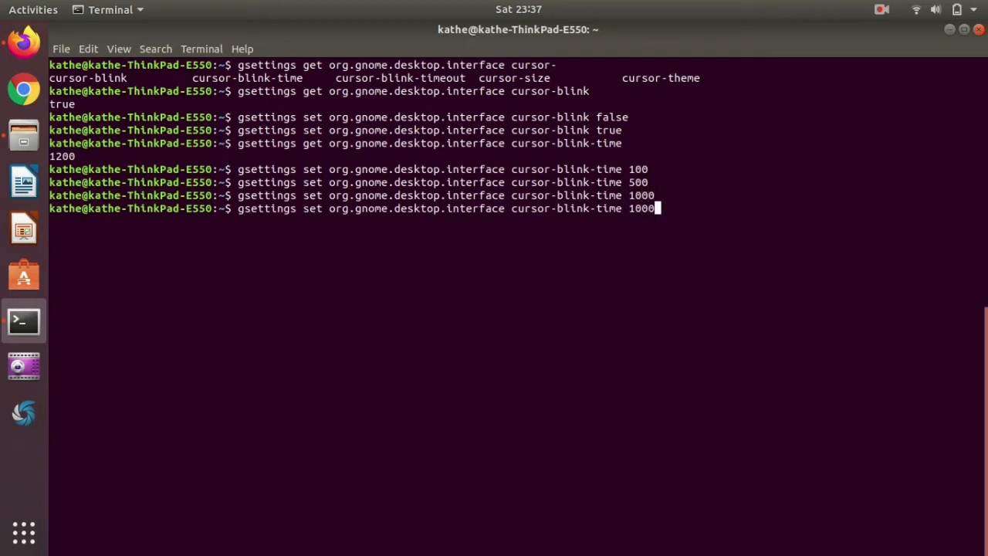
{"action": "key", "text": "BackSpace"}
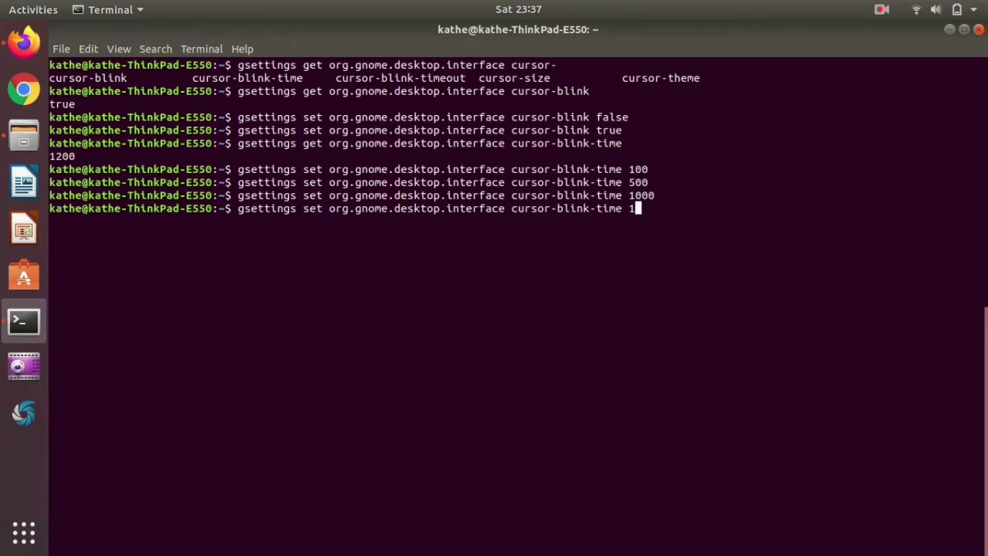
{"action": "type", "text": "500"}
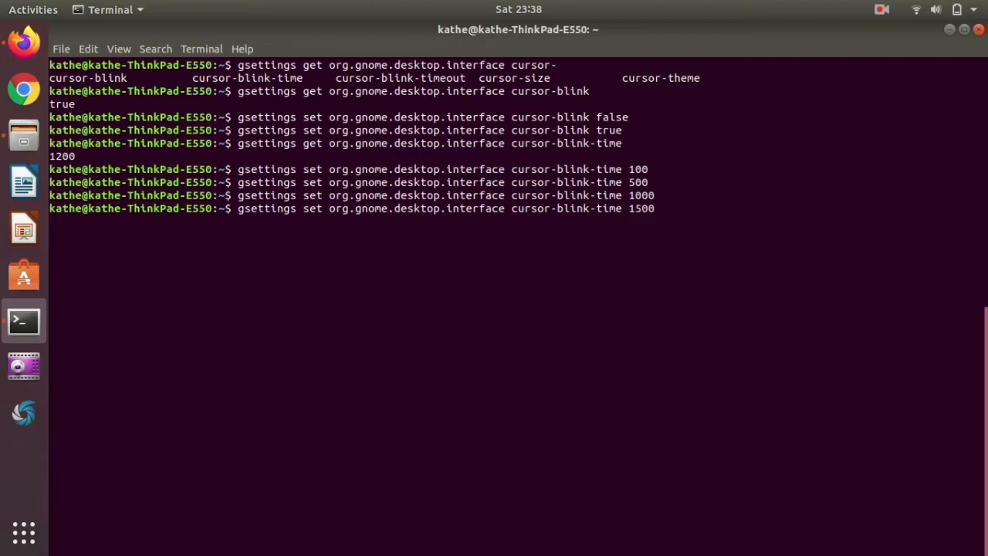
{"action": "key", "text": "Return"}
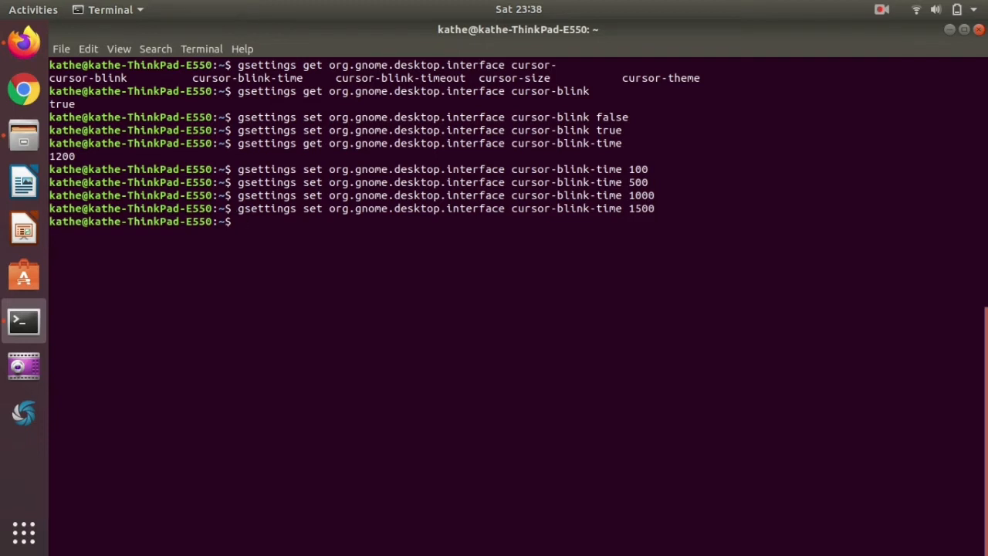
{"action": "type", "text": "gsettings set org.gnome.desktop.interface cursor-blink-time 1500"}
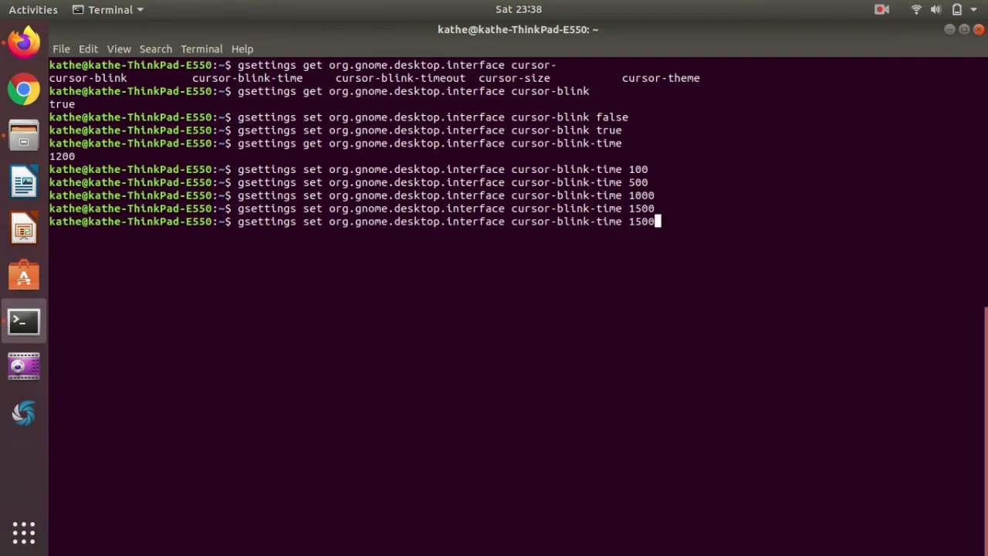
{"action": "type", "text": "2000"}
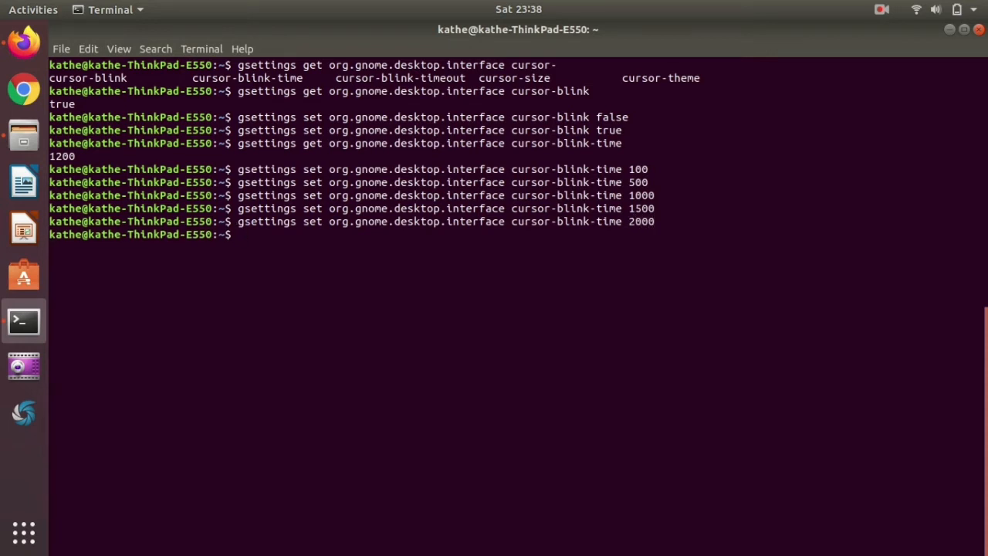
{"action": "type", "text": "gsettings set org.gnome.desktop.interface cursor-blink-time"}
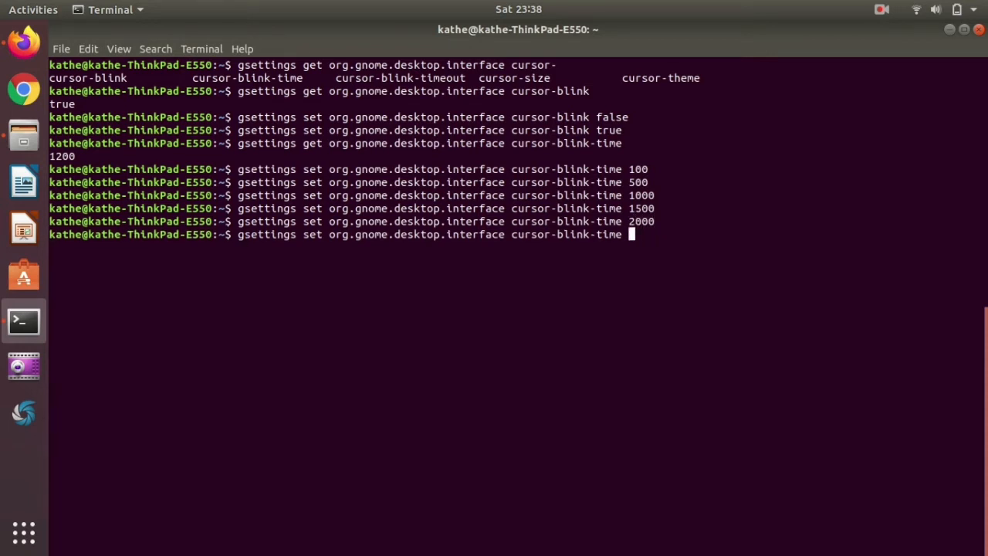
{"action": "key", "text": "Return"}
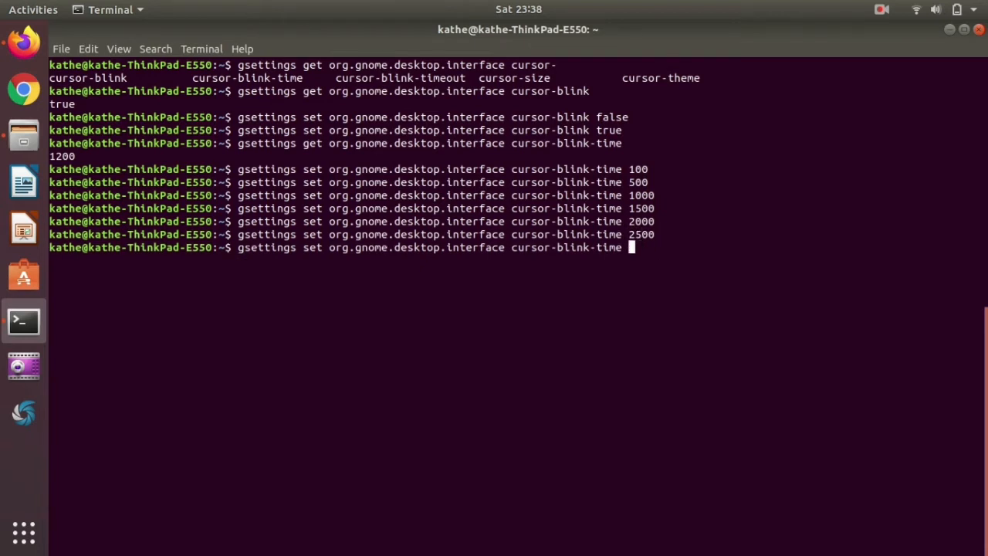
Try cursor-blink-time values 3000, 2501, 50 and 99, which are rejected.
{"action": "type", "text": "2"}
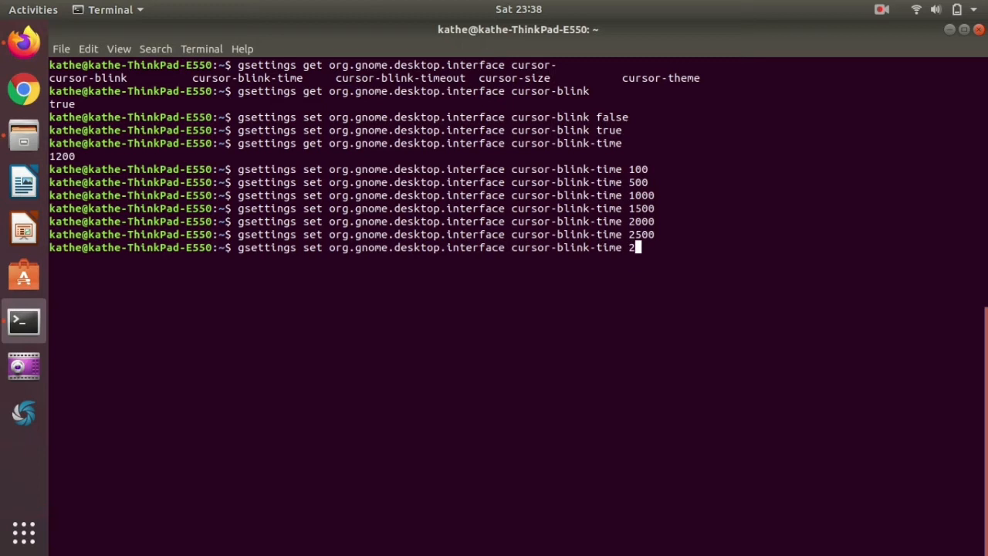
{"action": "type", "text": "3000"}
{"action": "key", "text": "Return"}
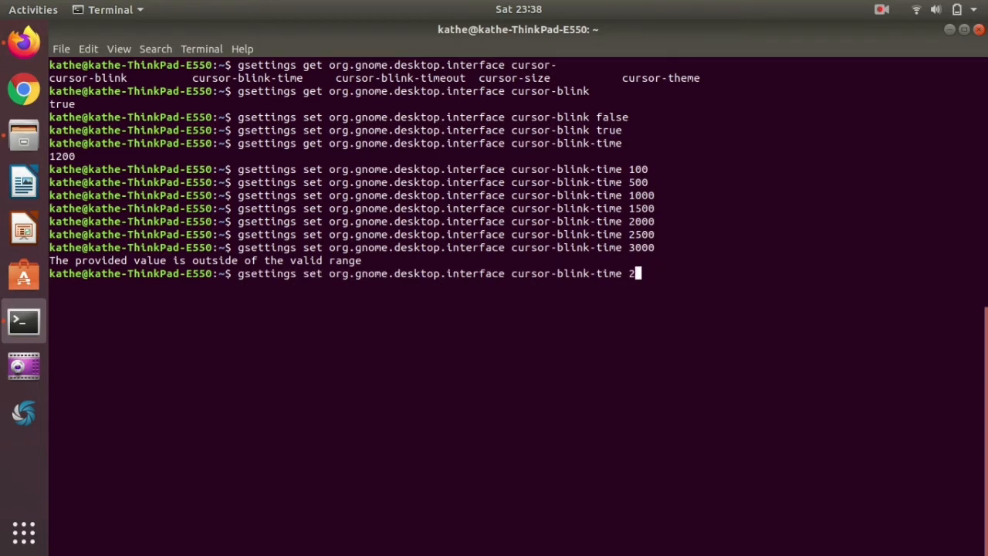
{"action": "type", "text": "50"}
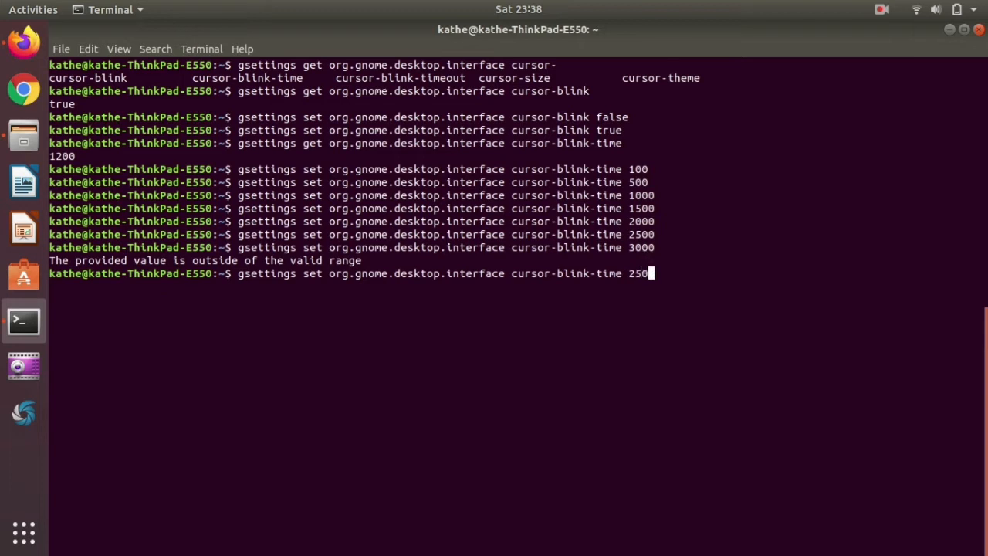
{"action": "key", "text": "Return"}
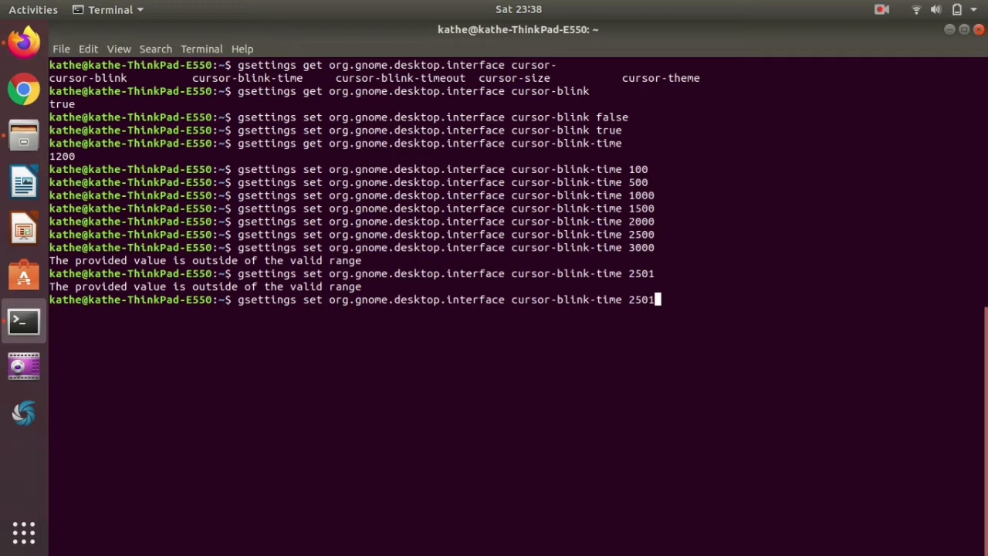
{"action": "key", "text": "BackSpace"}
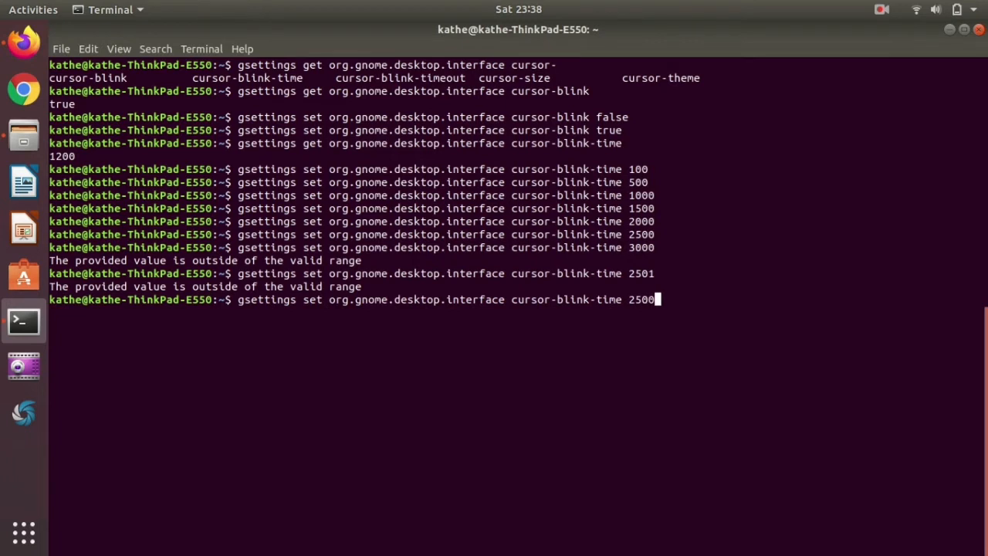
{"action": "key", "text": "BackSpace"}
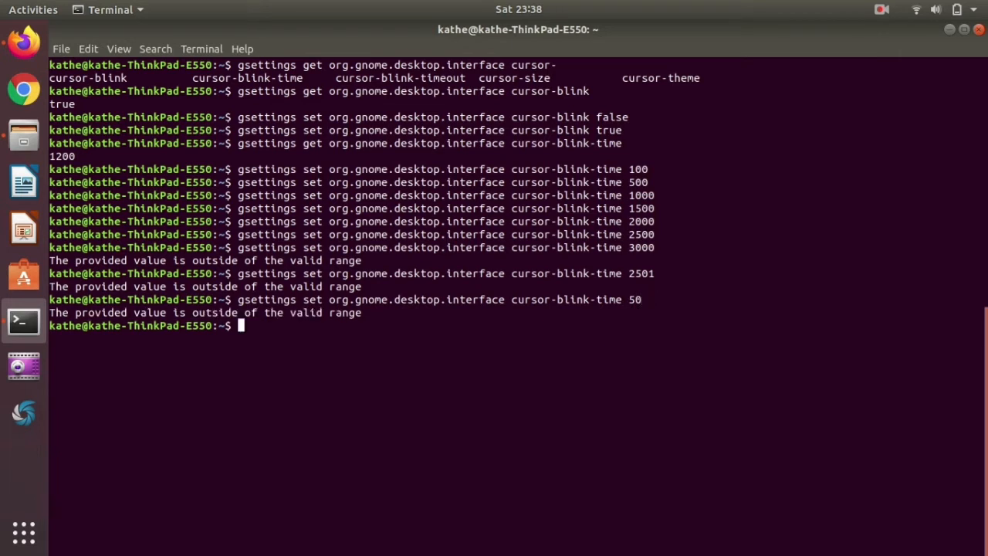
{"action": "type", "text": "gsettings set org.gnome.desktop.interface cursor-blink-time 99"}
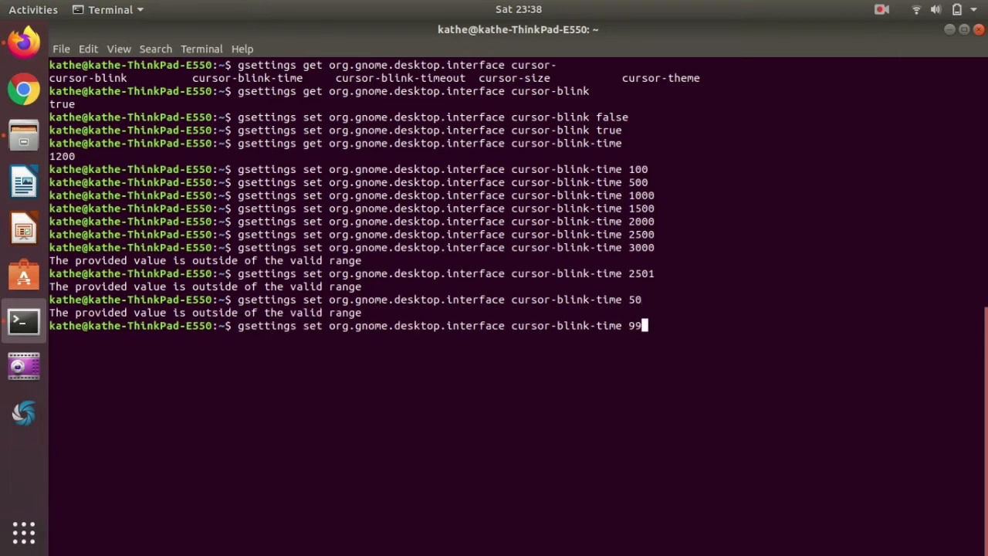
{"action": "key", "text": "Return"}
{"action": "type", "text": "gsettings set org.gnome.desktop.interface cursor-blink-time 100"}
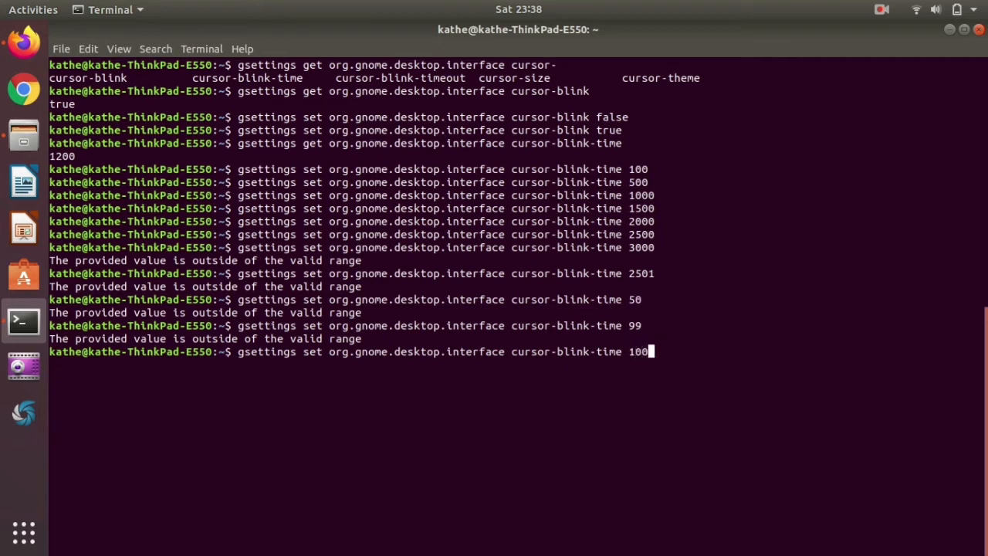
Restore cursor-blink-time to 1200.
{"action": "type", "text": "- 2"}
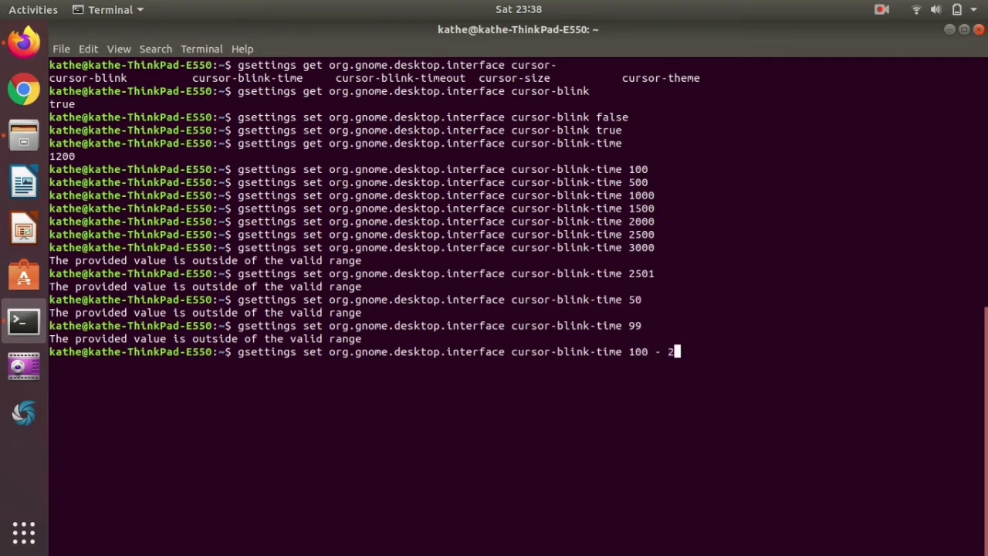
{"action": "type", "text": "500"}
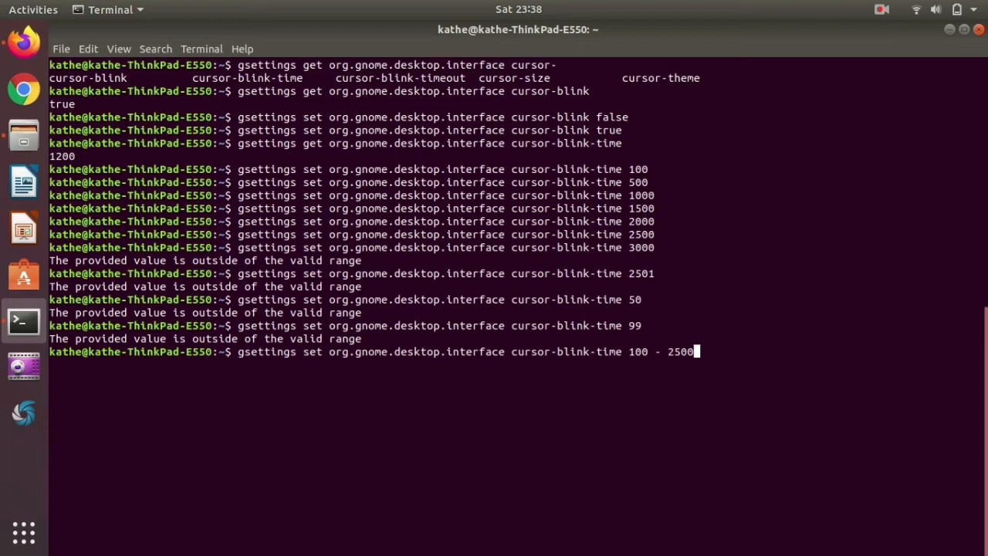
{"action": "key", "text": "BackSpace"}
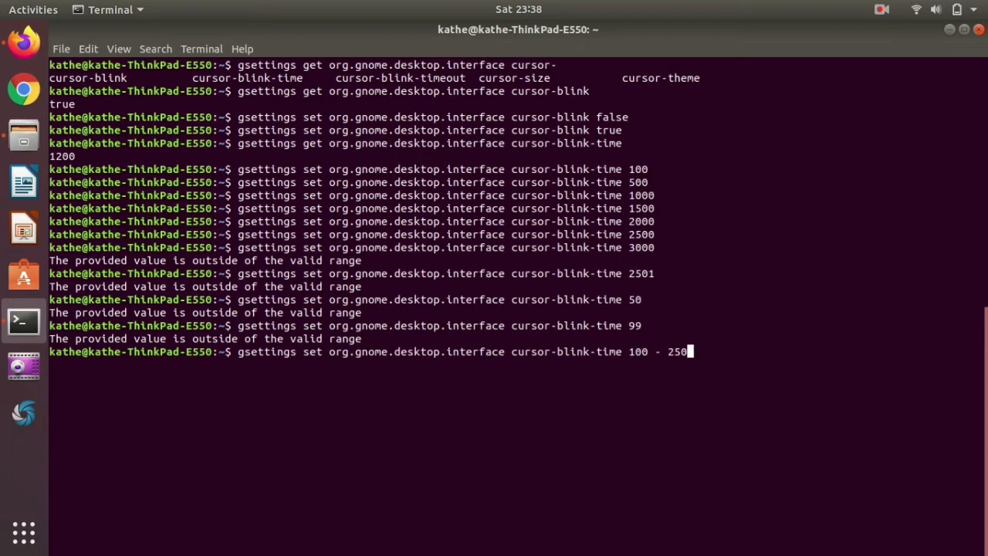
{"action": "key", "text": "BackSpace"}
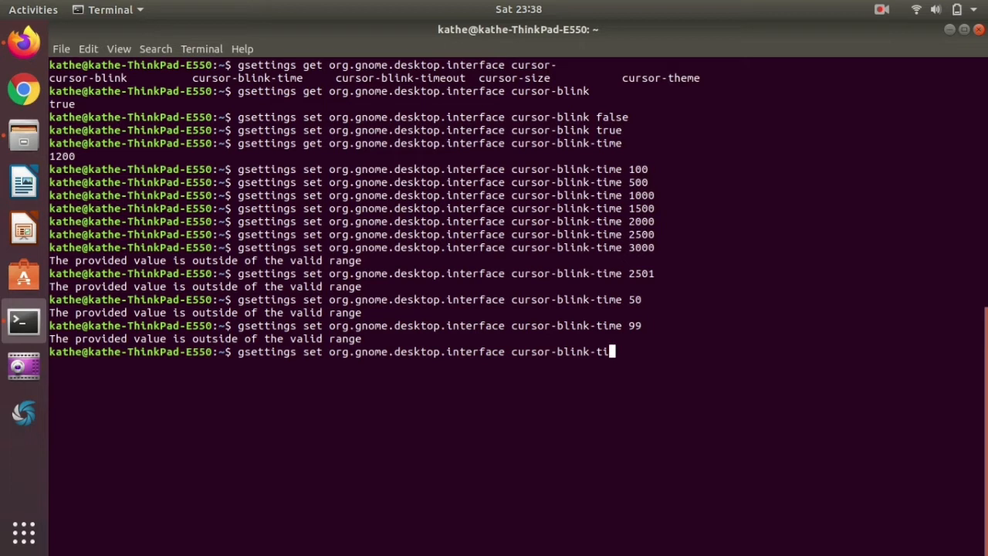
{"action": "type", "text": "me 12"}
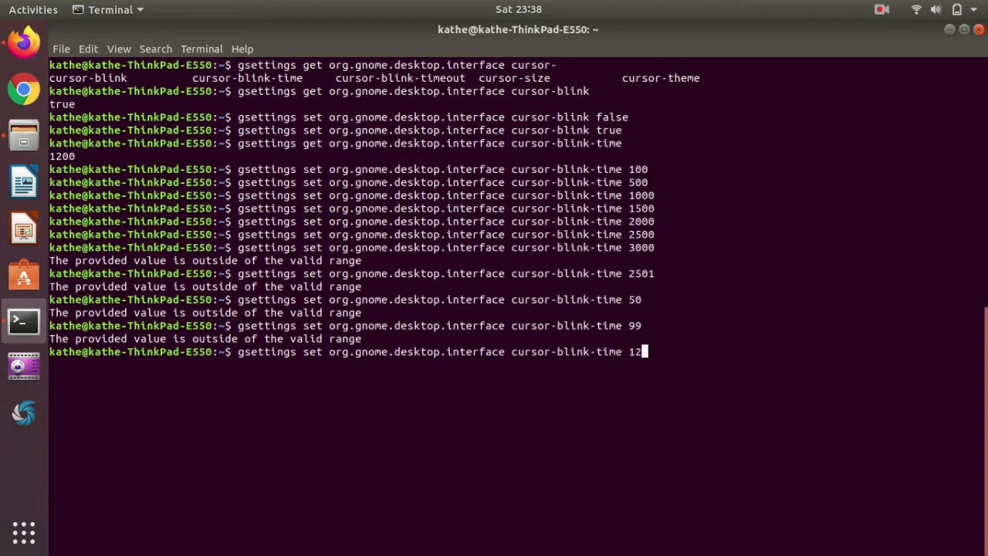
{"action": "key", "text": "Return"}
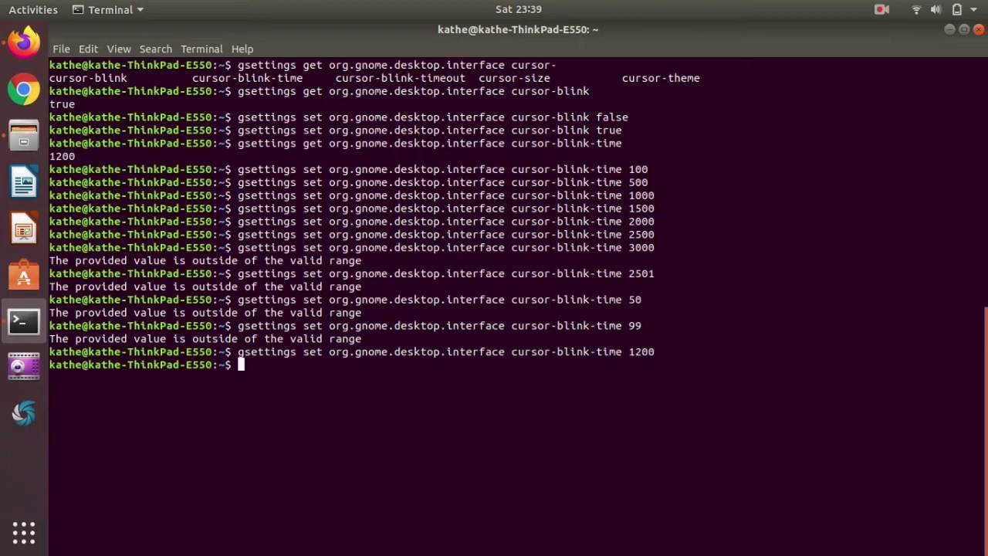
Rework the last command toward a cursor-blink-timeout query, then clear the screen.
{"action": "key", "text": "Up"}
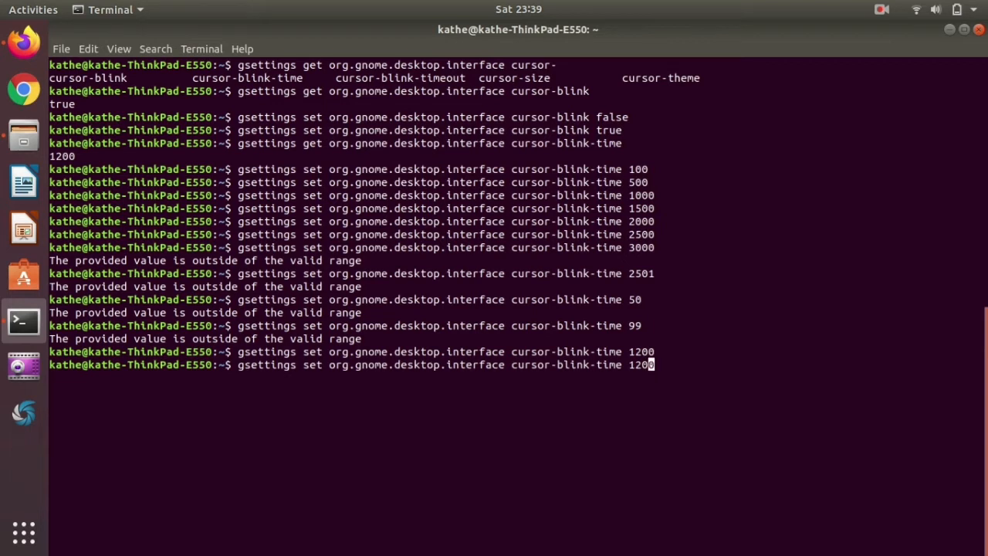
{"action": "key", "text": "BackSpace"}
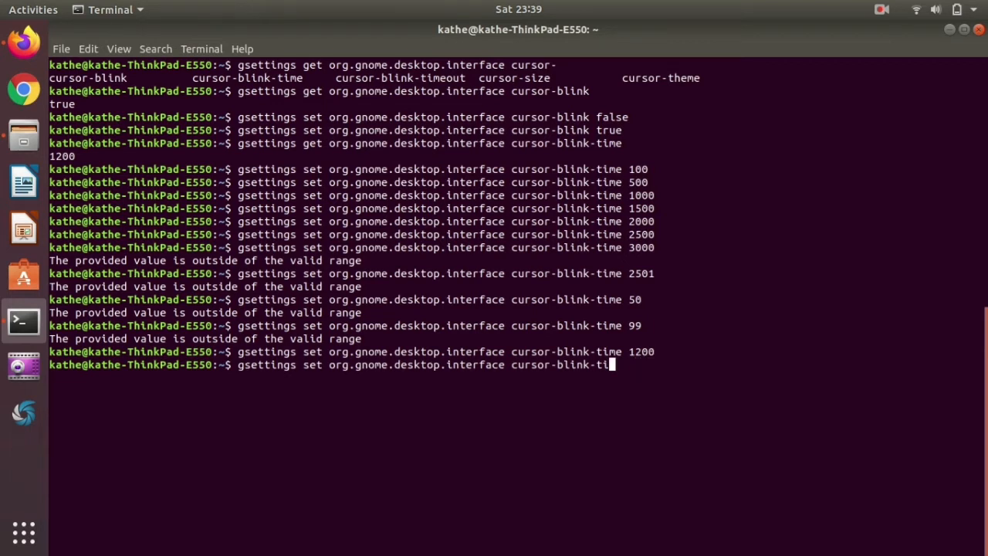
{"action": "key", "text": "BackSpace"}
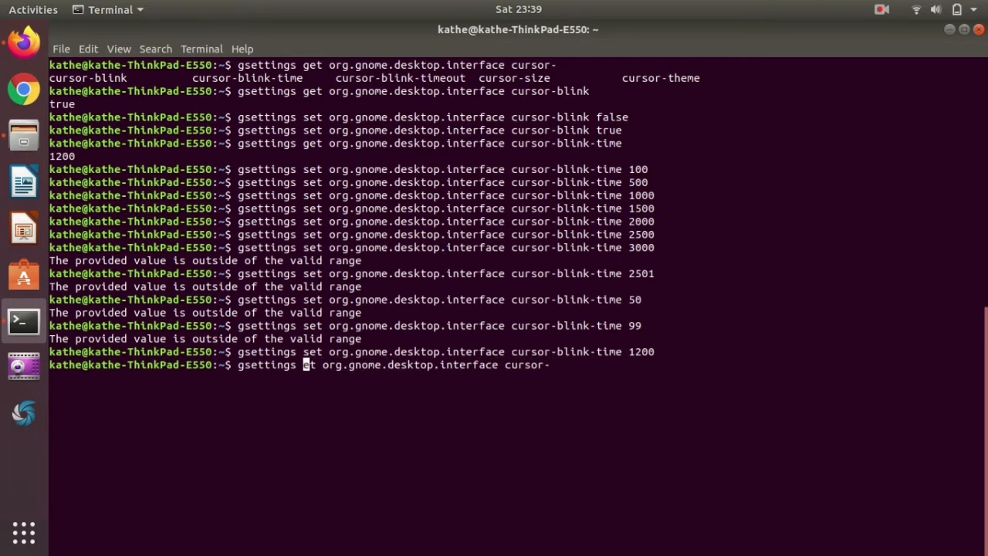
{"action": "type", "text": "et"}
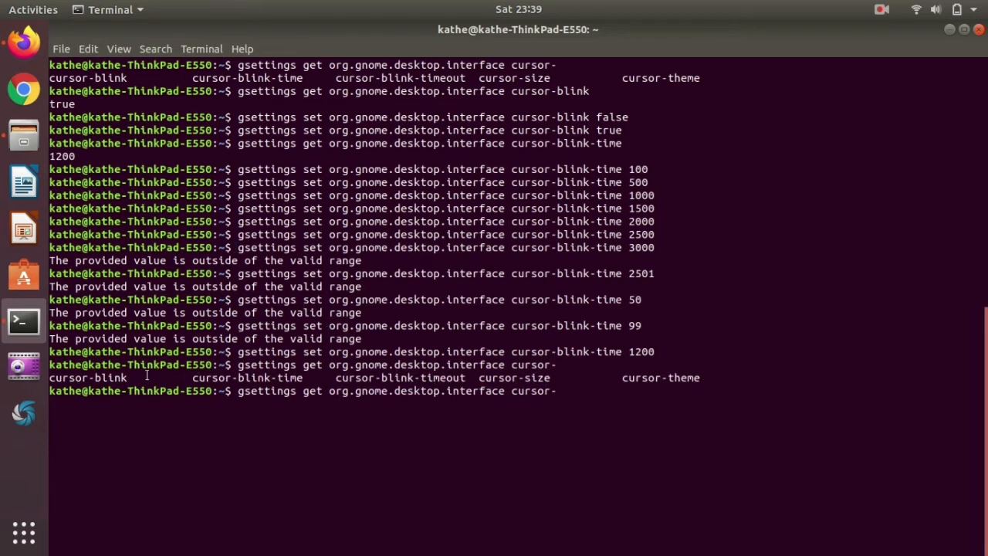
{"action": "mouse_move", "coordinate": [345, 377]}
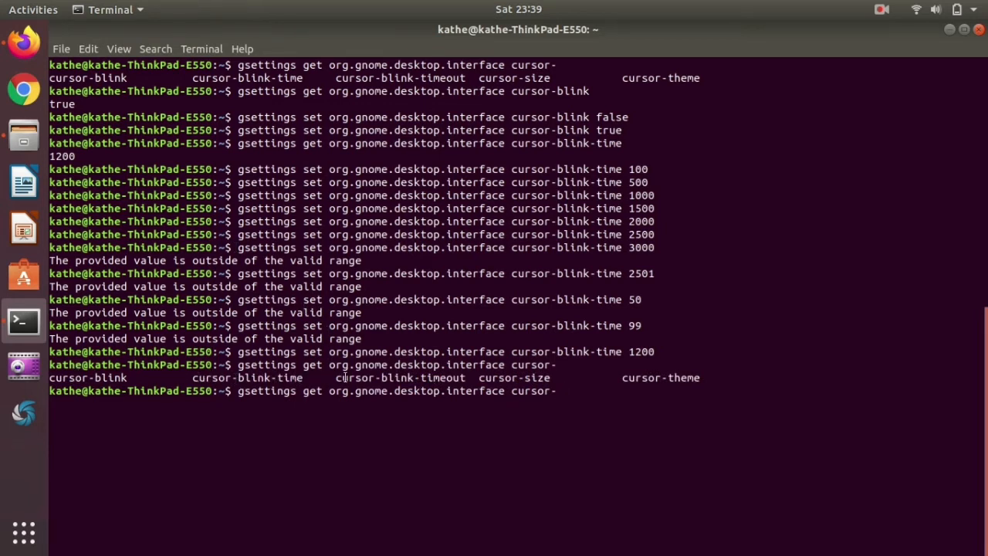
{"action": "double_click", "coordinate": [400, 377]}
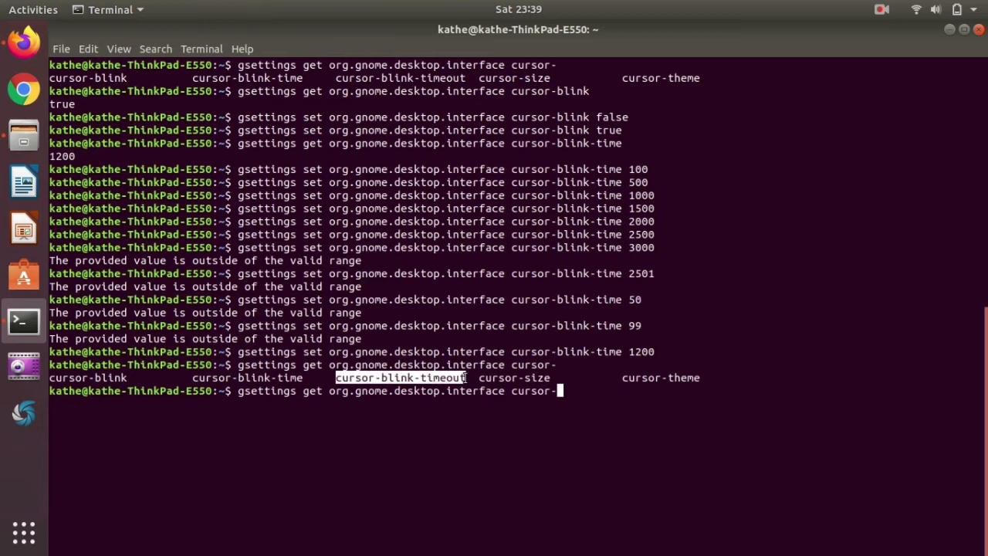
{"action": "type", "text": "timeout"}
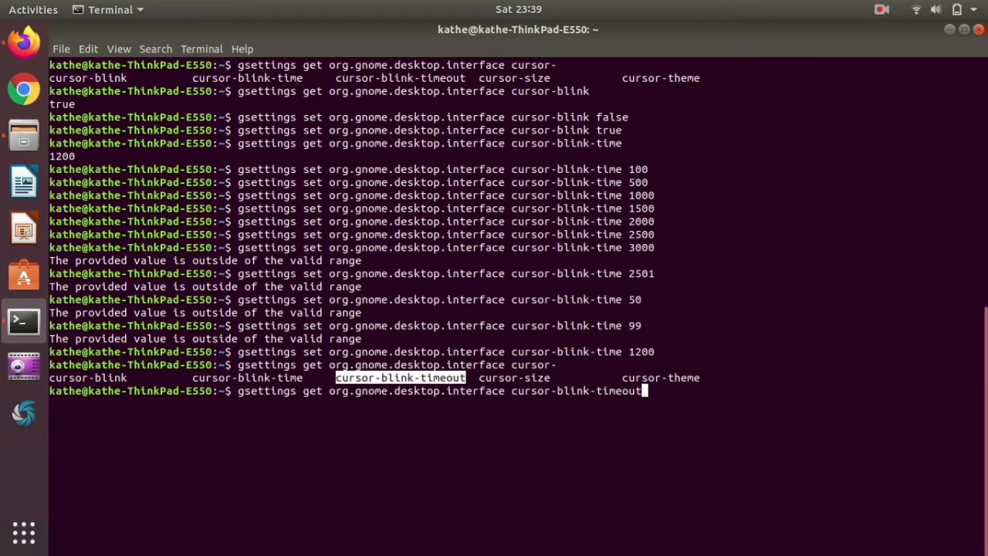
{"action": "key", "text": "Return"}
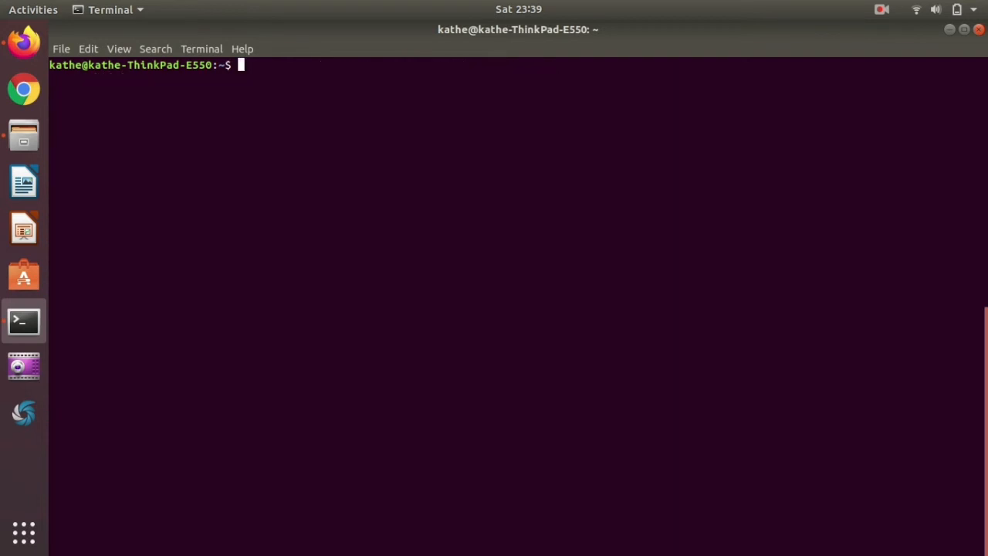
Query cursor-blink-timeout, which returns 10, and start a fresh prompt line.
{"action": "type", "text": "gsettings get org.gnome.desktop.interface cursor-blink-timeout"}
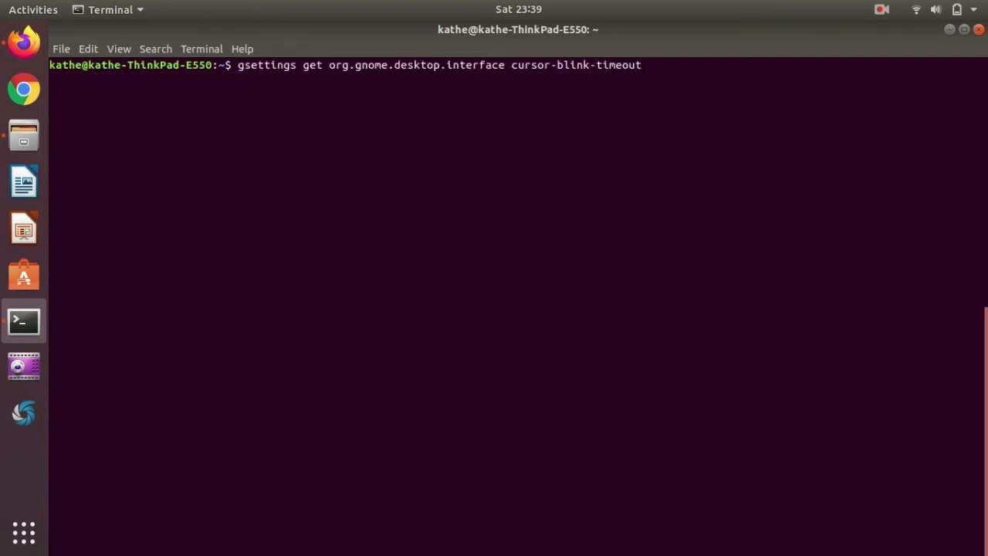
{"action": "key", "text": "Return"}
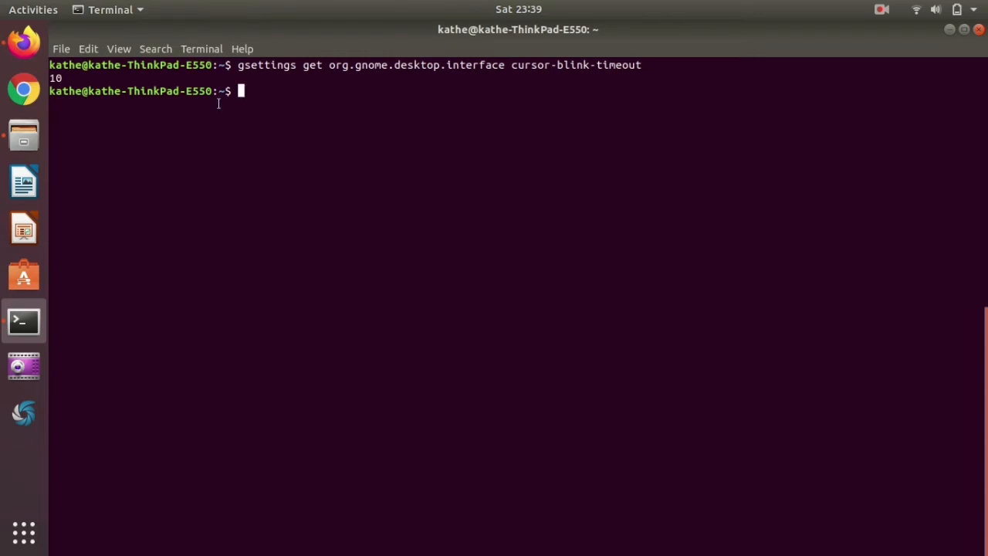
{"action": "key", "text": "Return"}
{"action": "type", "text": "gsettings set org.gnome.desktop.interface cursor-blink-timeout"}
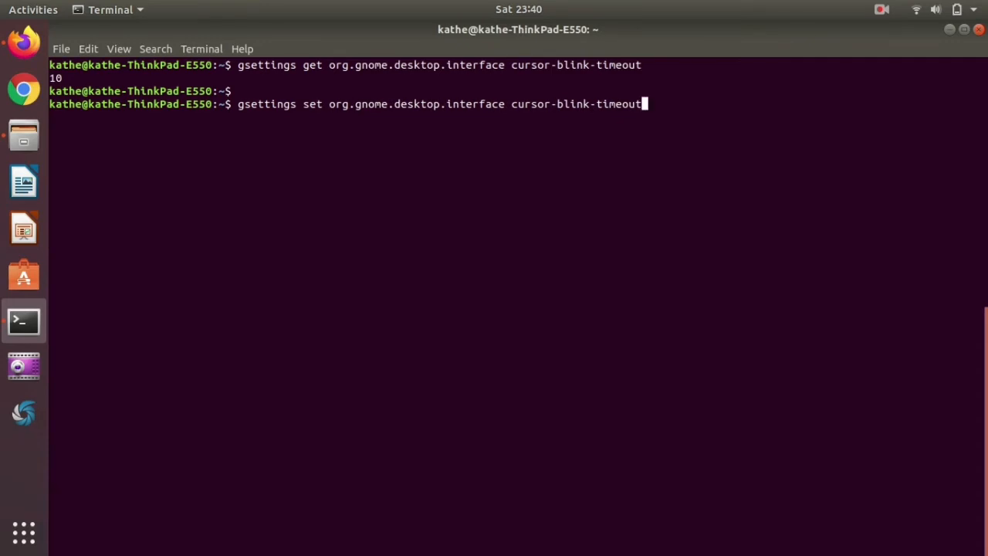
Set cursor-blink-timeout to 5, then 2, then back to 10.
{"action": "type", "text": "5"}
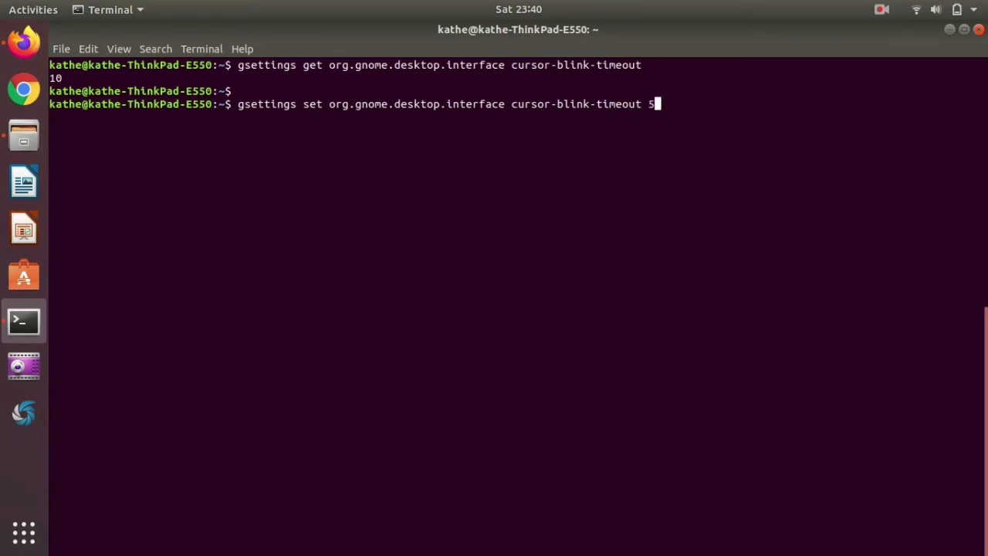
{"action": "key", "text": "Return"}
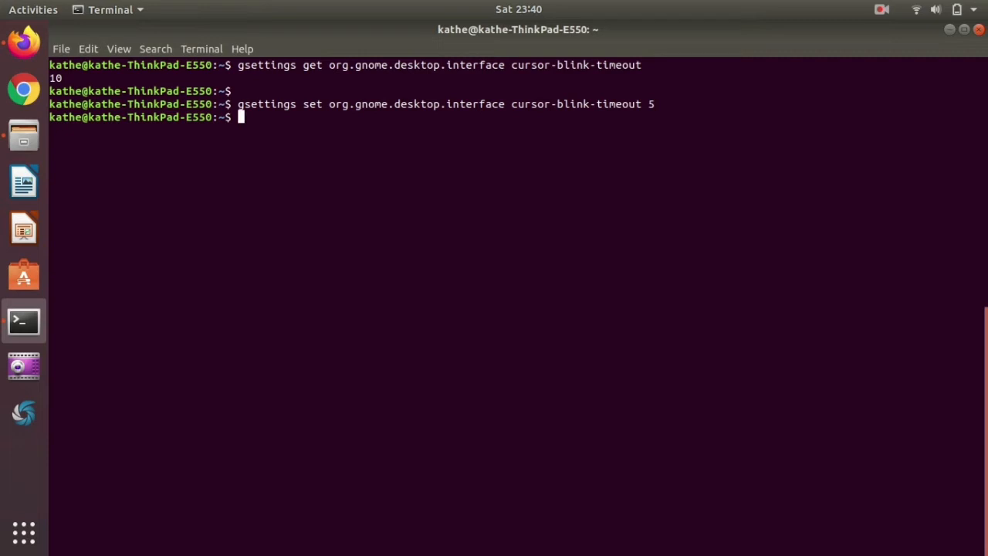
{"action": "type", "text": "gsettings set org.gnome.desktop.interface cursor-blink-timeout 2"}
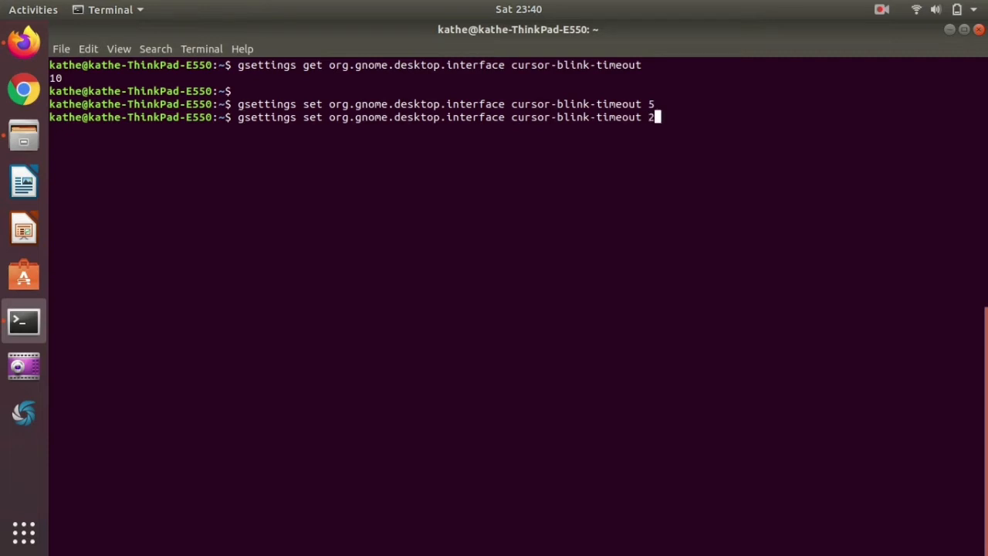
{"action": "key", "text": "Return"}
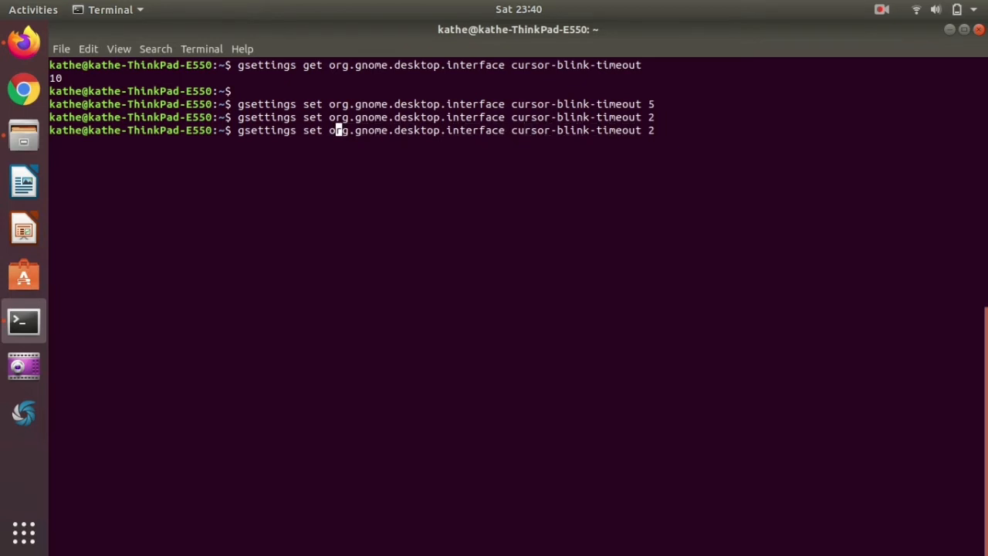
{"action": "type", "text": "get"}
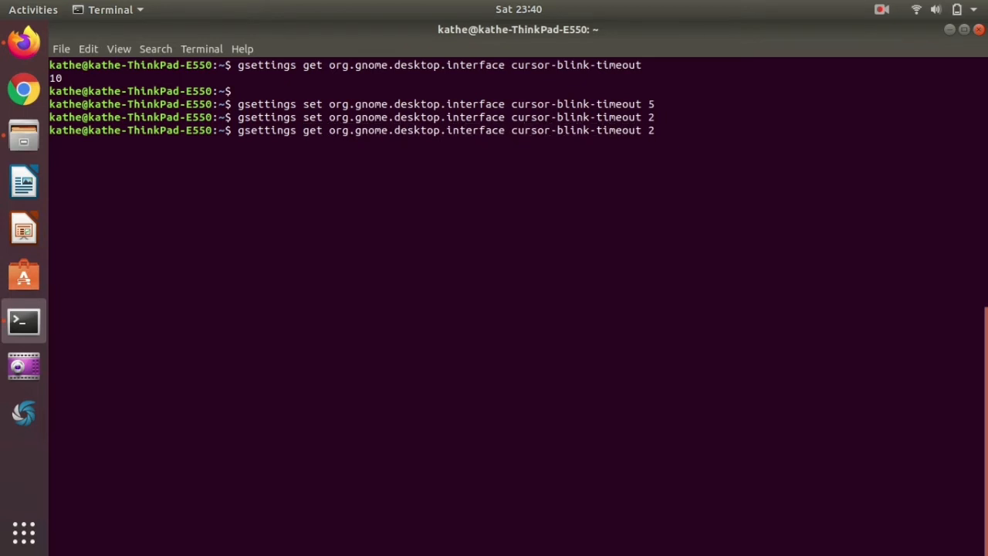
{"action": "type", "text": "set"}
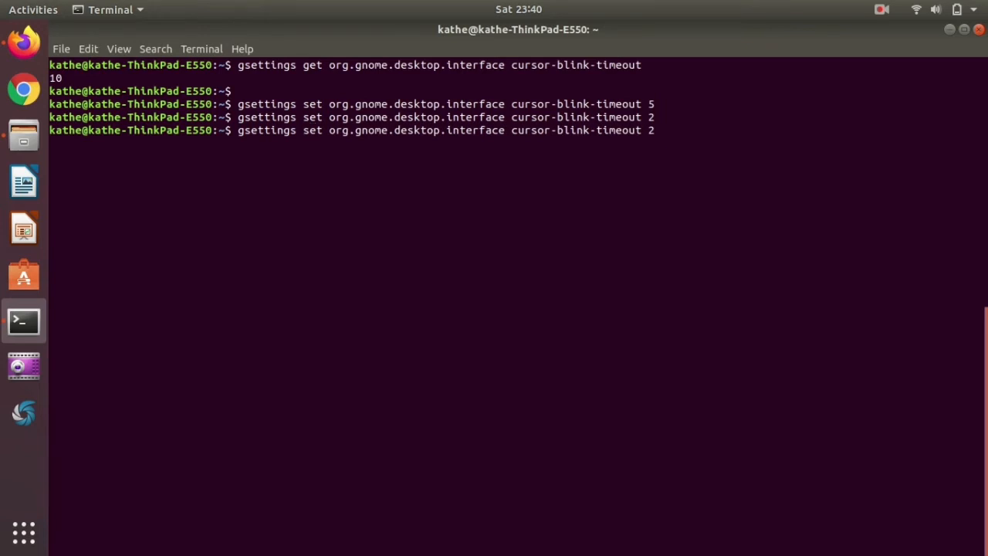
{"action": "key", "text": "BackSpace"}
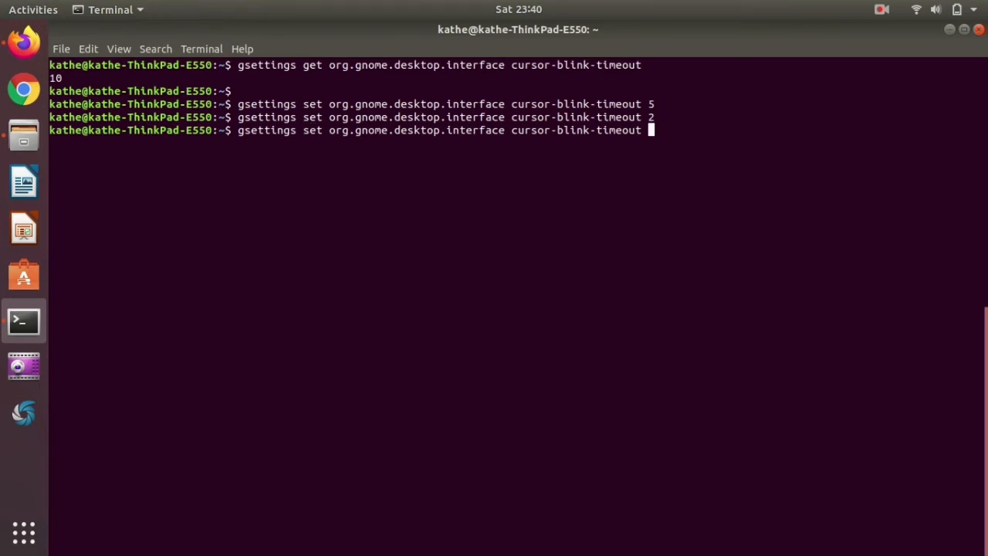
{"action": "key", "text": "Return"}
{"action": "type", "text": "gsettings get org.gnome.desktop.interface cursor-blink-timeo"}
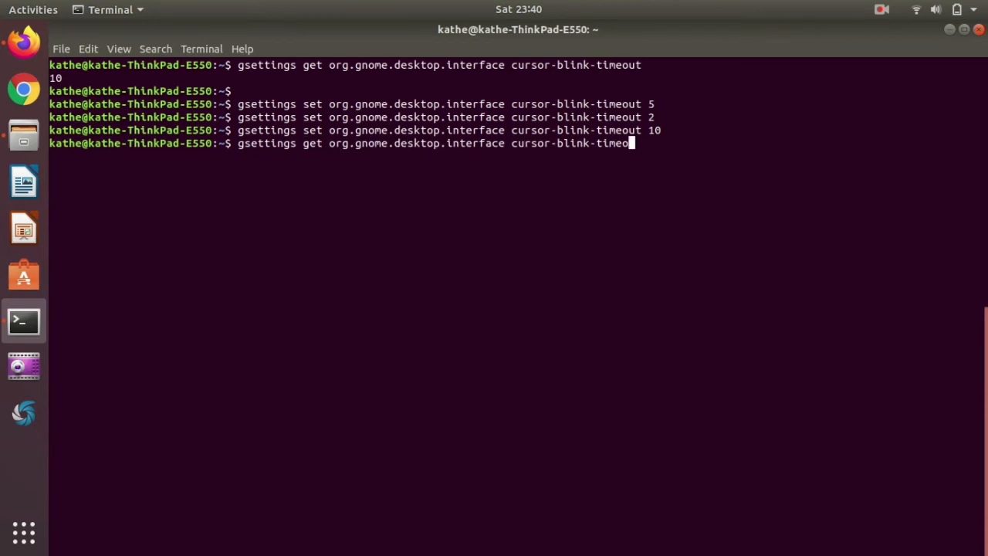
{"action": "key", "text": "BackSpace"}
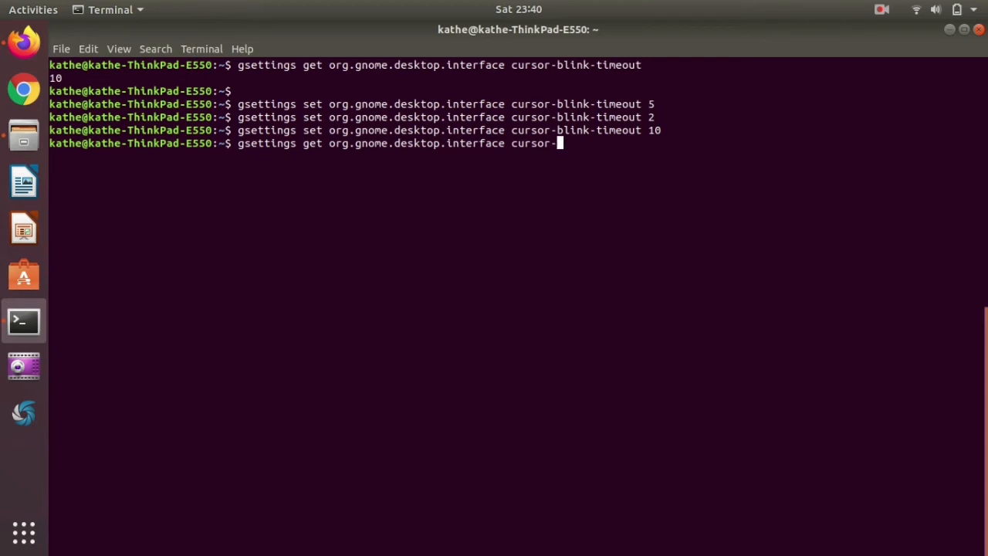
List the cursor keys and run a cursor-size set without a value, printing usage help.
{"action": "key", "text": "Tab"}
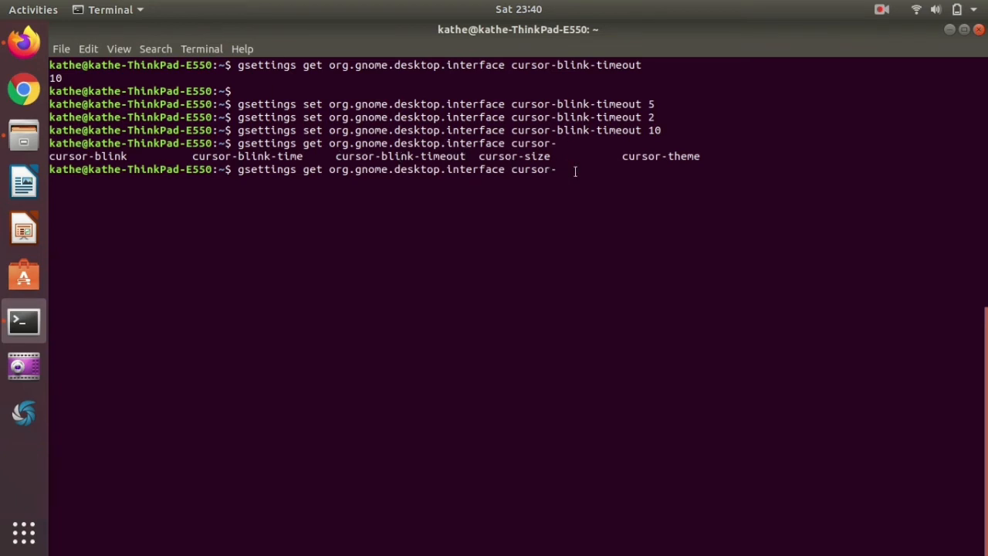
{"action": "mouse_move", "coordinate": [600, 237]}
{"action": "type", "text": "s"}
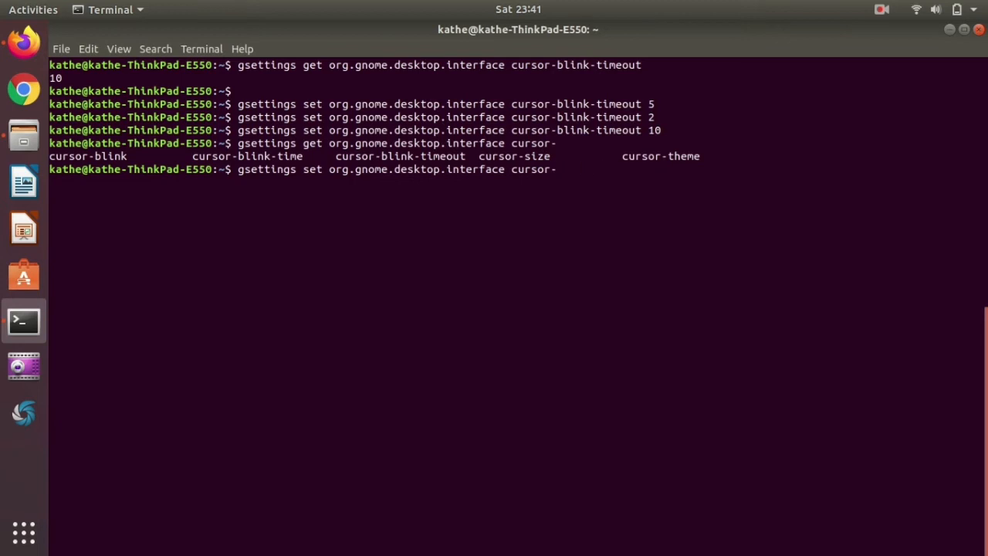
{"action": "key", "text": "Return"}
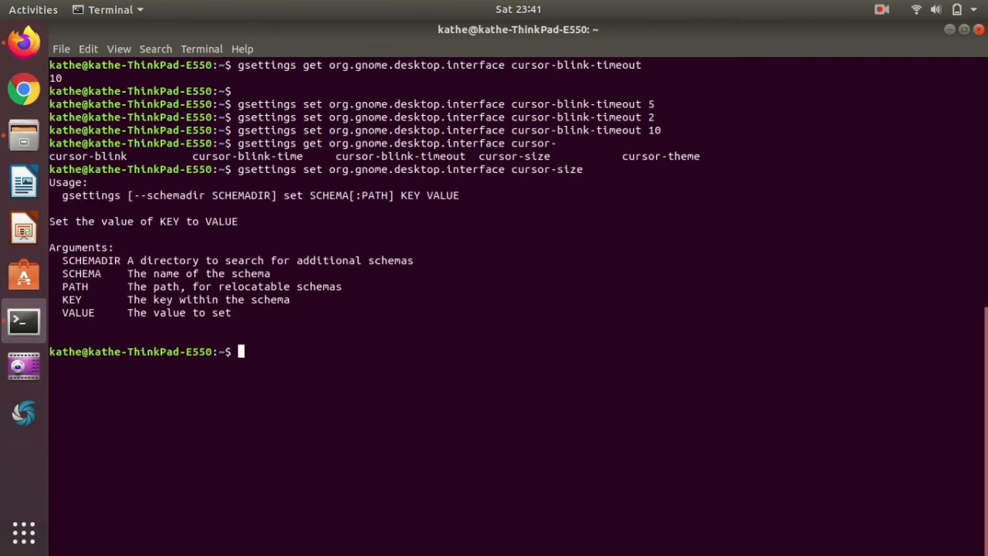
Query cursor-size, which returns 24, then clear the screen.
{"action": "type", "text": "gsettings set org.gnome.desktop.interface cursor-size"}
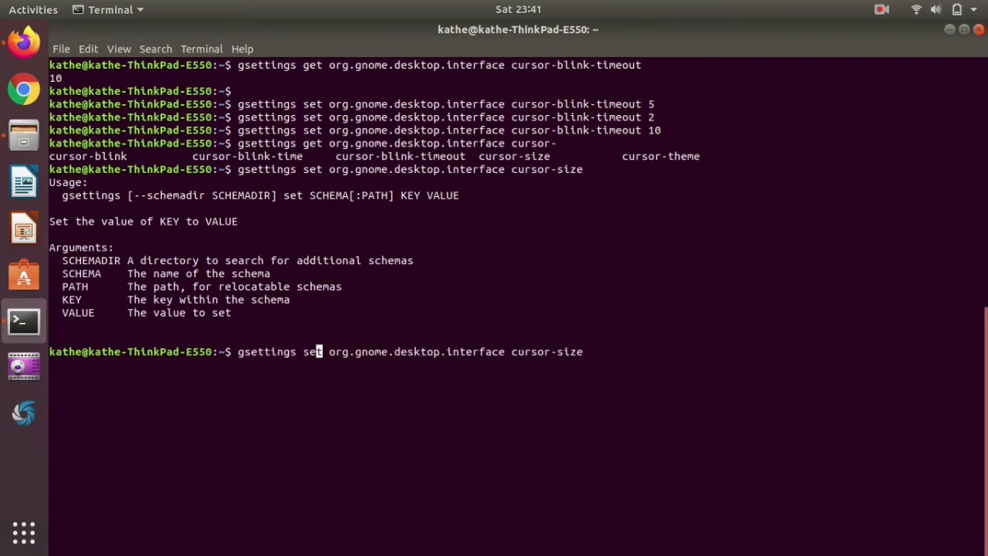
{"action": "type", "text": "get"}
{"action": "type", "text": "c"}
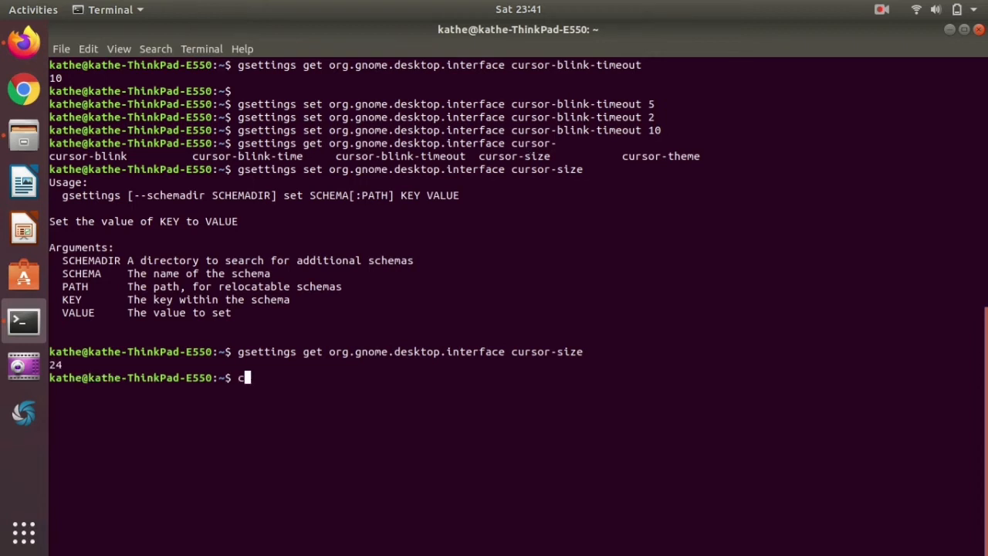
{"action": "type", "text": "lear"}
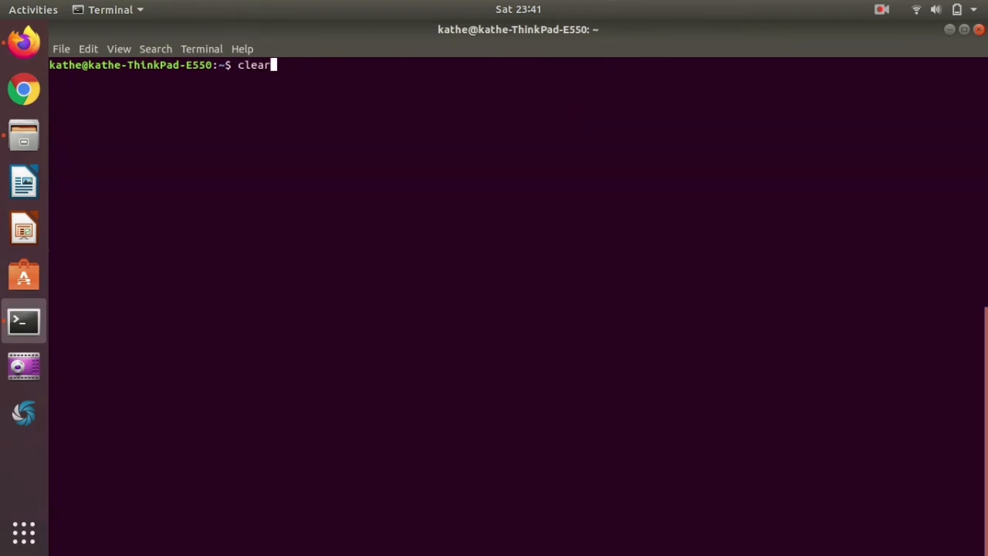
{"action": "key", "text": "Return"}
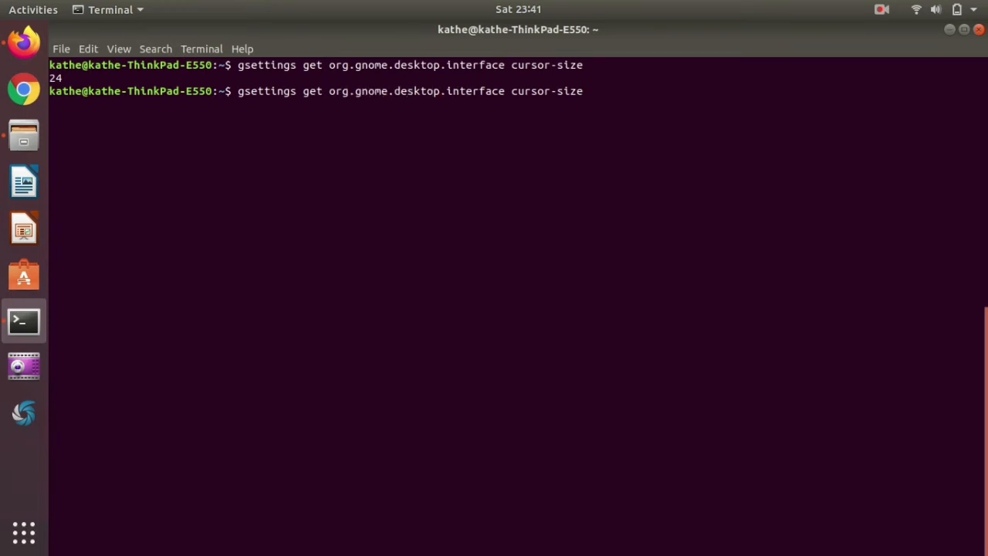
Set cursor-size to 32, then to 48.
{"action": "type", "text": "set"}
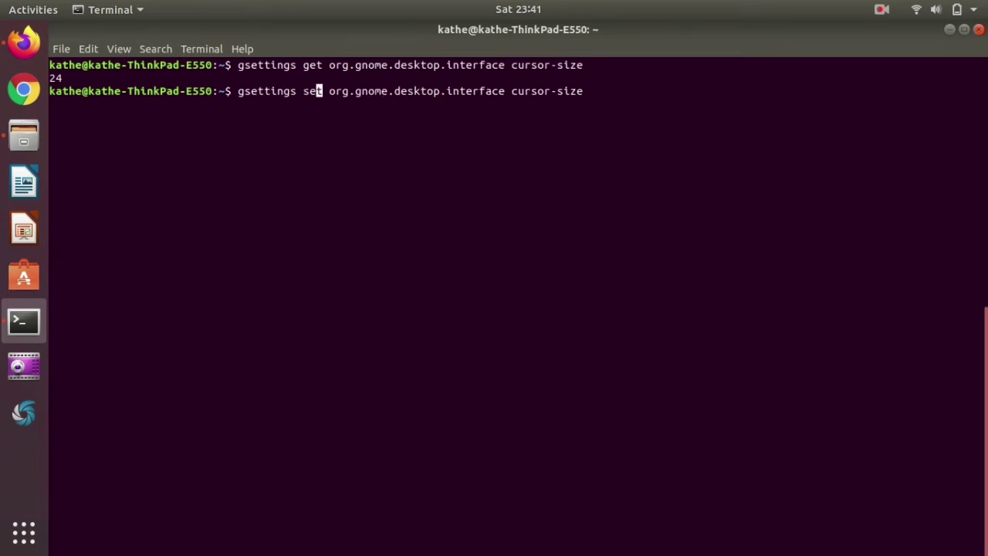
{"action": "type", "text": "t"}
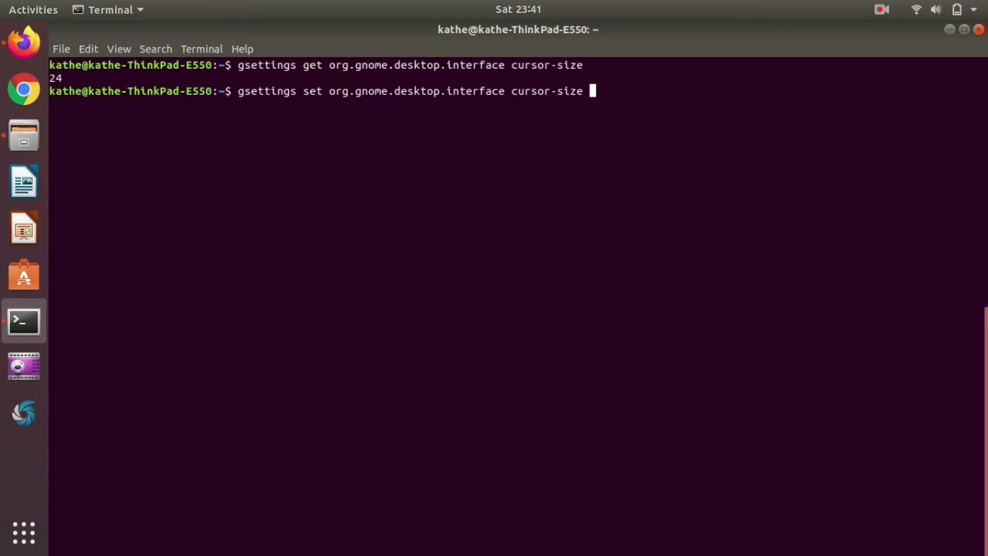
{"action": "type", "text": "32"}
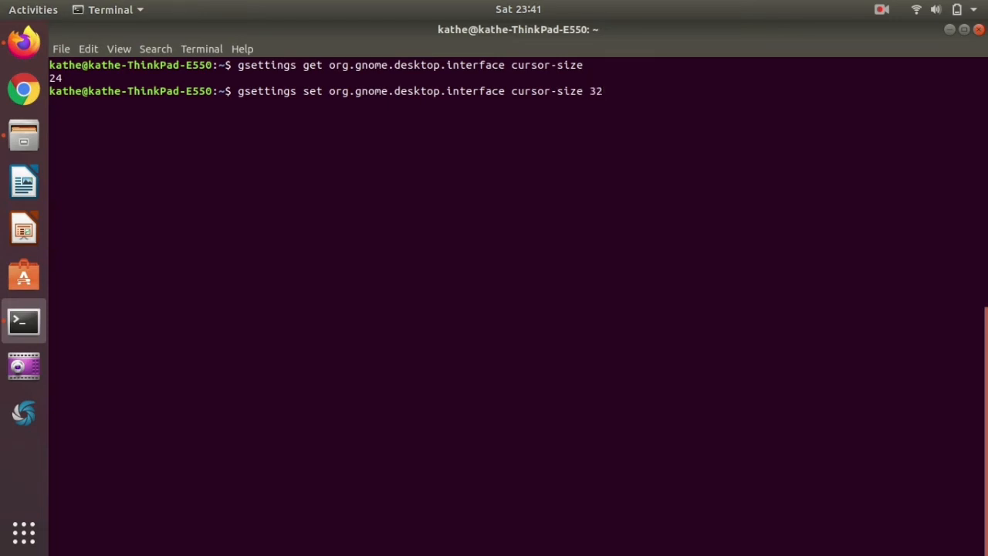
{"action": "key", "text": "Return"}
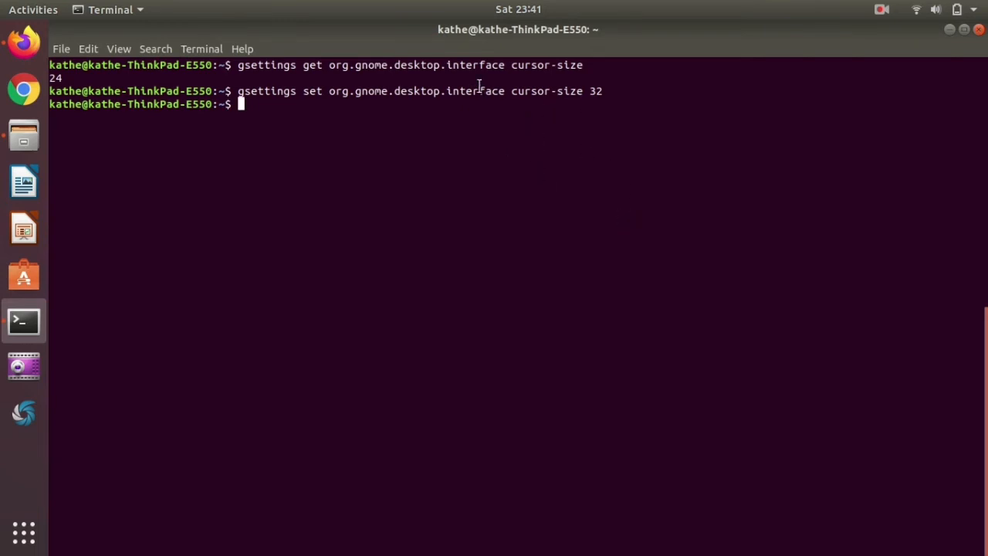
{"action": "mouse_move", "coordinate": [396, 116]}
{"action": "type", "text": "gsettings set org.gnome.desktop.interface cursor-size 4"}
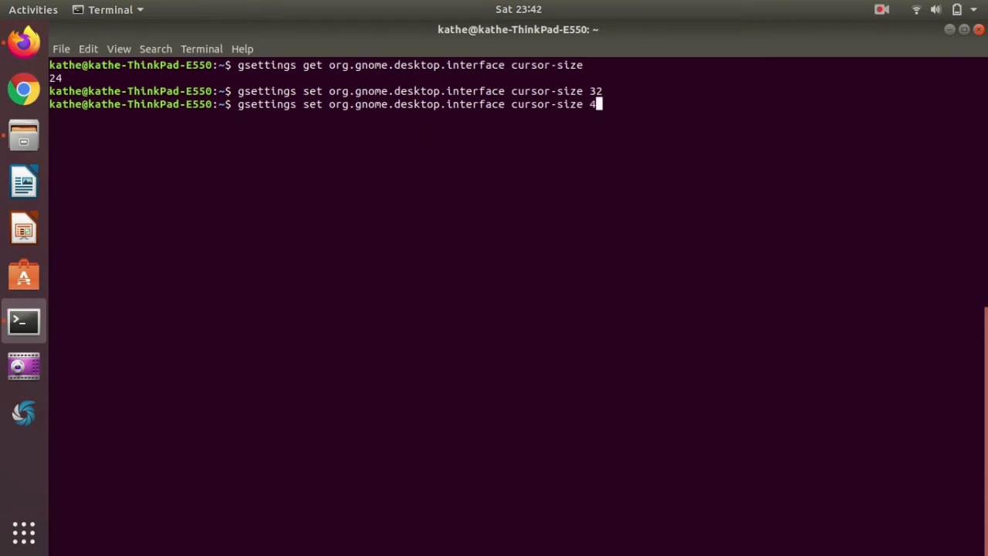
{"action": "type", "text": "8"}
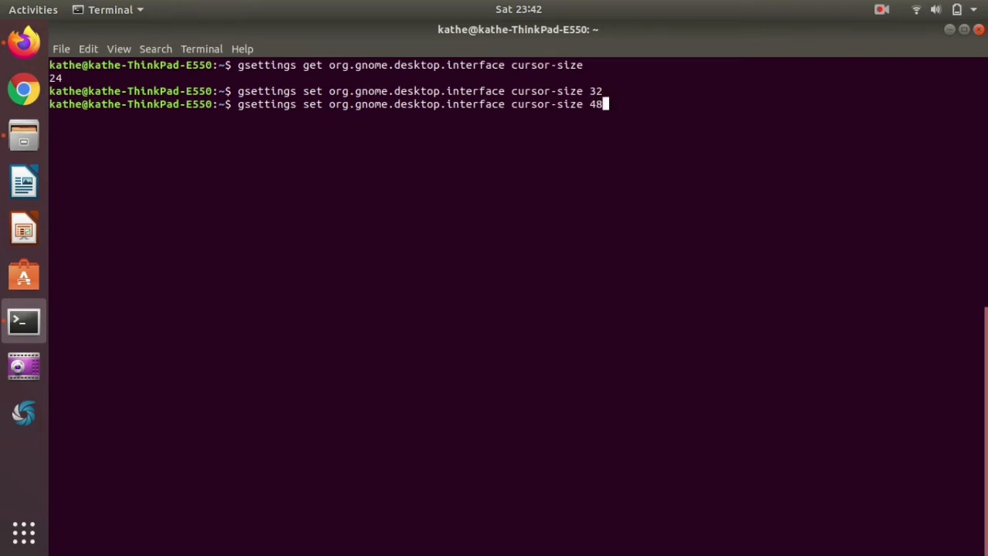
{"action": "key", "text": "Return"}
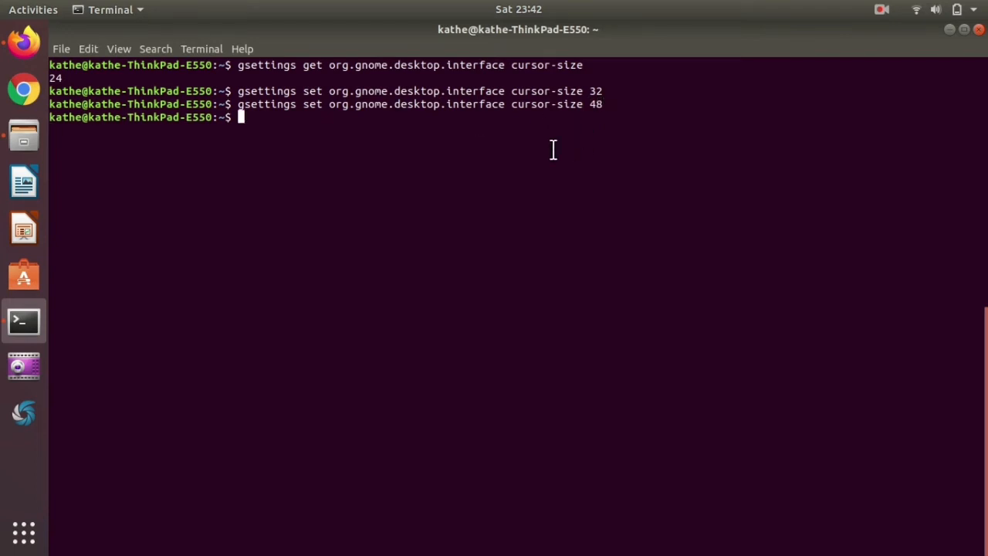
{"action": "mouse_move", "coordinate": [577, 132]}
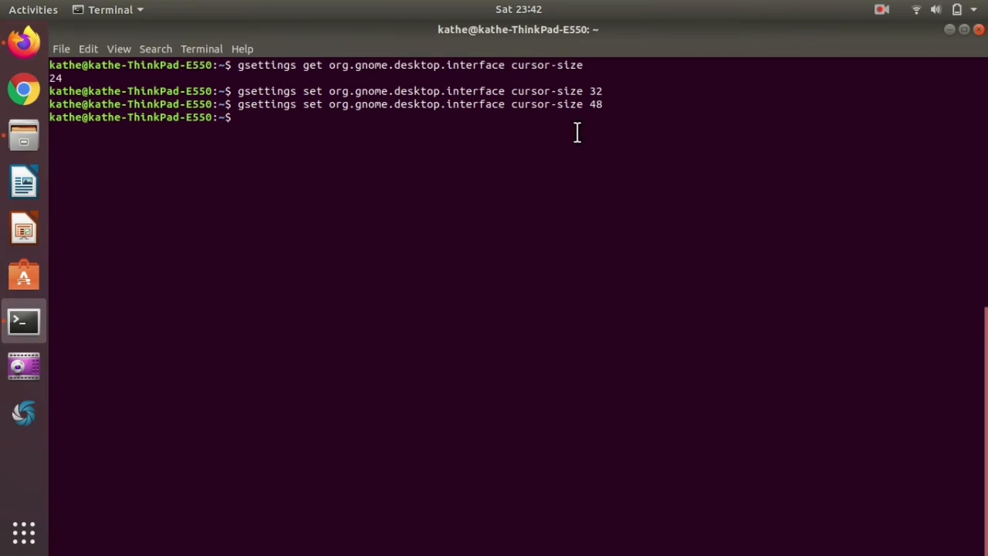
{"action": "mouse_move", "coordinate": [593, 176]}
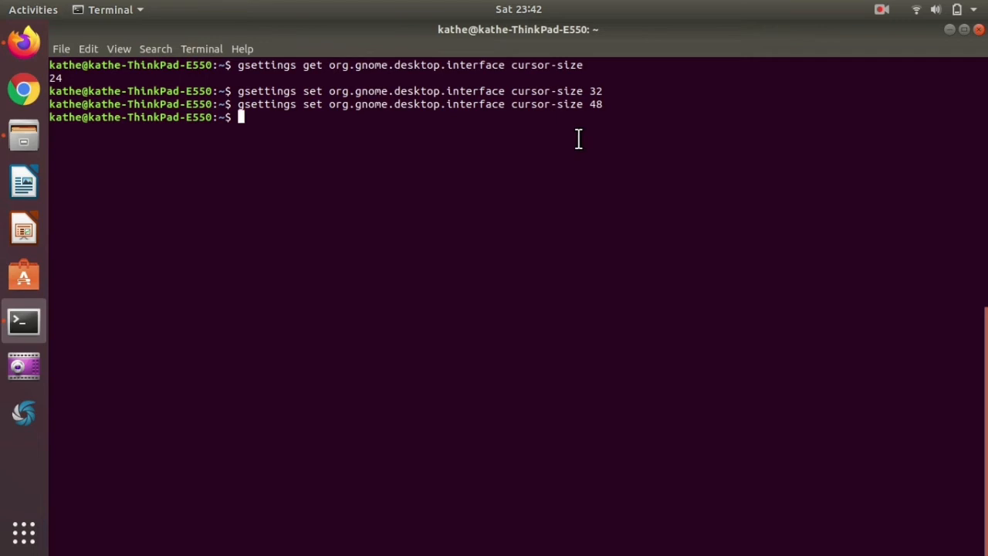
Set the cursor size to 64, then to 98, with gsettings set cursor-size.
{"action": "type", "text": "gsettings set org.gnome.desktop.interface cursor-size"}
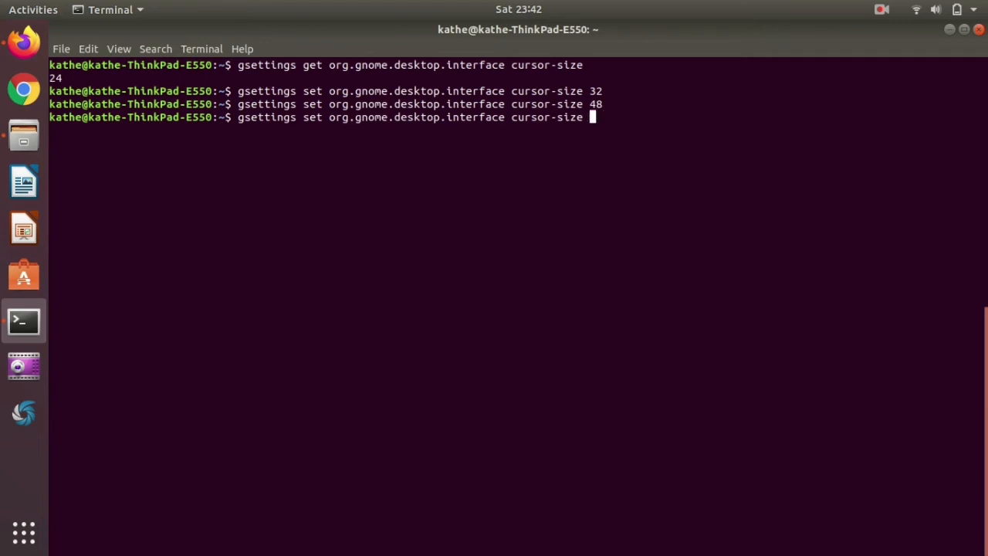
{"action": "type", "text": "6"}
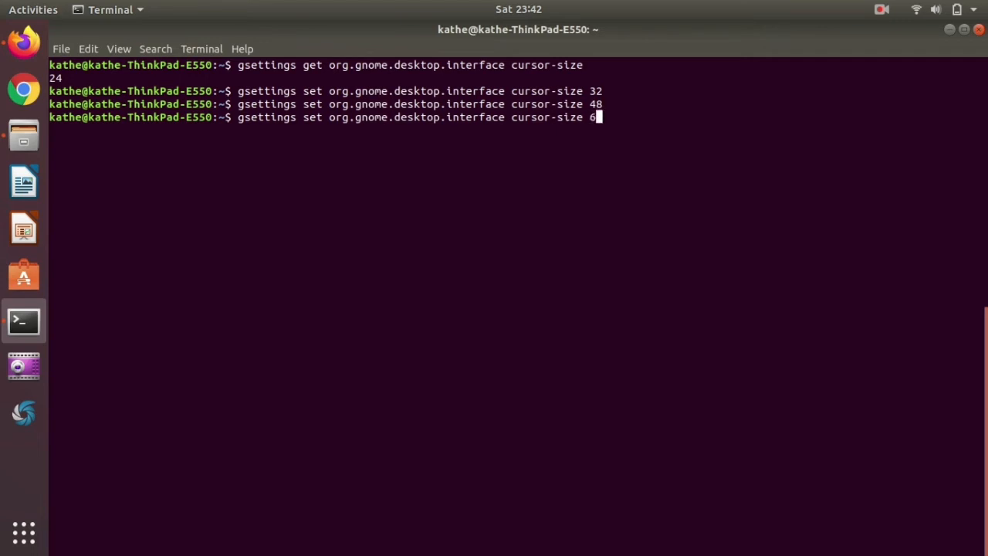
{"action": "key", "text": "Return"}
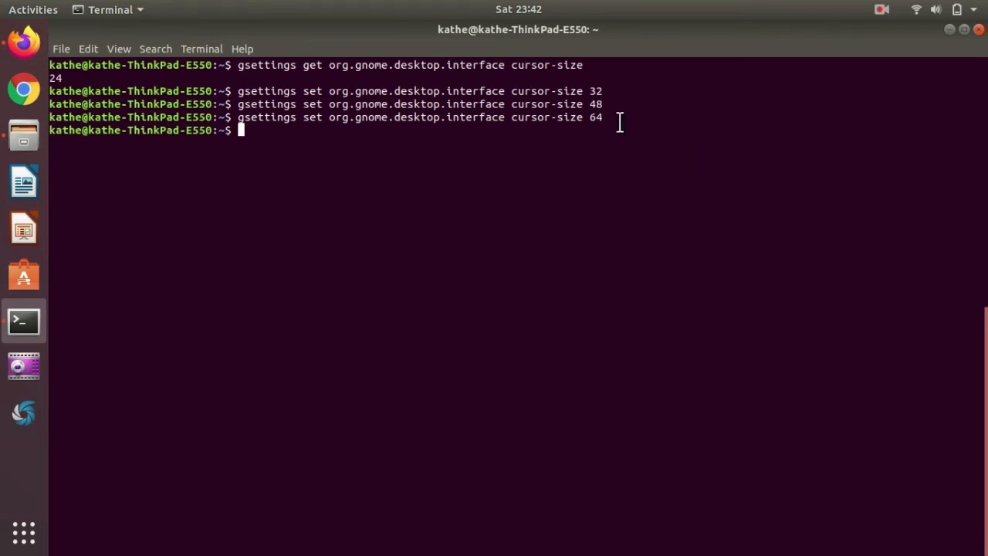
{"action": "type", "text": "gsettings set org.gnome.desktop.interface cursor-size 9"}
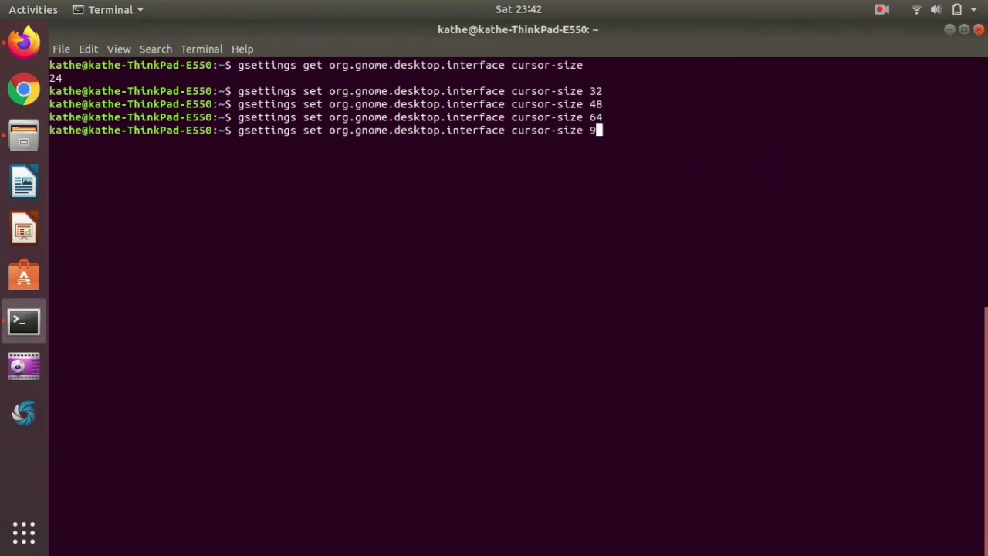
{"action": "key", "text": "Return"}
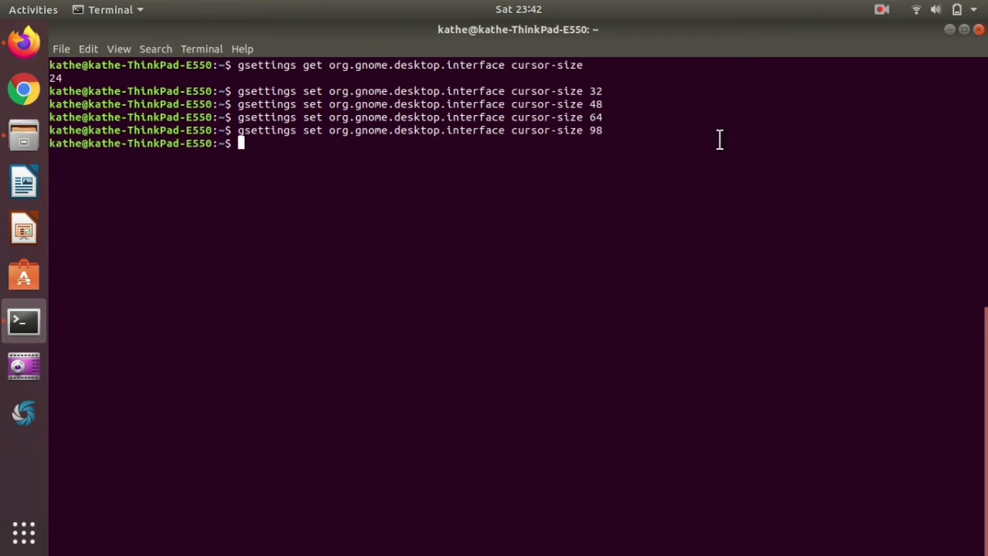
{"action": "mouse_move", "coordinate": [632, 129]}
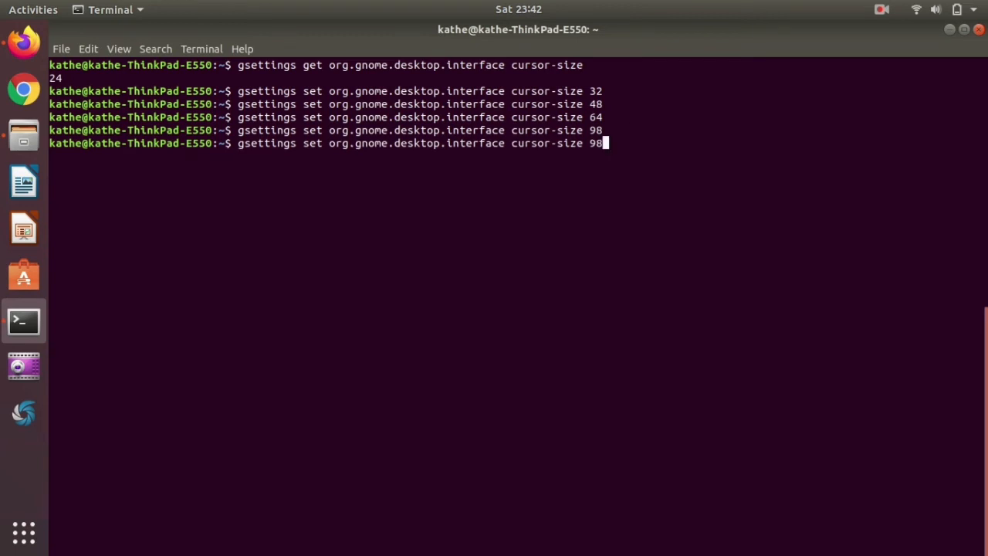
Restore the cursor size to 24, then discard a partly typed follow-up command.
{"action": "key", "text": "BackSpace"}
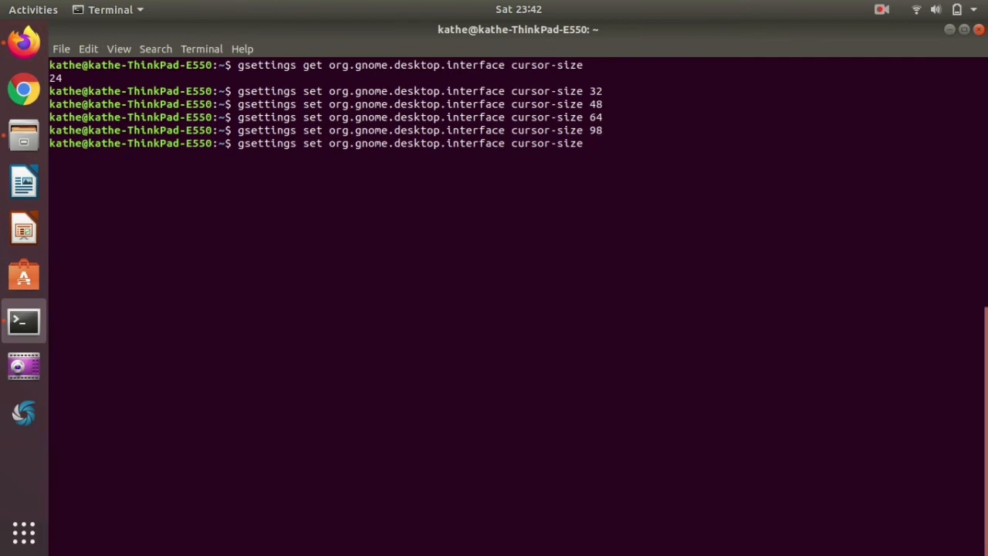
{"action": "key", "text": "Return"}
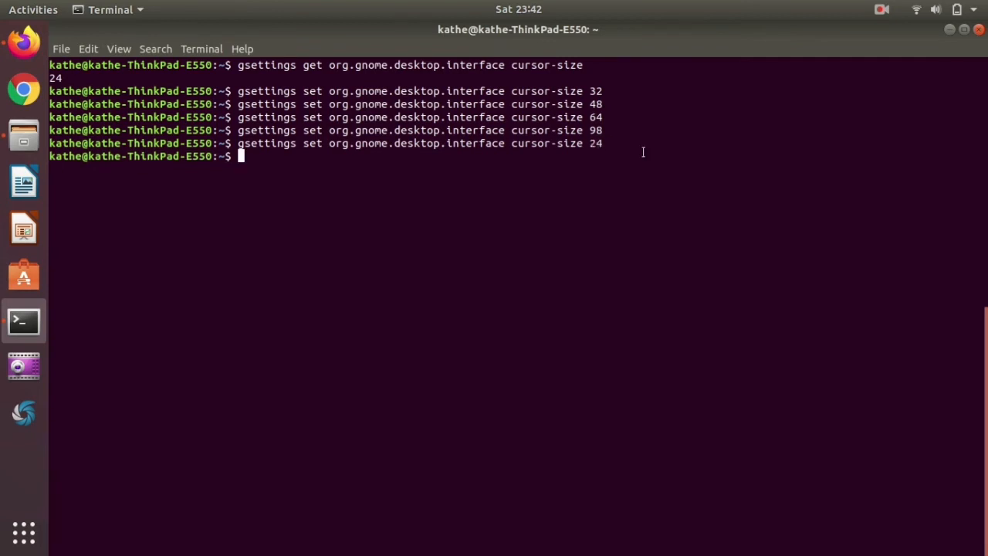
{"action": "mouse_move", "coordinate": [640, 149]}
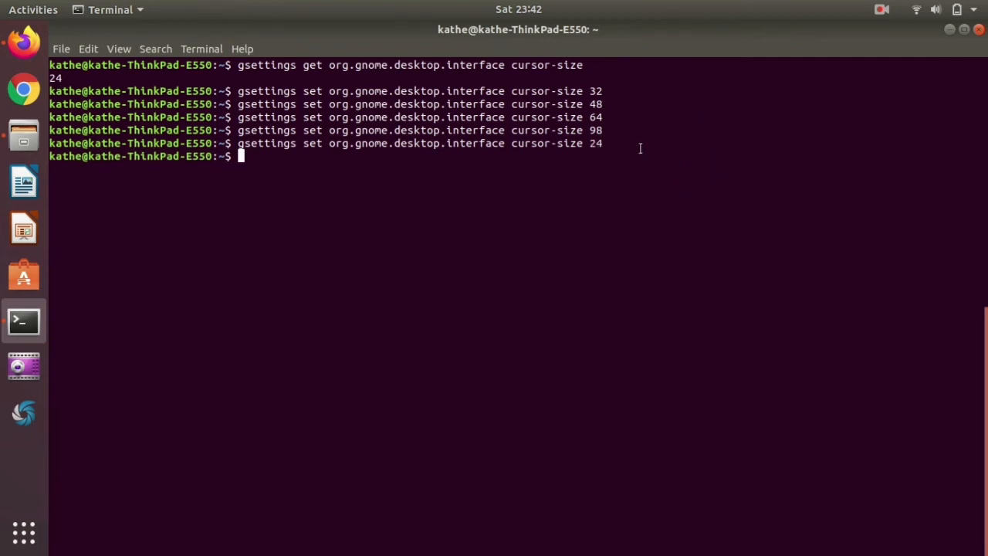
{"action": "type", "text": "gsettings set org.gnome.desktop.interface cursor-size 24"}
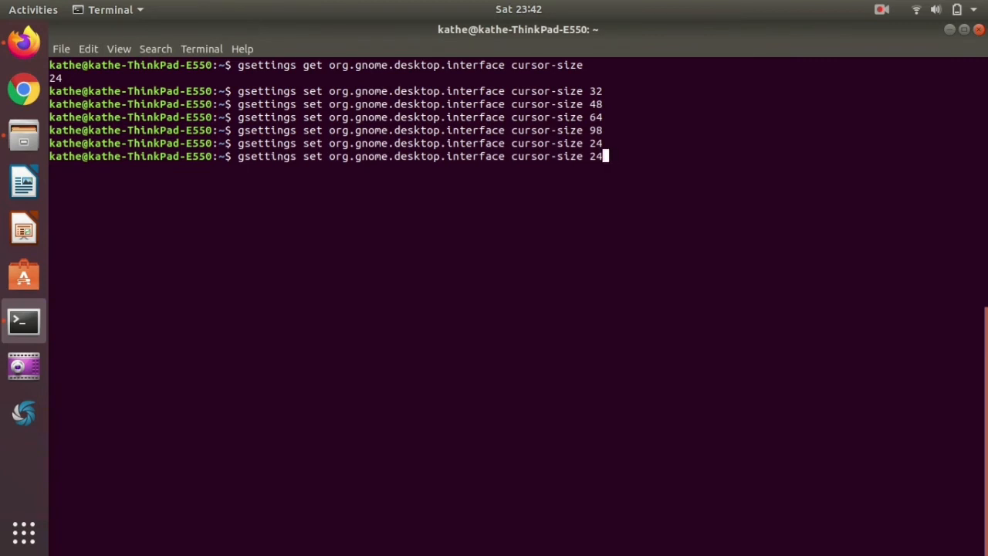
{"action": "mouse_move", "coordinate": [605, 156]}
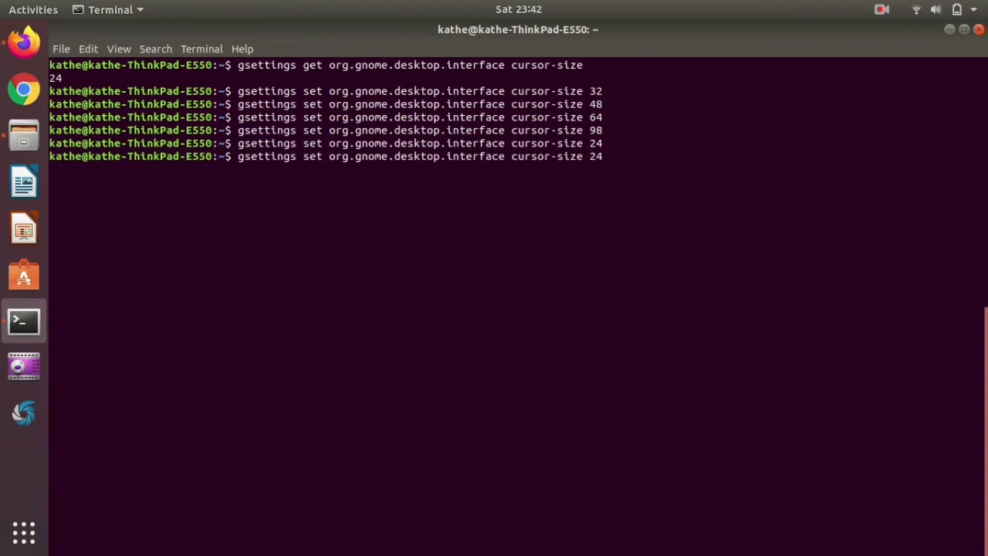
{"action": "type", "text": "32 4"}
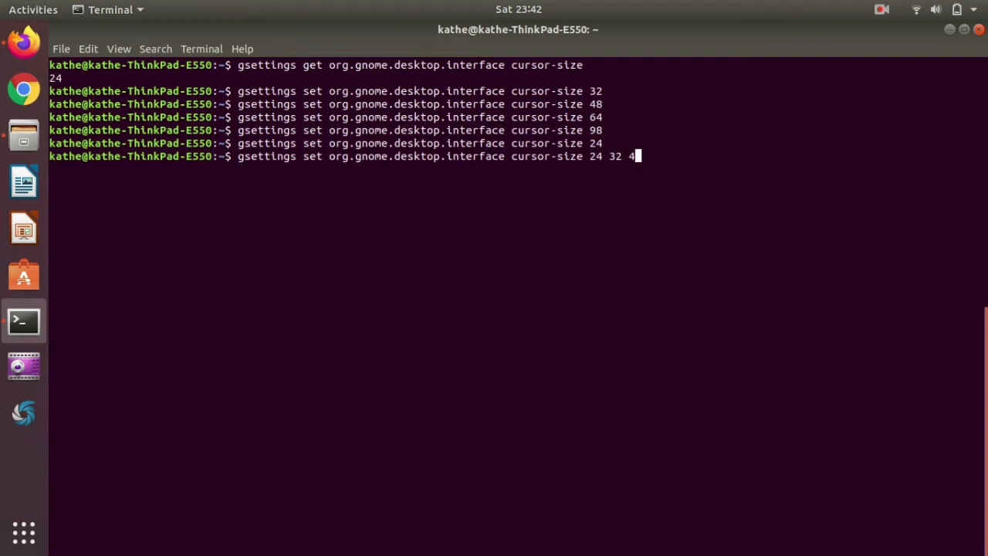
{"action": "type", "text": "8"}
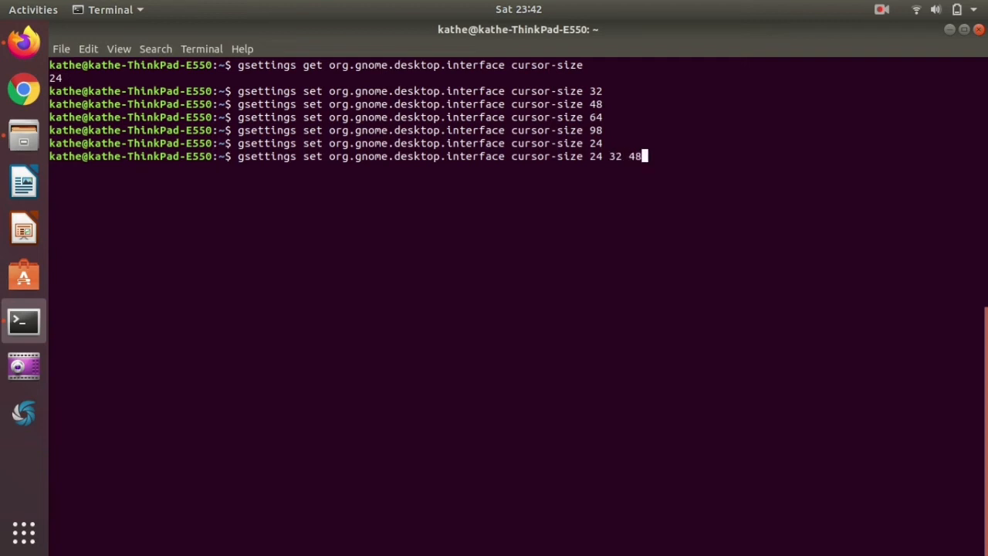
{"action": "key", "text": "BackSpace"}
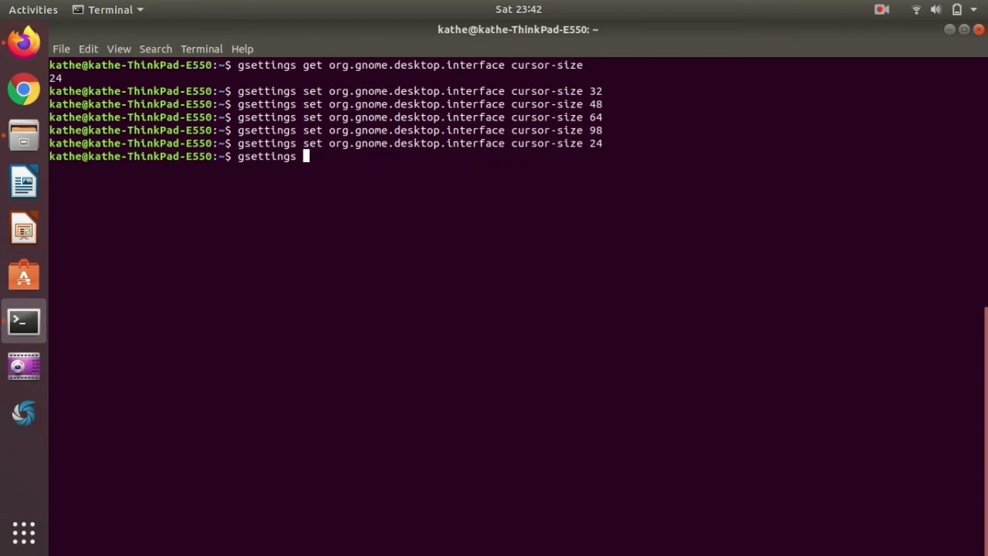
Tab-list the cursor keys, then query cursor-theme, which reports 'DMZ-White'.
{"action": "type", "text": "set org.gnome.desktop.interface cursor-size 64"}
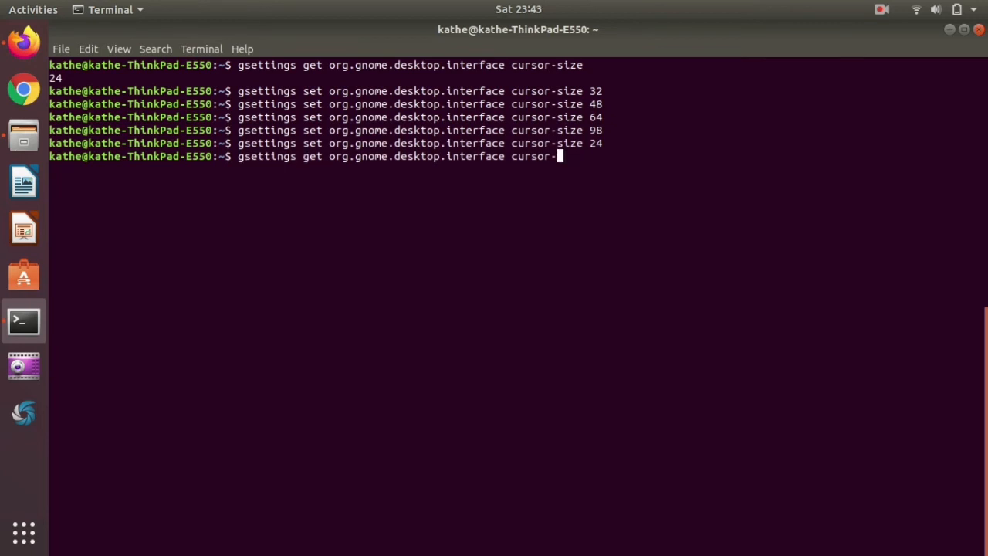
{"action": "key", "text": "Tab"}
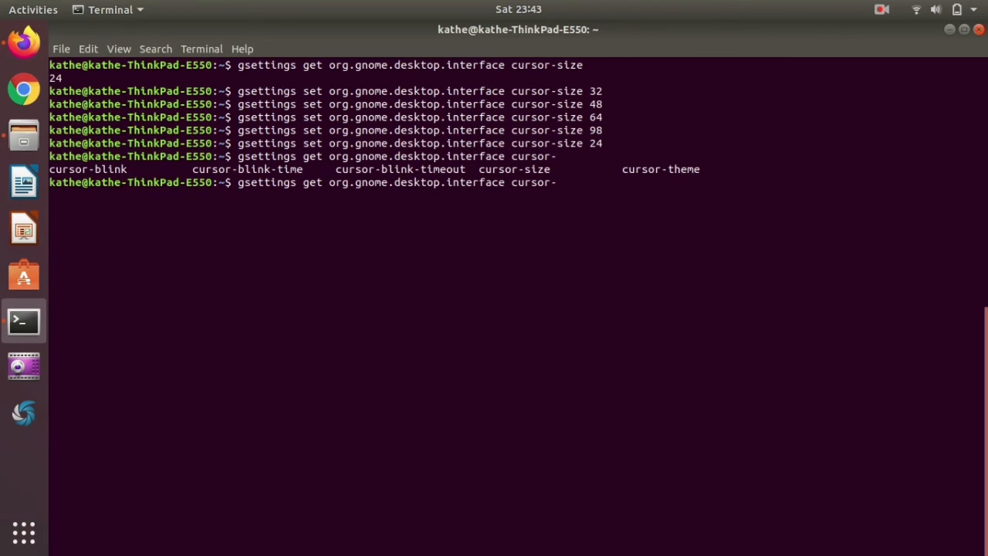
{"action": "type", "text": "t"}
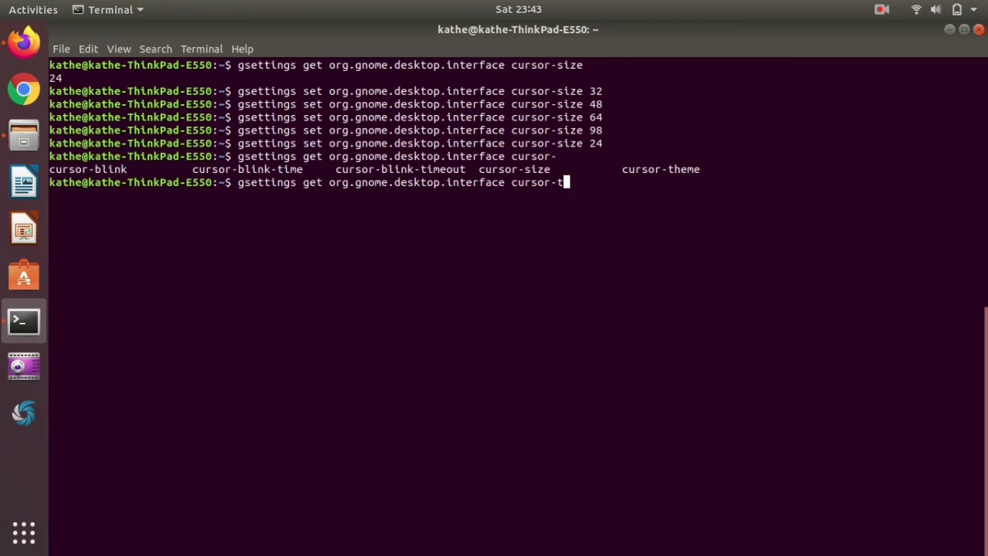
{"action": "key", "text": "Return"}
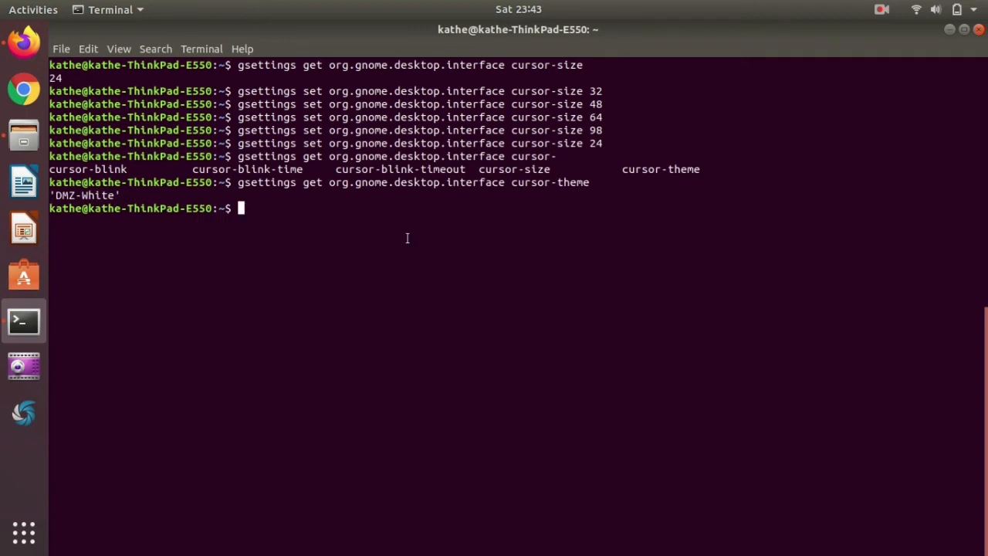
{"action": "mouse_move", "coordinate": [352, 230]}
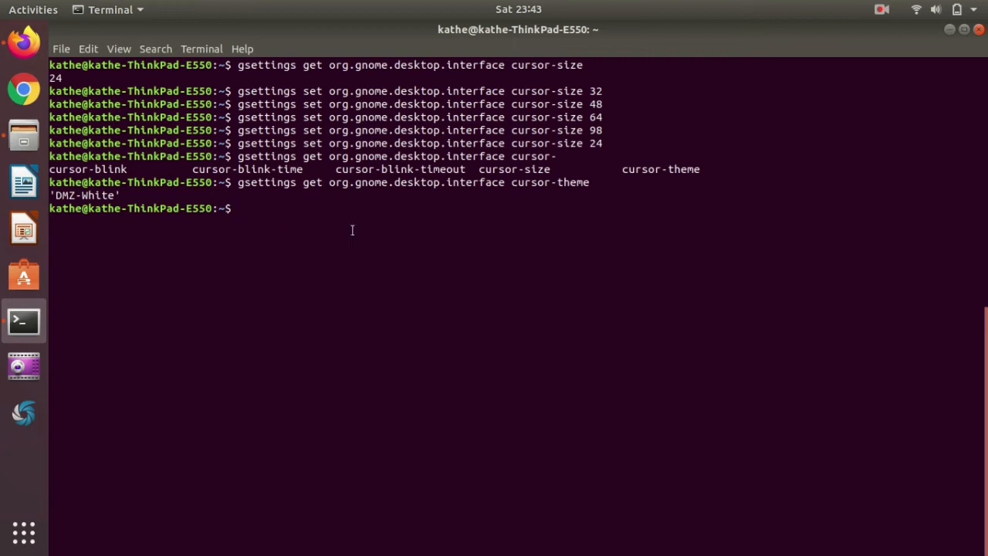
{"action": "mouse_move", "coordinate": [301, 222]}
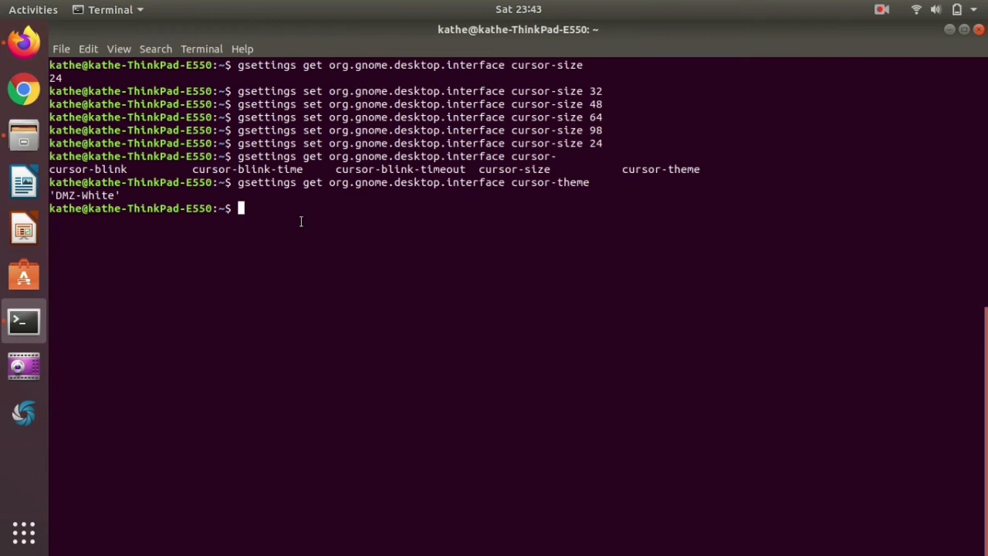
{"action": "mouse_move", "coordinate": [266, 182]}
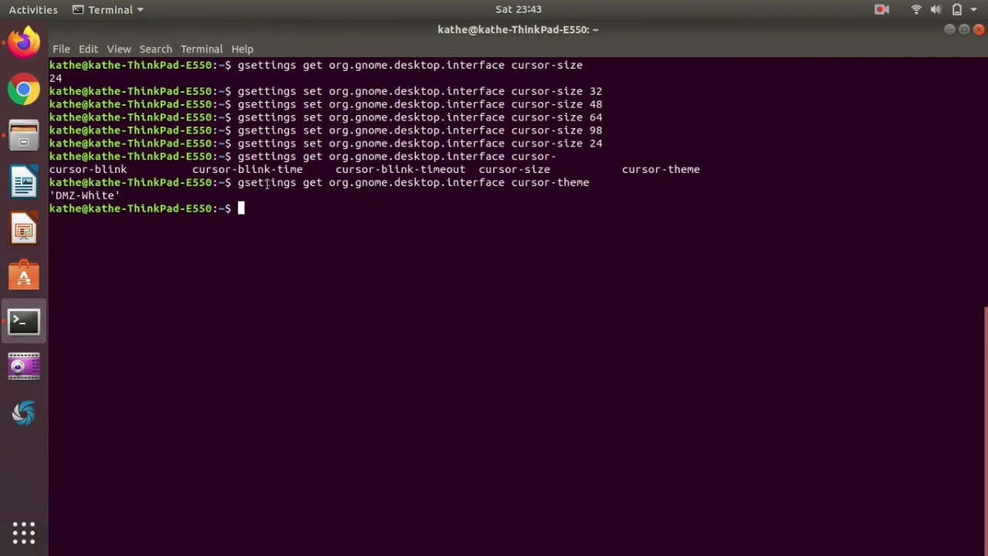
Run gsettings set org.gnome.desktop.interface cursor-theme DMZ-Black.
{"action": "type", "text": "gsettings get org.gnome.desktop.interface cursor-theme"}
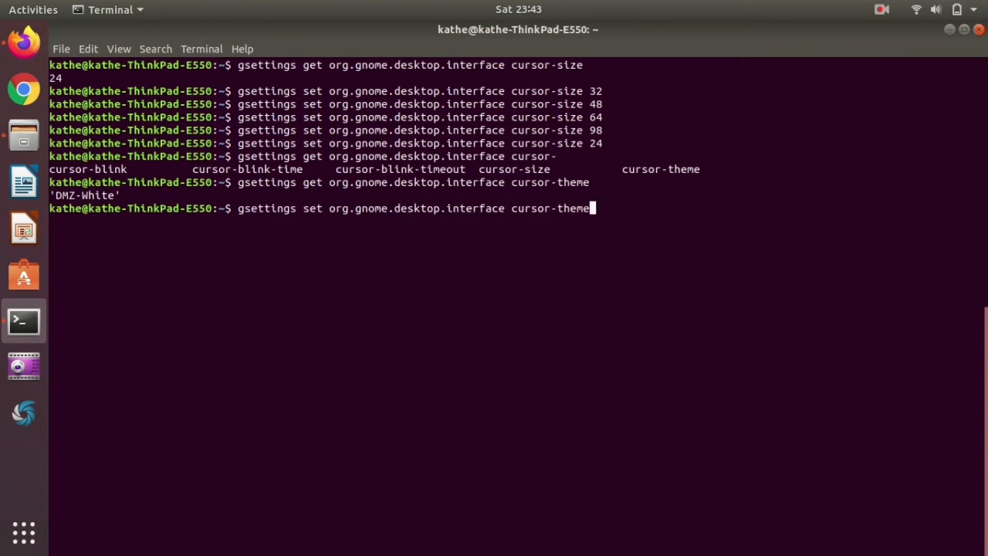
{"action": "type", "text": "DM"}
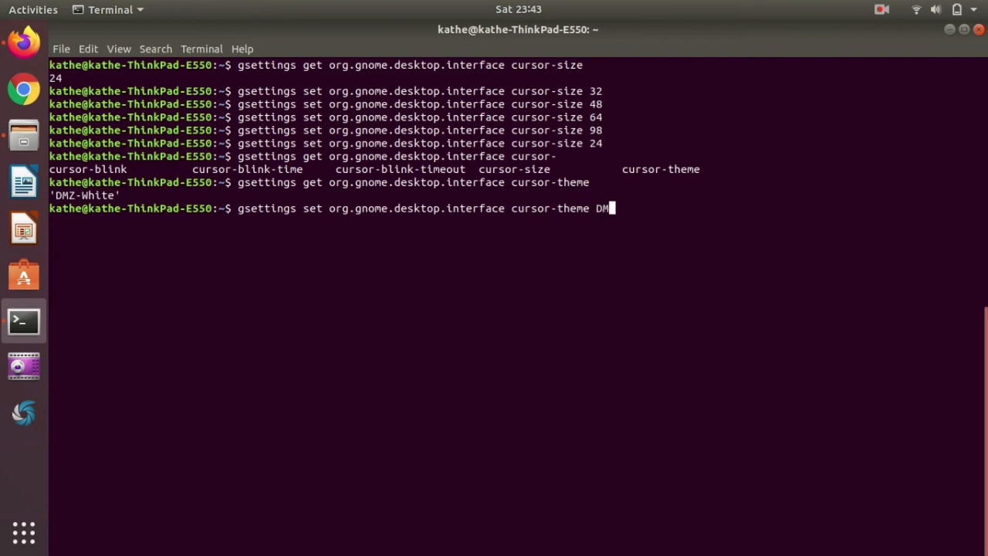
{"action": "type", "text": "-"}
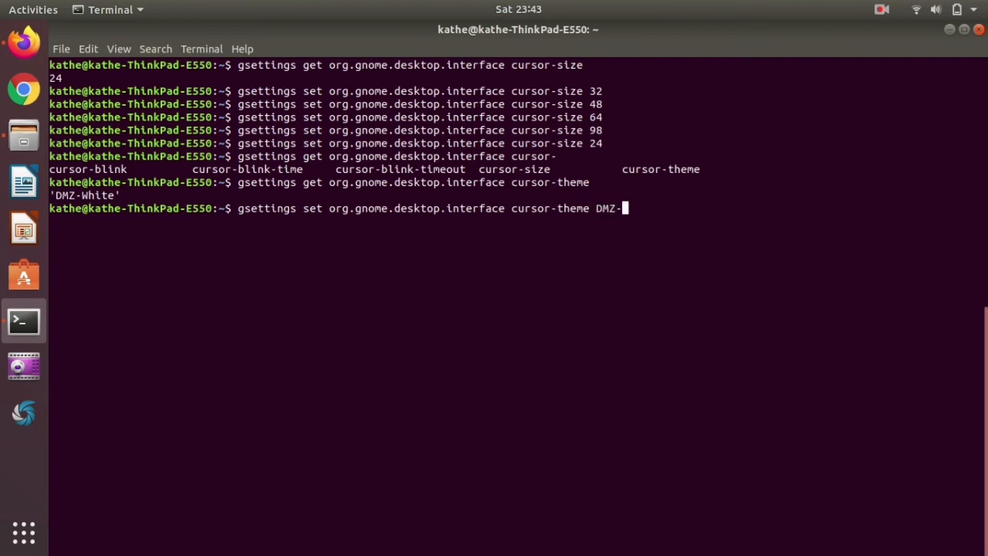
{"action": "type", "text": "Black"}
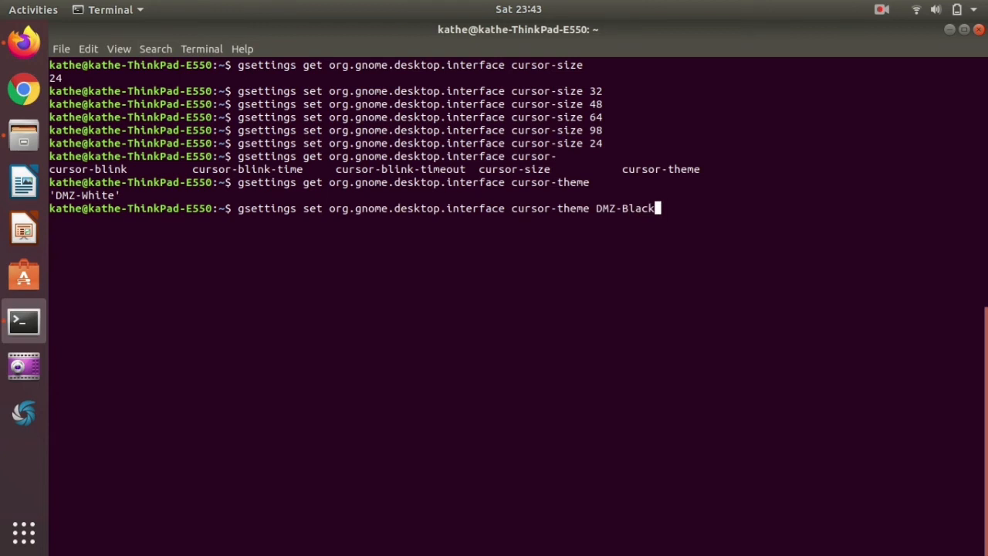
{"action": "key", "text": "Return"}
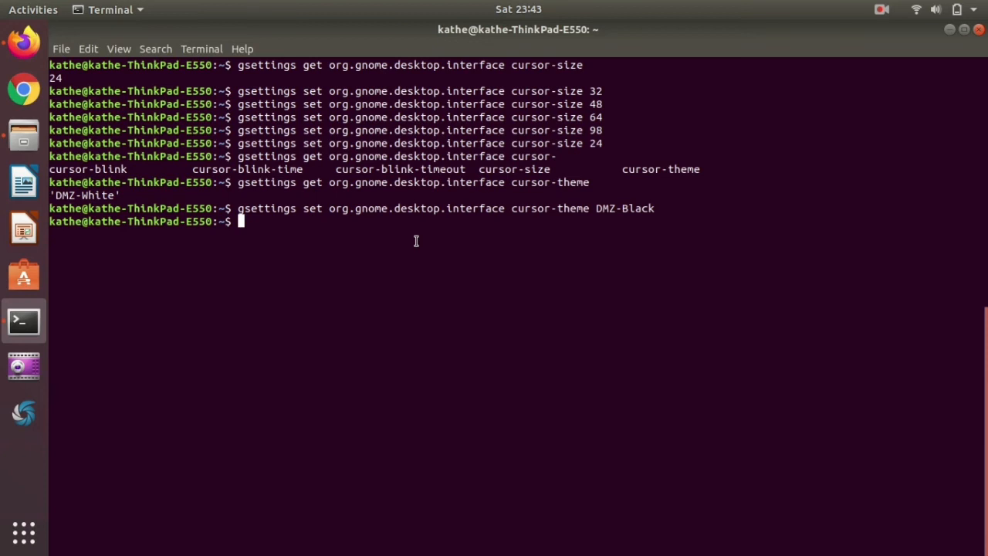
Type 'sudo update-alternatives --config x-' and Tab-complete it to x-cursor-theme.
{"action": "type", "text": "sudo"}
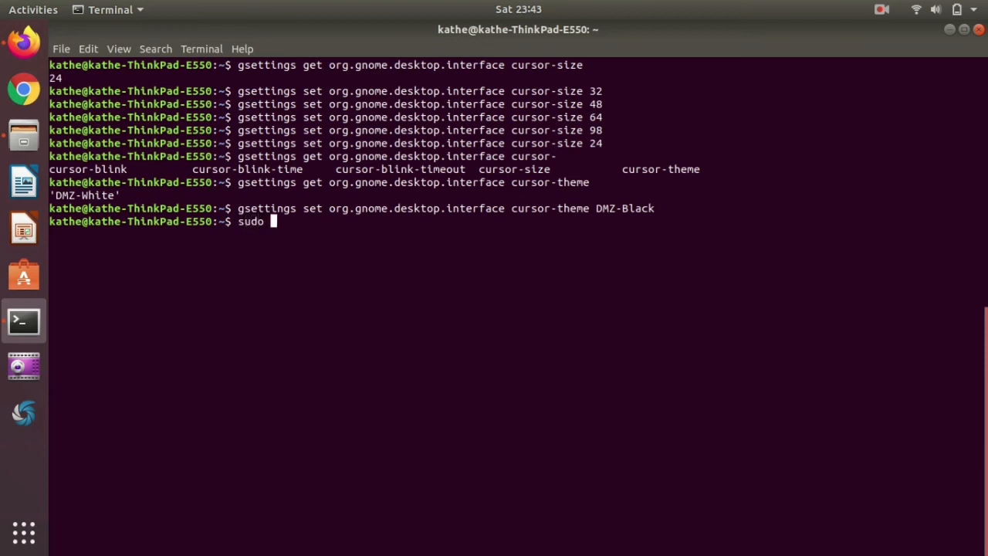
{"action": "type", "text": "up"}
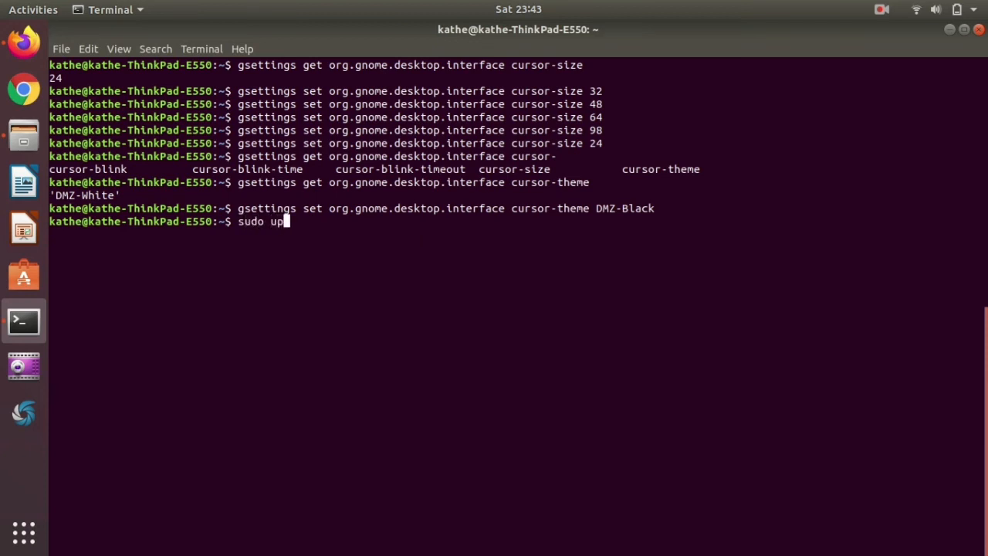
{"action": "type", "text": "date-"}
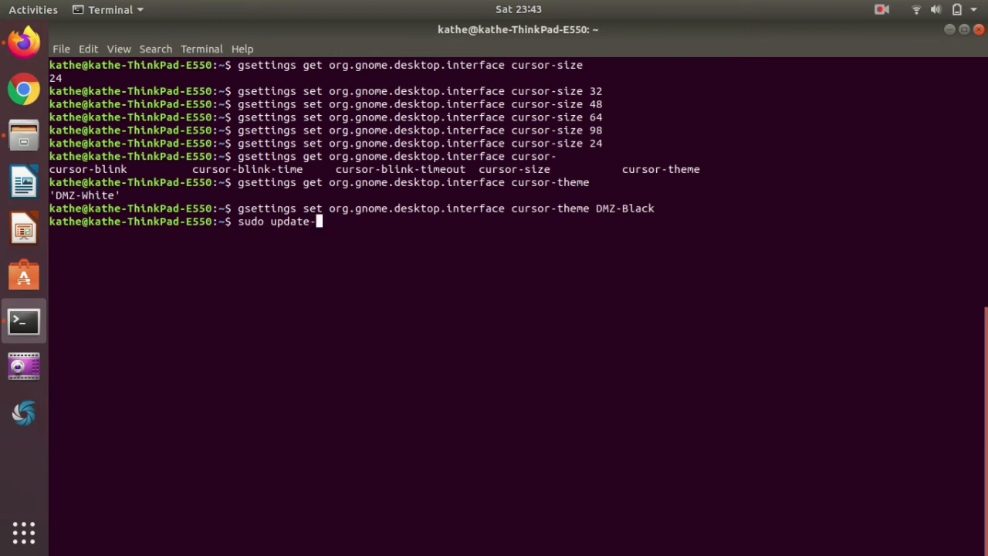
{"action": "type", "text": "alternatives"}
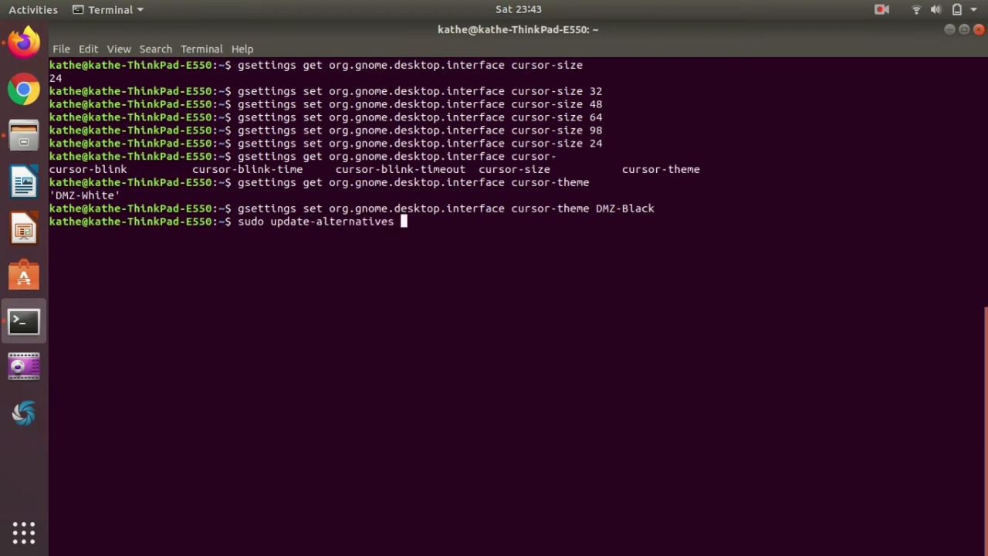
{"action": "type", "text": "--config"}
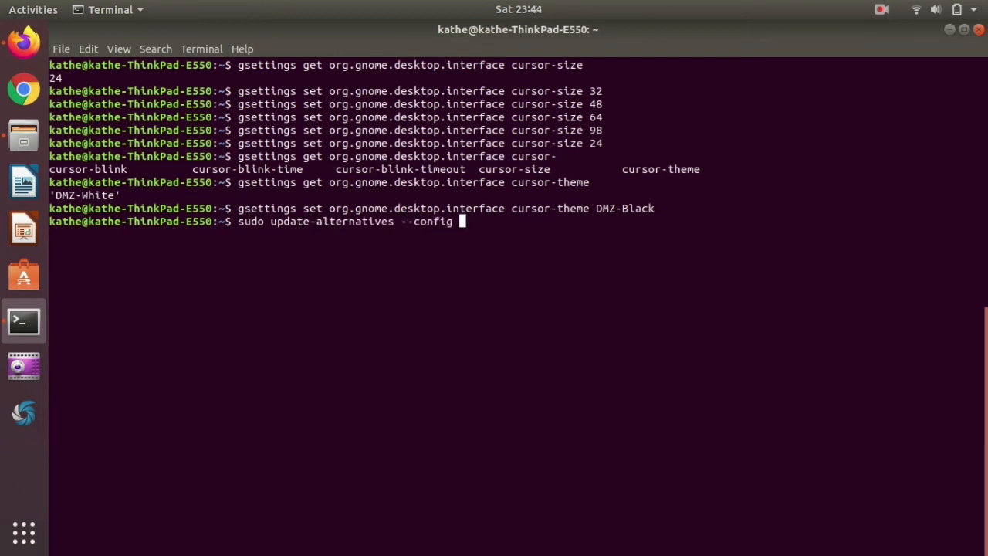
{"action": "type", "text": "x-"}
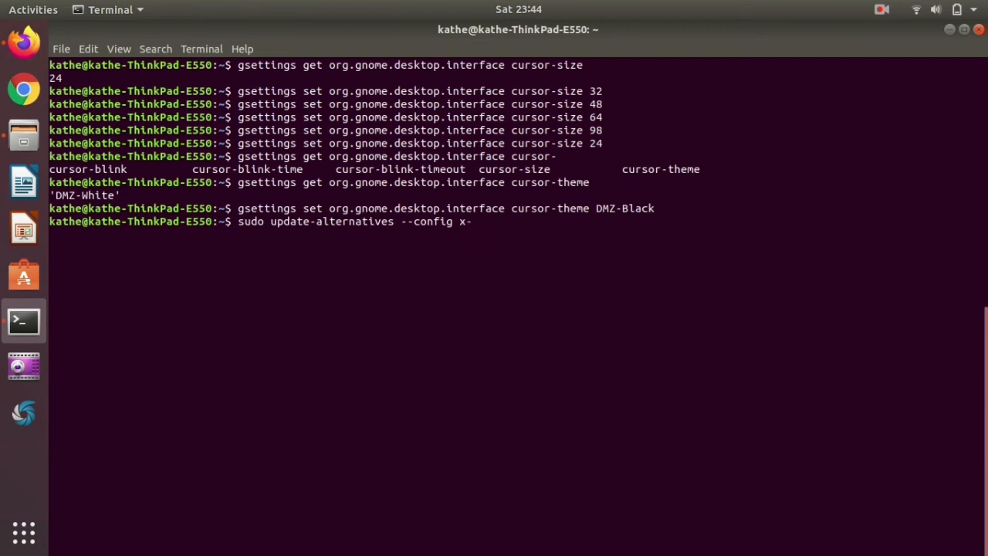
{"action": "key", "text": "Tab"}
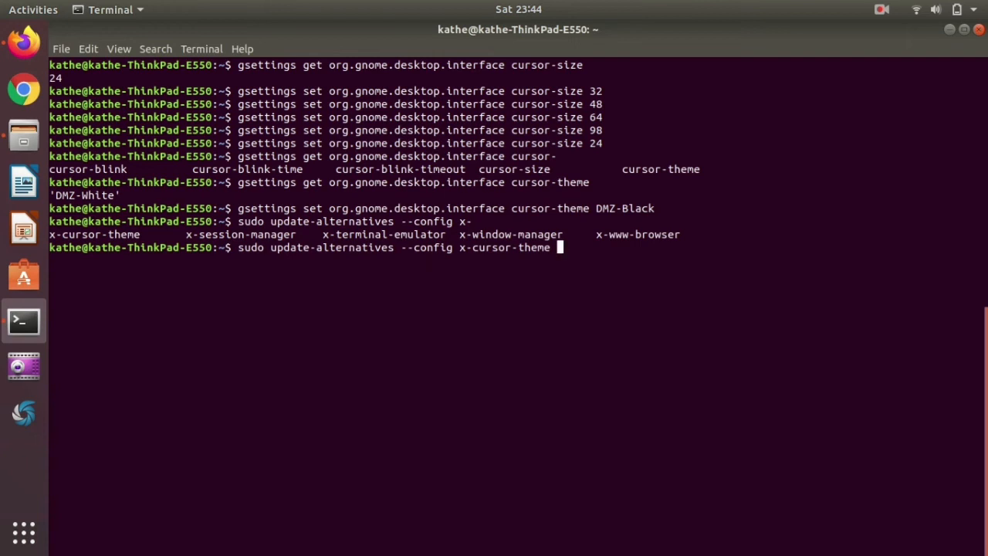
Run update-alternatives to list seven x-cursor-theme choices, then suspend it with Ctrl+Z.
{"action": "key", "text": "Return"}
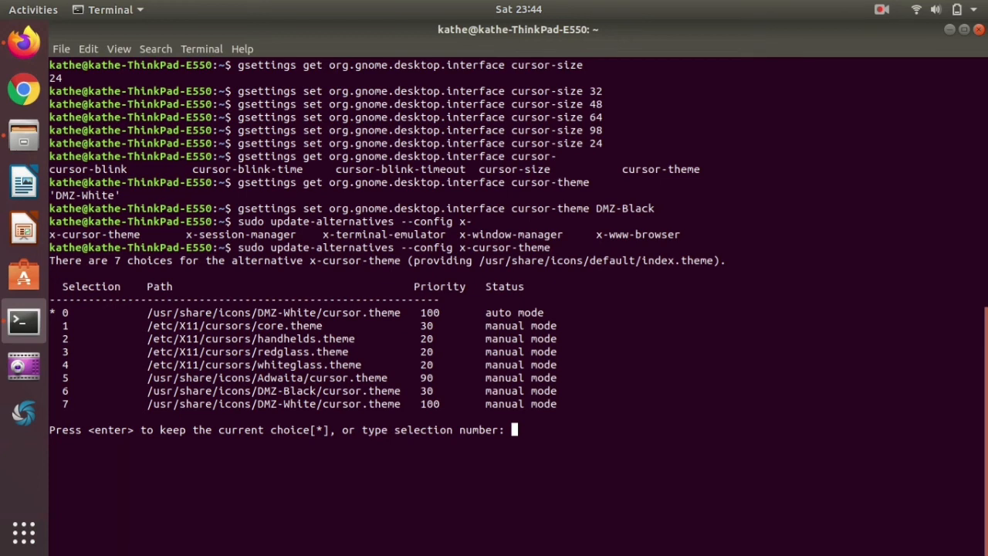
{"action": "key", "text": "ctrl+z"}
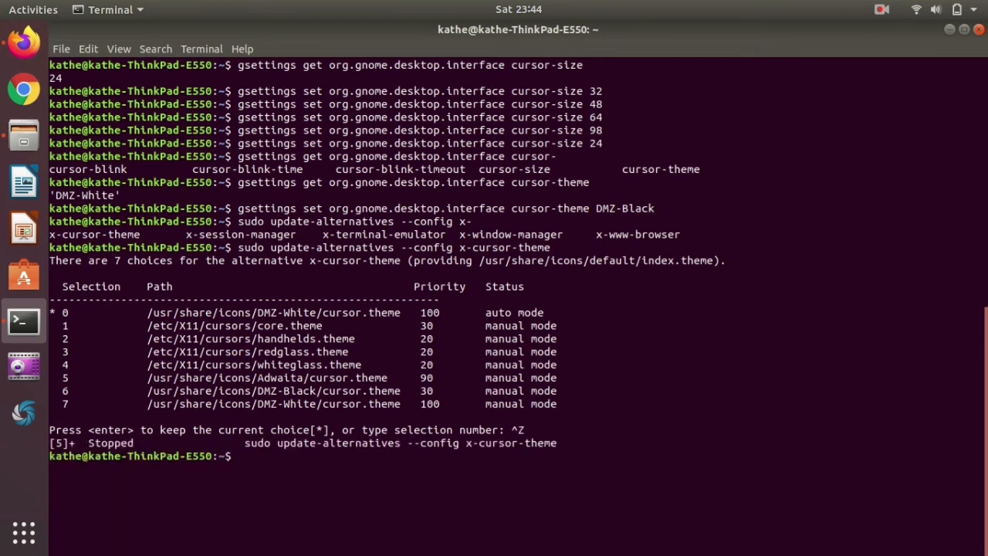
Double-click theme names such as handhelds in the list, then recall a previous command.
{"action": "double_click", "coordinate": [291, 313]}
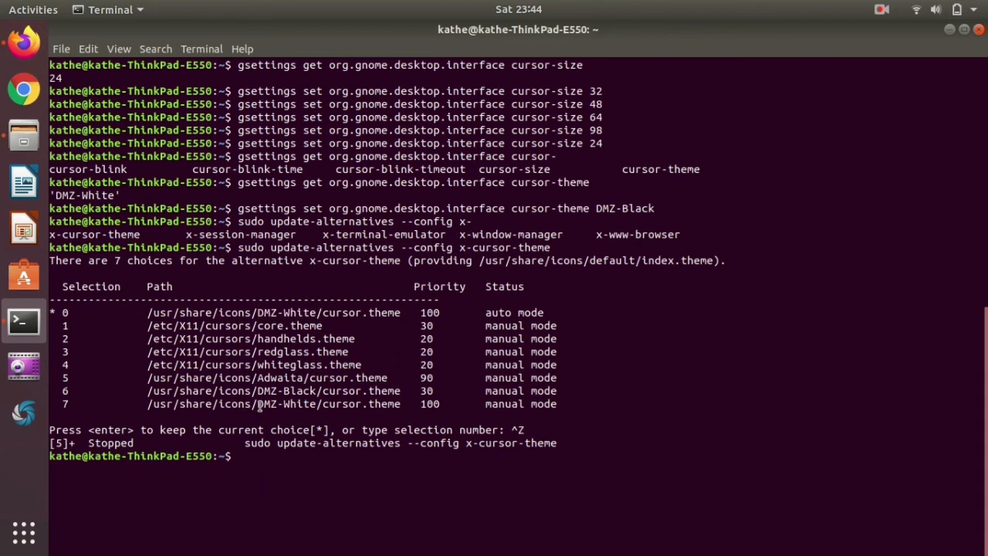
{"action": "double_click", "coordinate": [289, 391]}
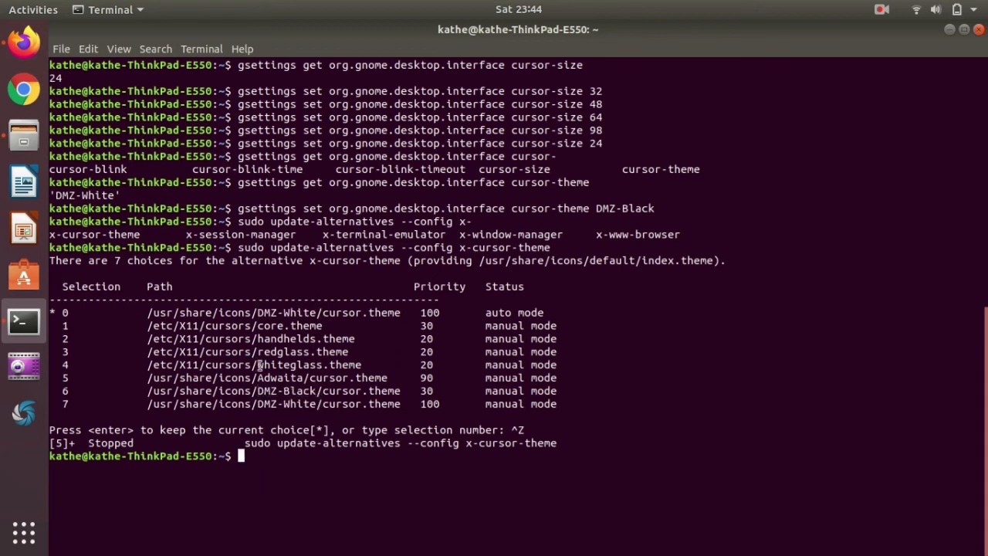
{"action": "double_click", "coordinate": [292, 364]}
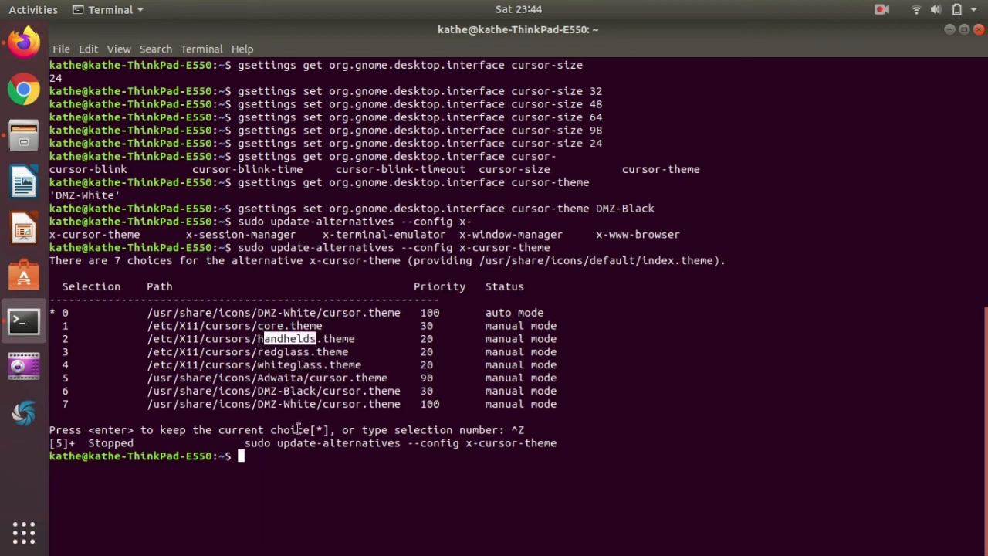
{"action": "mouse_move", "coordinate": [255, 373]}
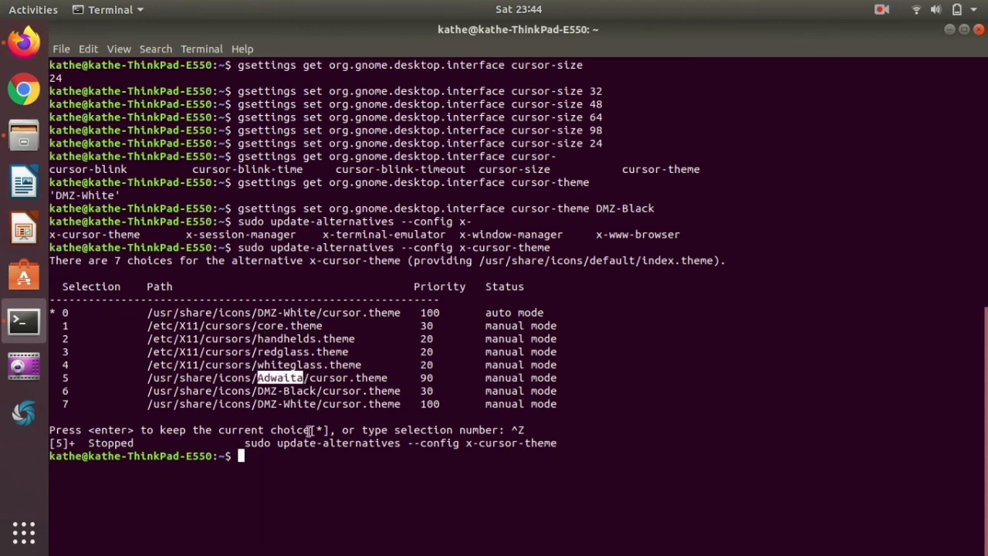
{"action": "type", "text": "sudo update-alternatives --config x-cursor-theme"}
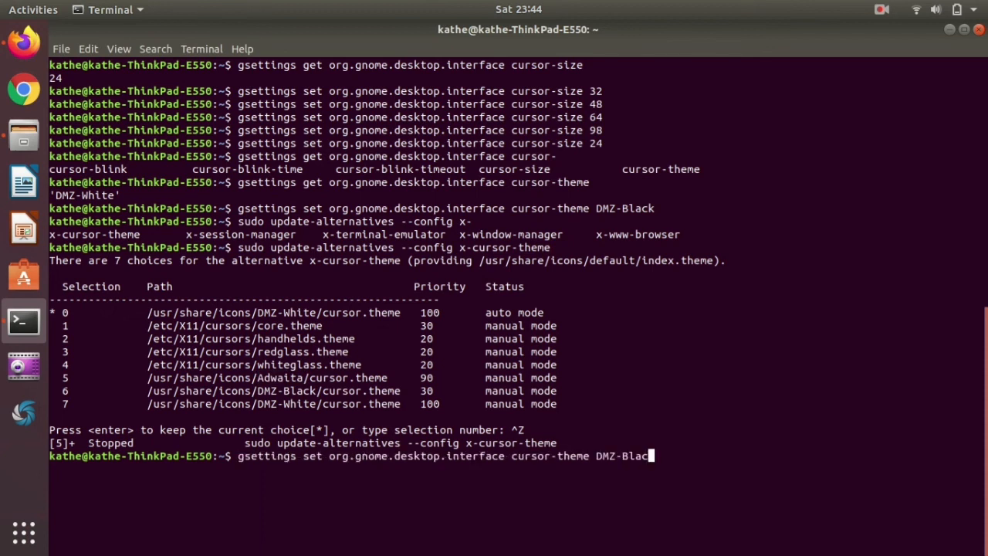
Edit the recalled gsettings command to set cursor-theme to redglass, then whiteglass.
{"action": "key", "text": "BackSpace"}
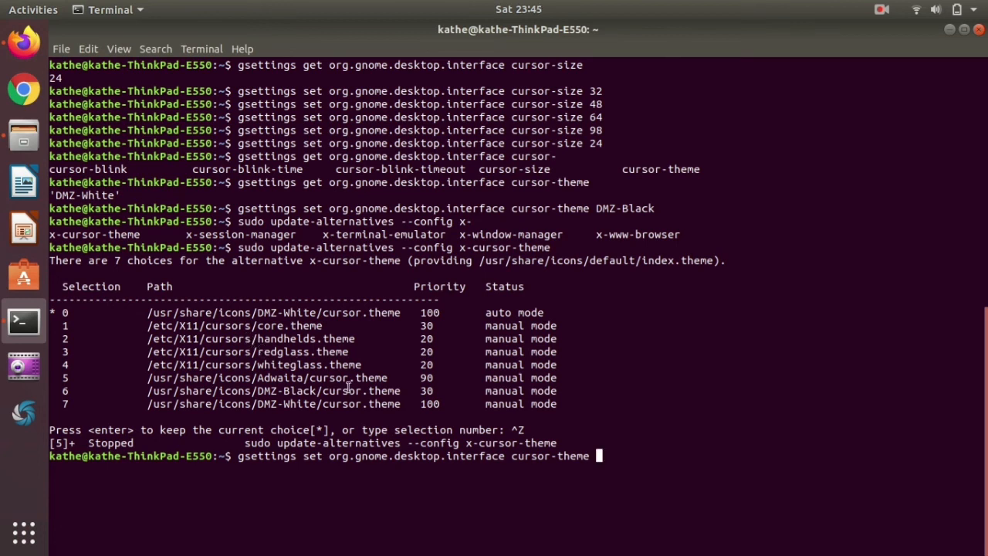
{"action": "type", "text": "redg"}
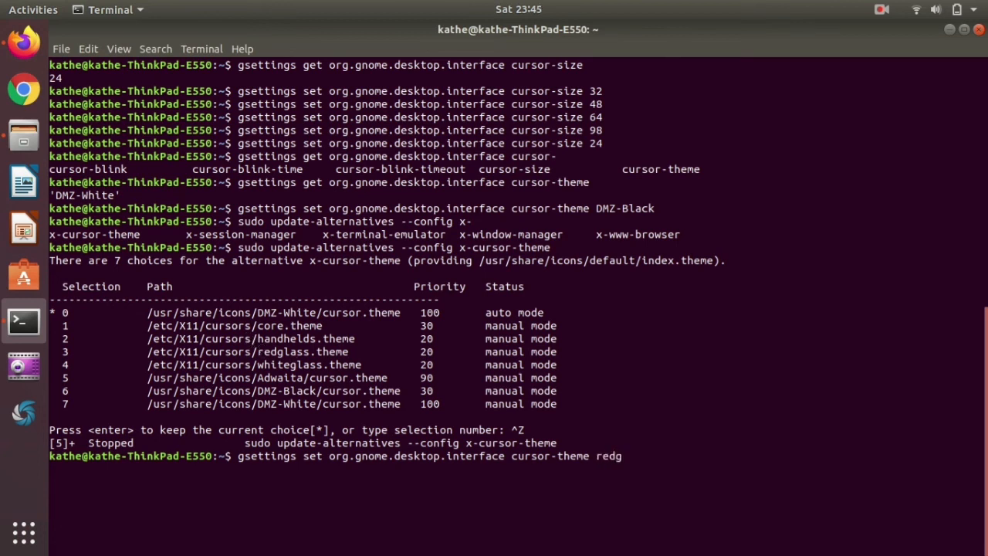
{"action": "key", "text": "Return"}
{"action": "type", "text": "gsettings set org.gnome.desktop.interface cursor-theme w"}
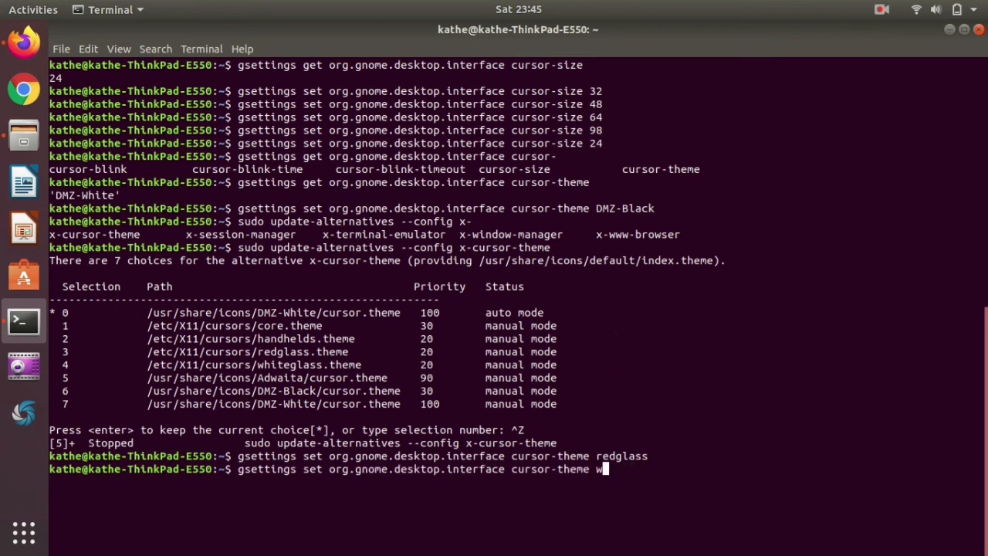
{"action": "type", "text": "hiteglass"}
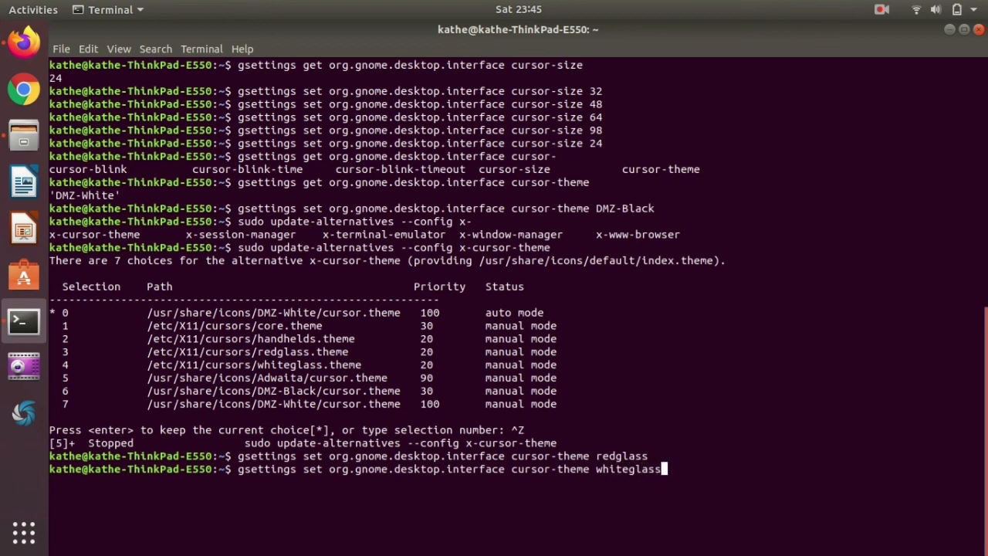
{"action": "key", "text": "Return"}
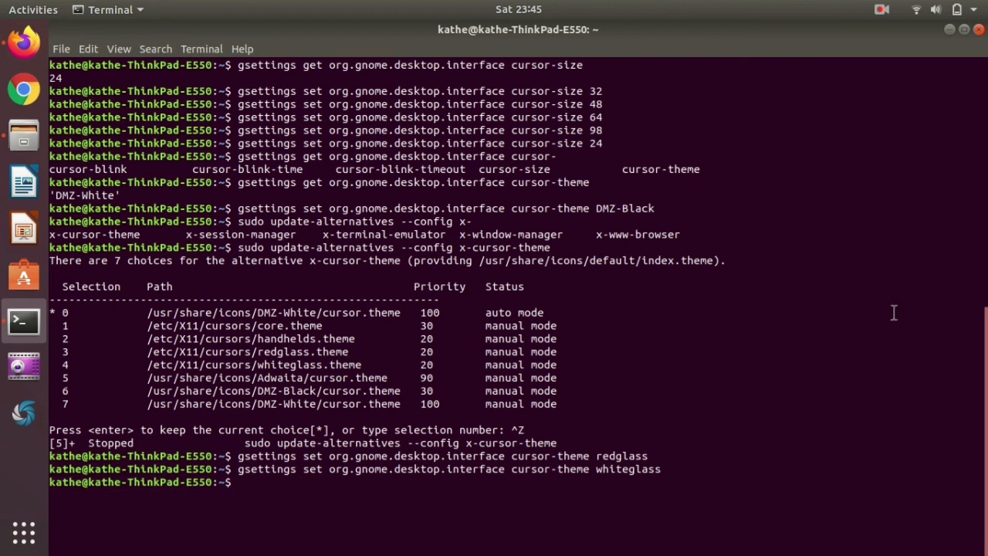
{"action": "mouse_move", "coordinate": [663, 391]}
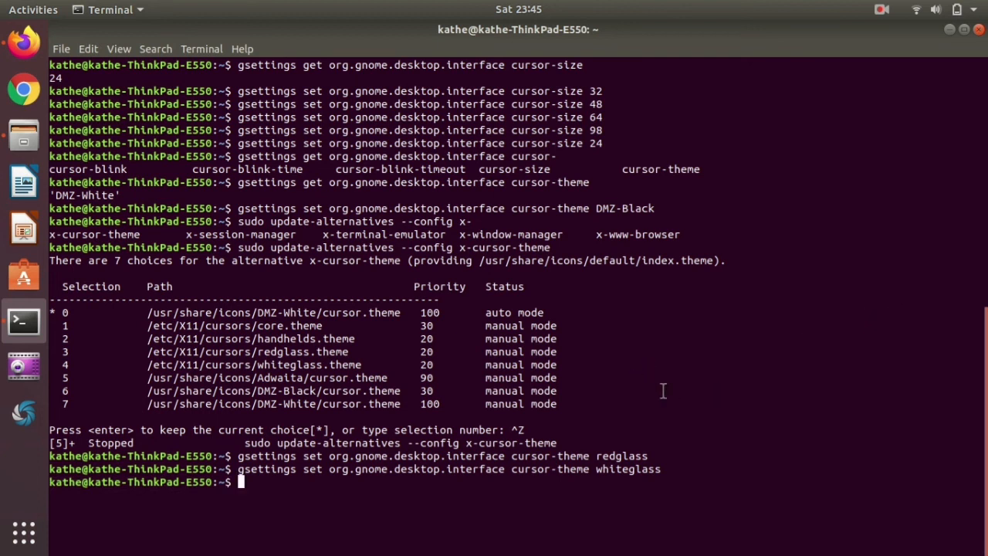
{"action": "mouse_move", "coordinate": [703, 363]}
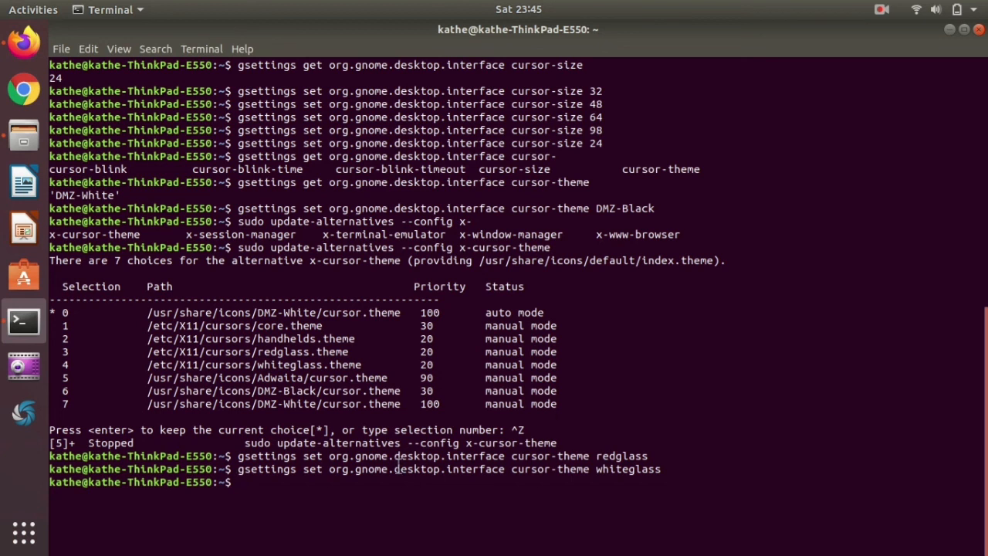
Replace whiteglass with Adwaita and apply it, then recall the command and erase Adwaita.
{"action": "type", "text": "gsettings set org.gnome.desktop.interface cursor-theme whitegl"}
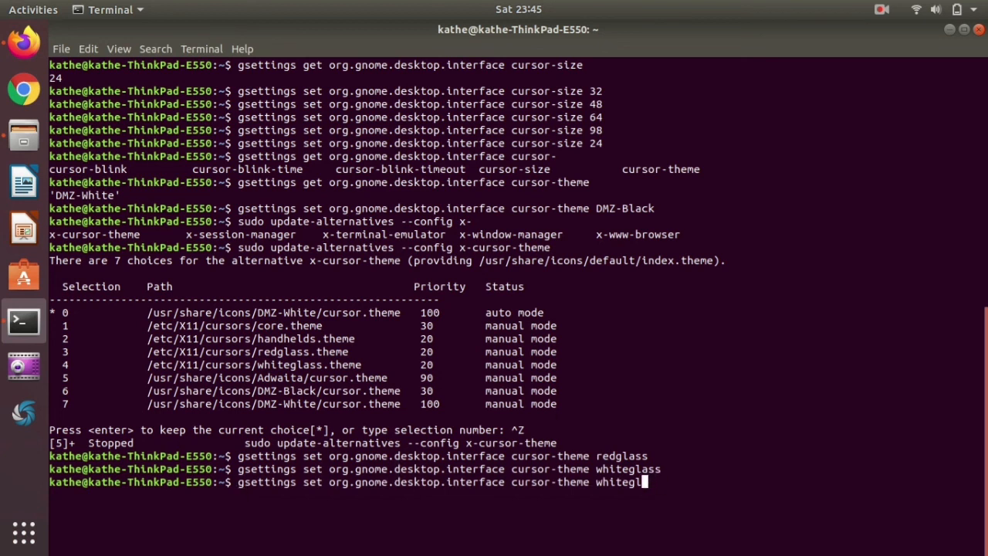
{"action": "key", "text": "BackSpace"}
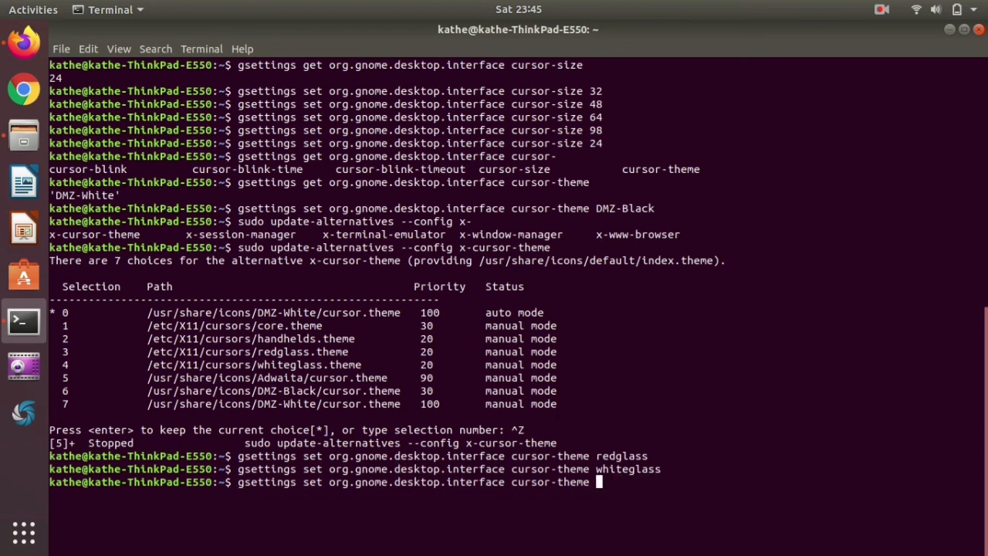
{"action": "type", "text": "Adwai"}
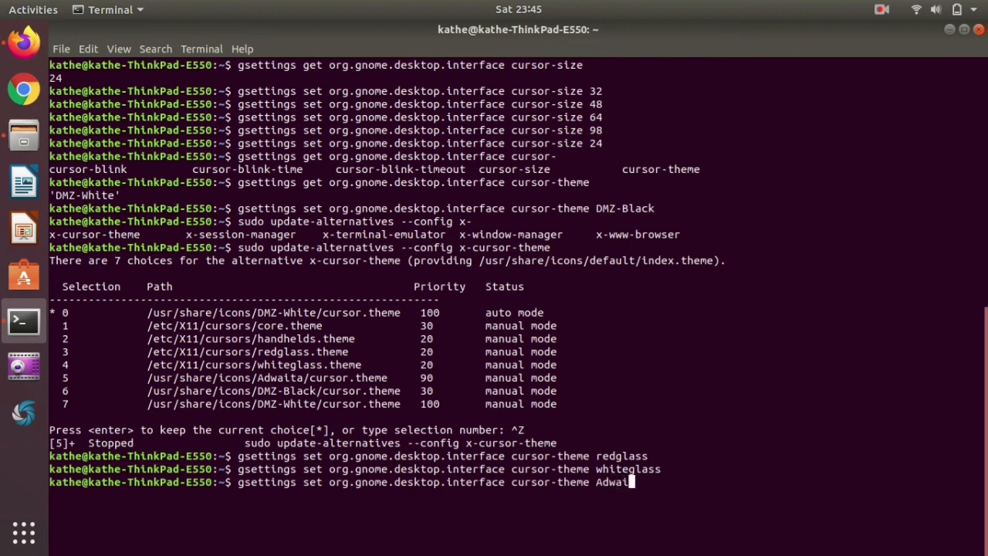
{"action": "type", "text": "ta"}
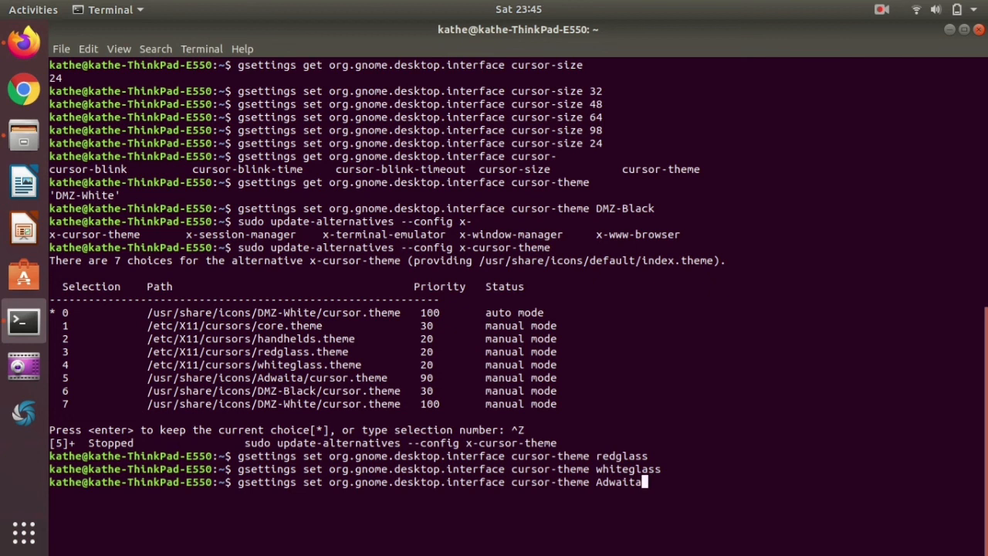
{"action": "key", "text": "Return"}
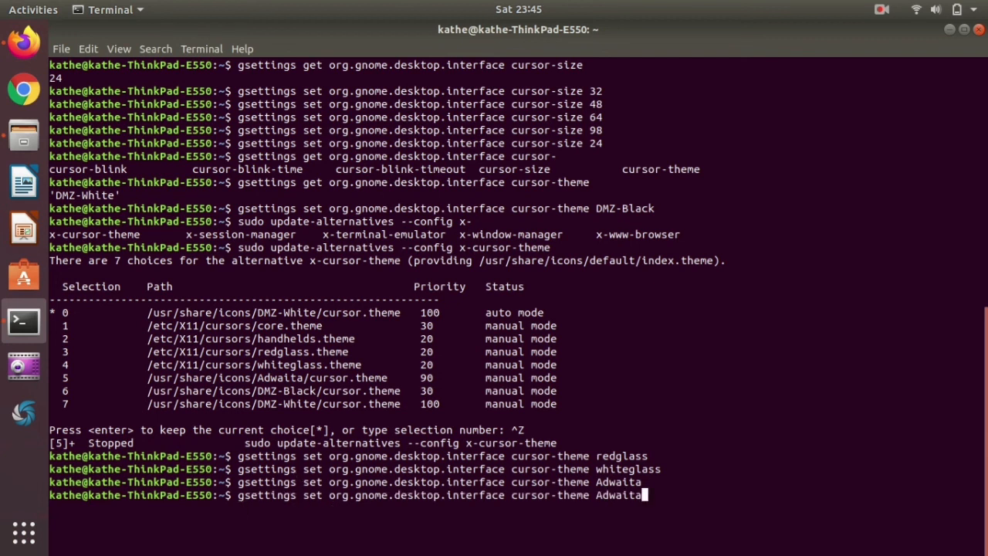
{"action": "key", "text": "BackSpace"}
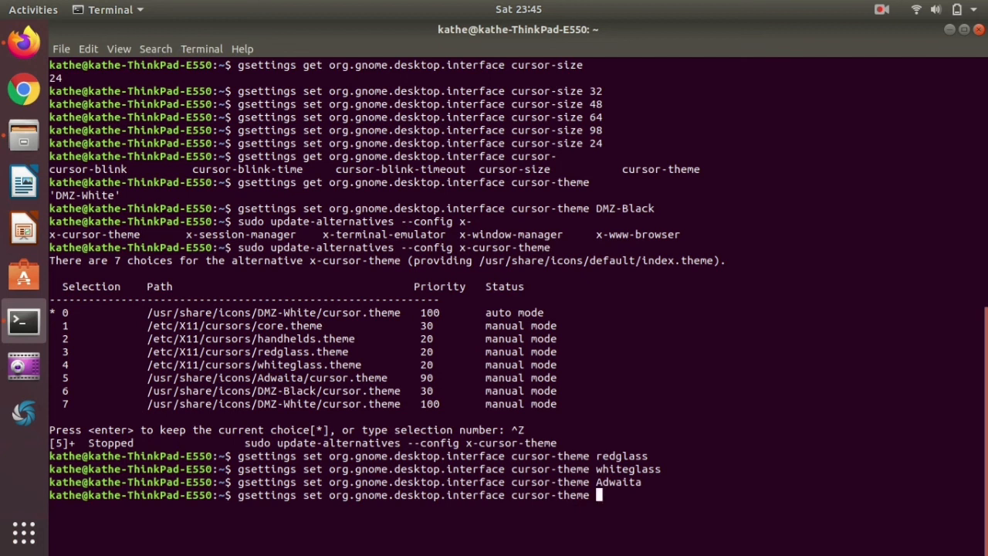
Query cursor-theme with gsettings get, confirming 'Adwaita', then recall the Adwaita set command.
{"action": "type", "text": "DMZ"}
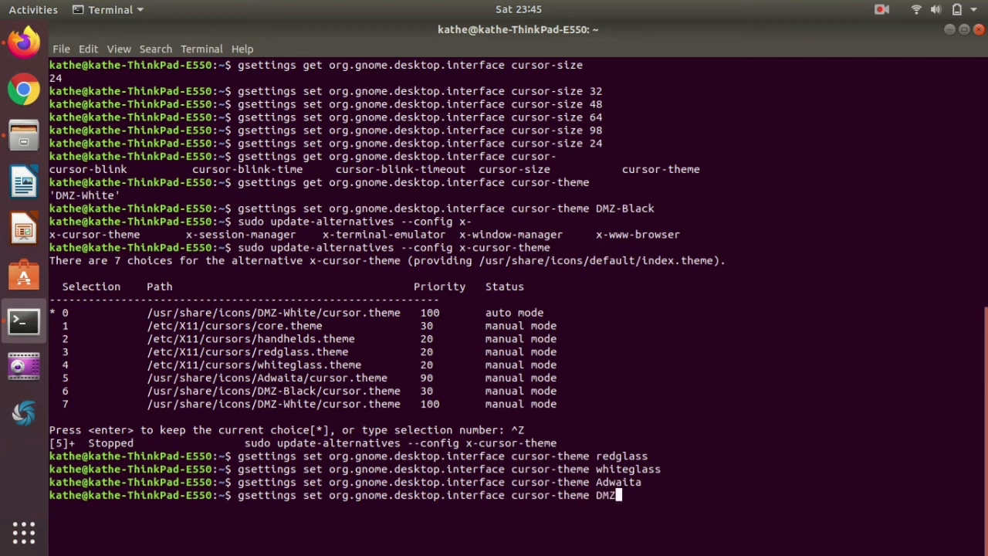
{"action": "type", "text": "-"}
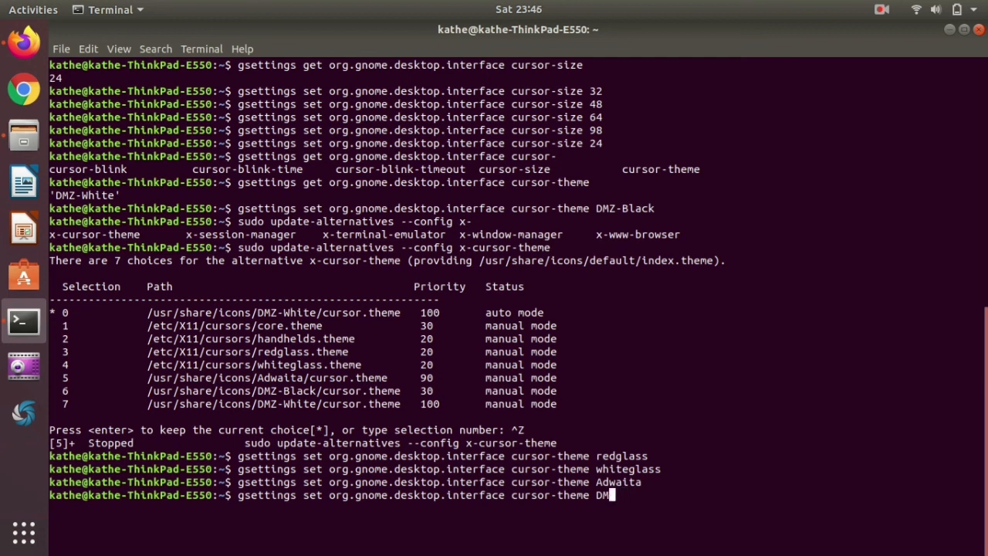
{"action": "key", "text": "BackSpace"}
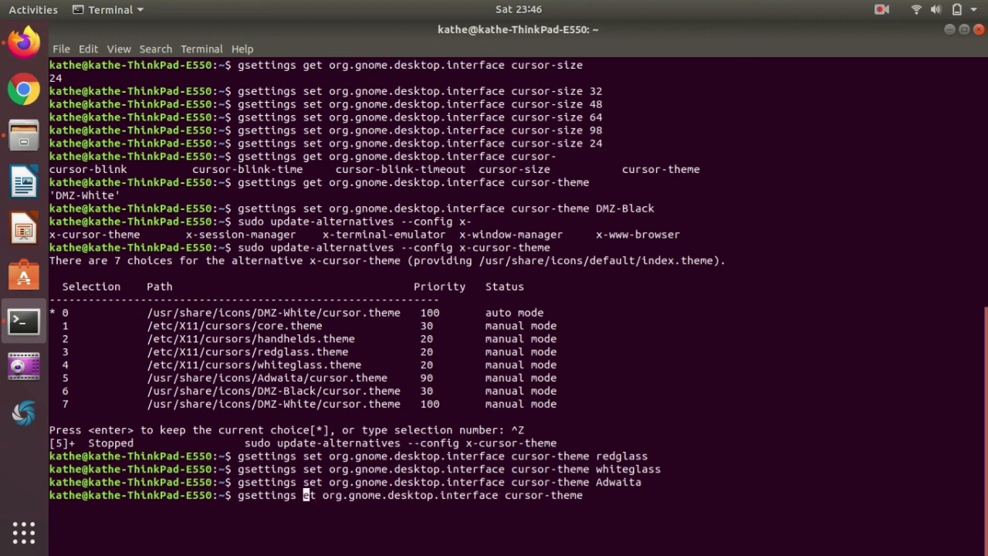
{"action": "key", "text": "Return"}
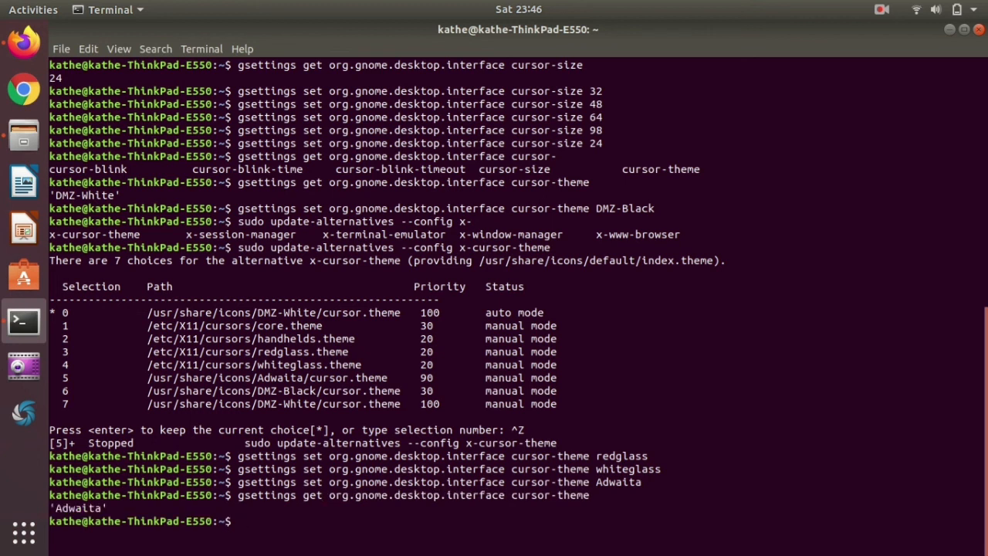
{"action": "type", "text": "gsettings set org.gnome.desktop.interface cursor-theme Adwaita"}
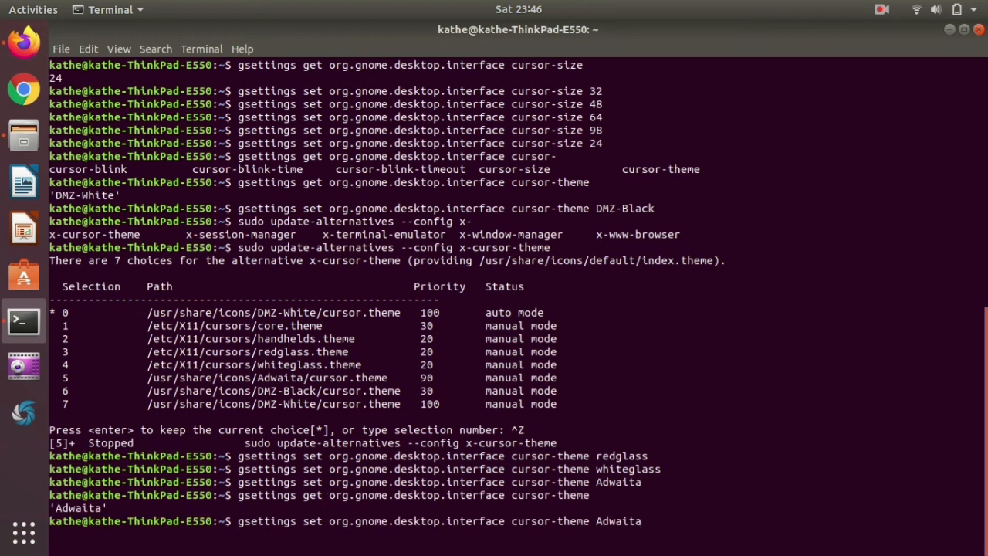
Retype the recalled command's theme value as 'DMZ-Whi' in place of Adwaita.
{"action": "type", "text": "D"}
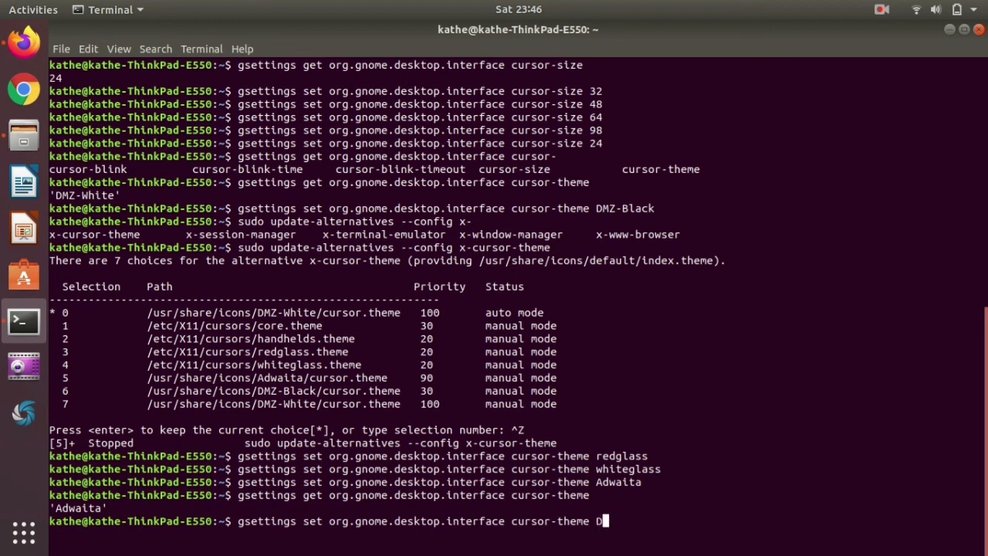
{"action": "type", "text": "MZ-"}
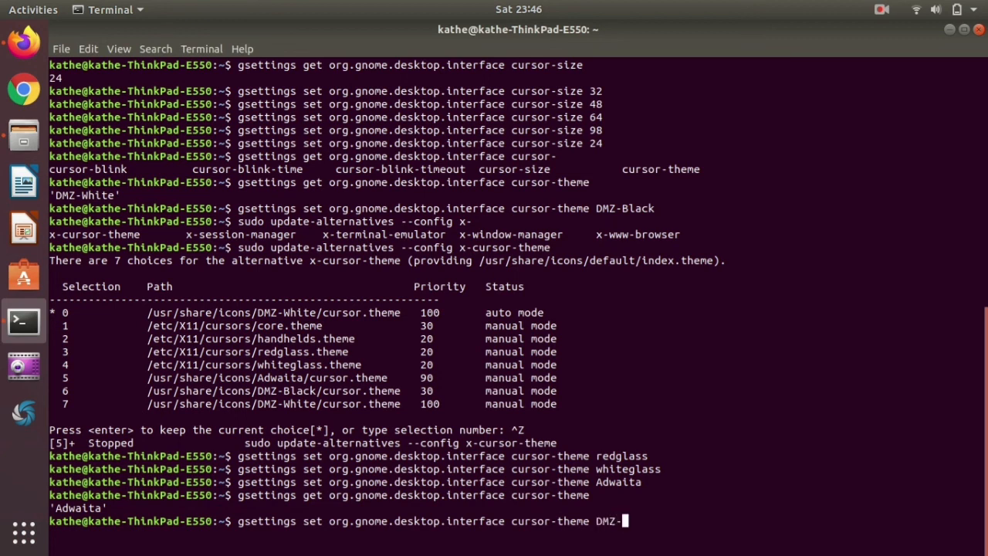
{"action": "type", "text": "Whi"}
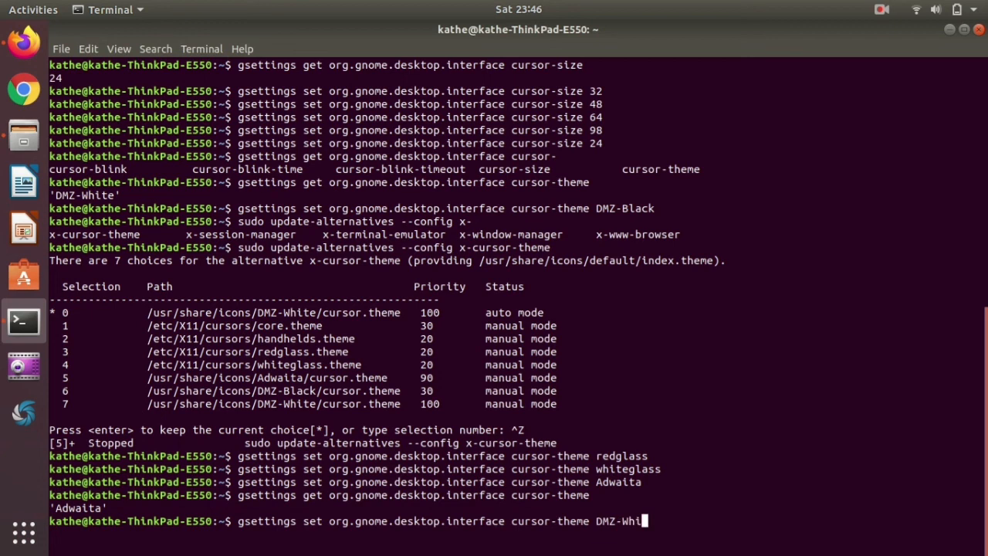